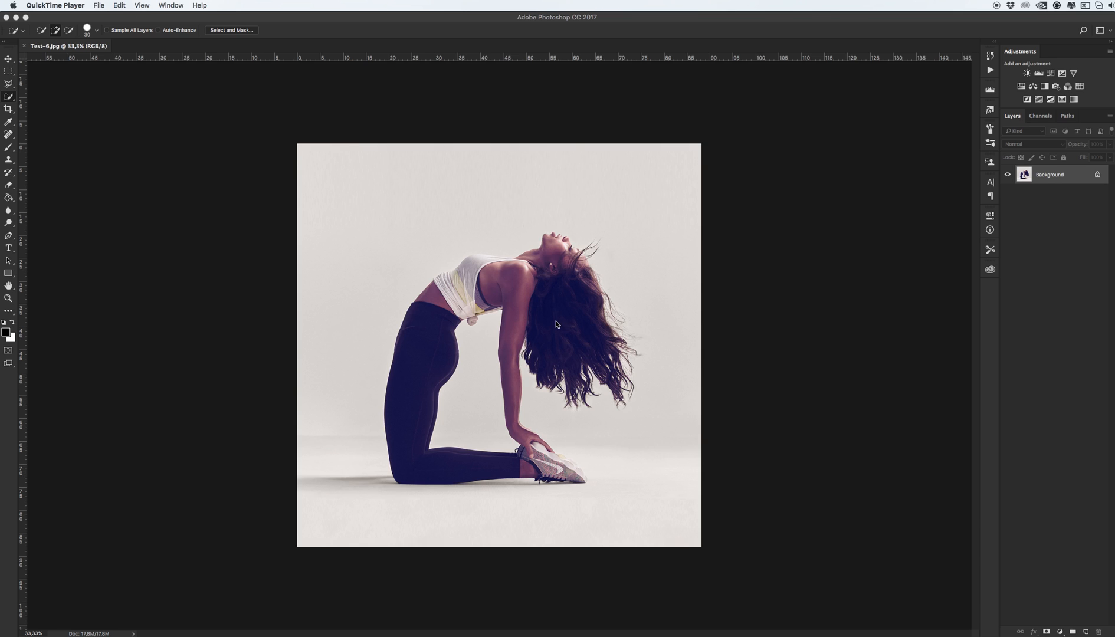
pyautogui.moveTo(554, 323)
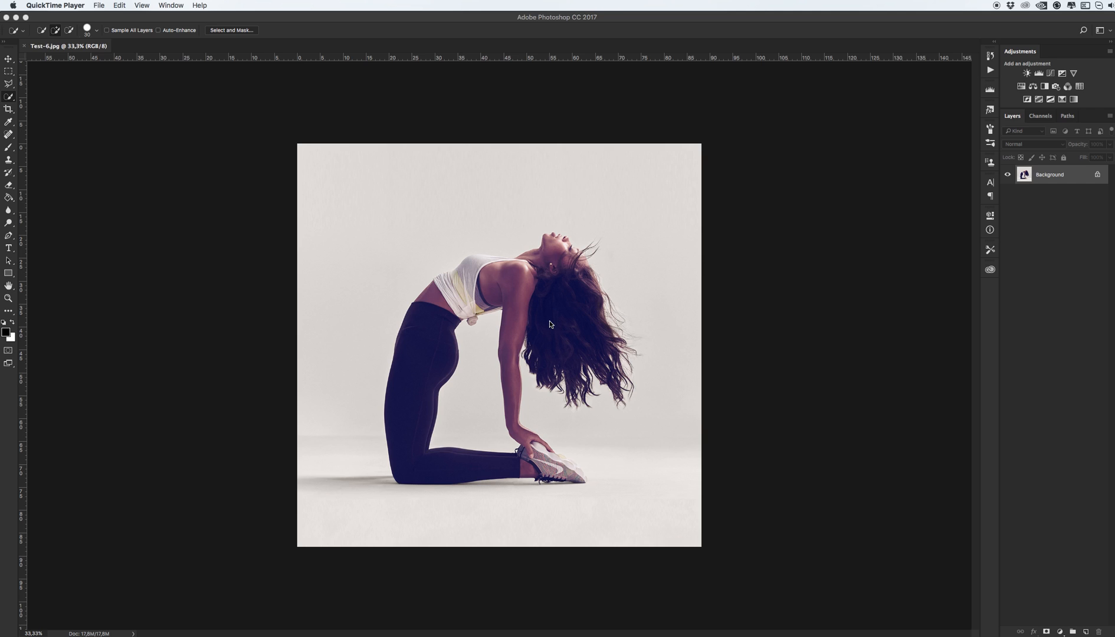
pyautogui.moveTo(549, 329)
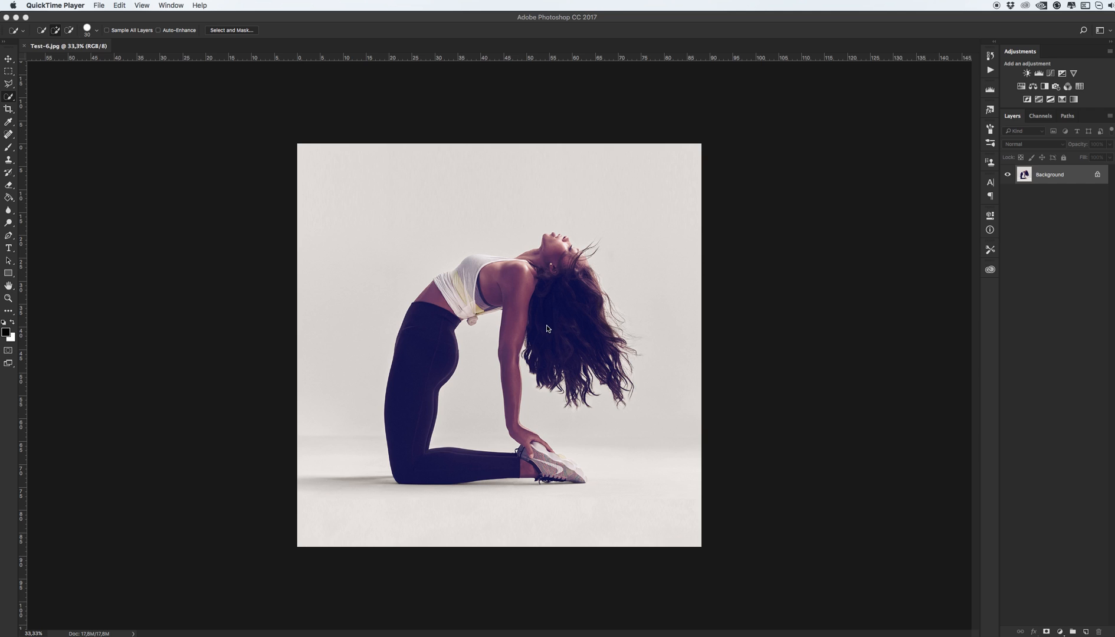
pyautogui.moveTo(198, 532)
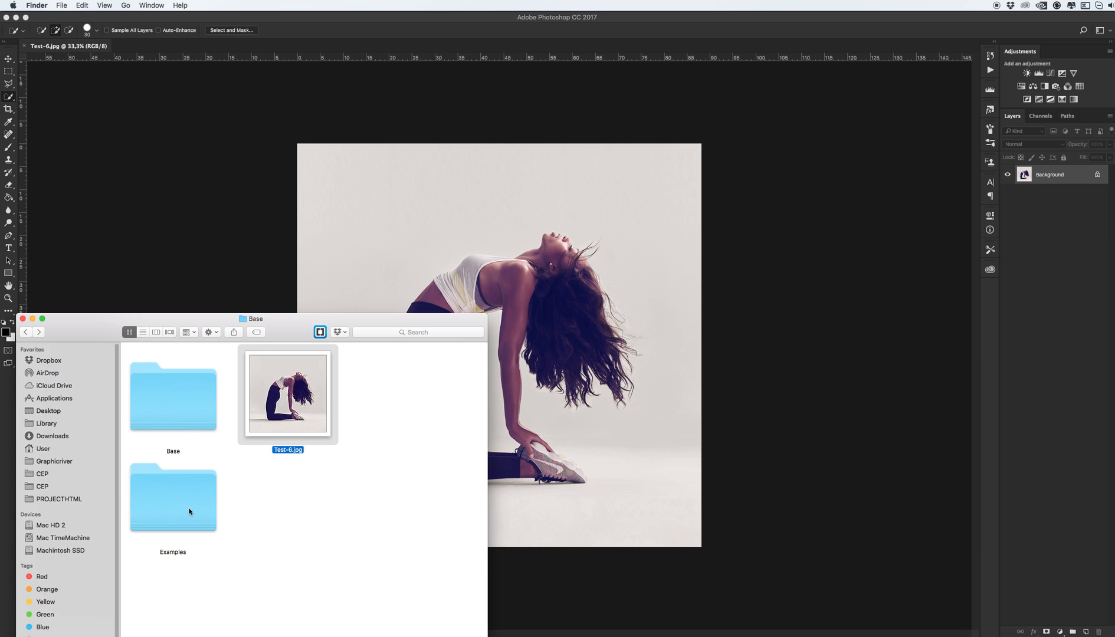
# Preview the Test-10.gif example in the Examples folder, then go back to the Base folder.
pyautogui.doubleClick(172, 499)
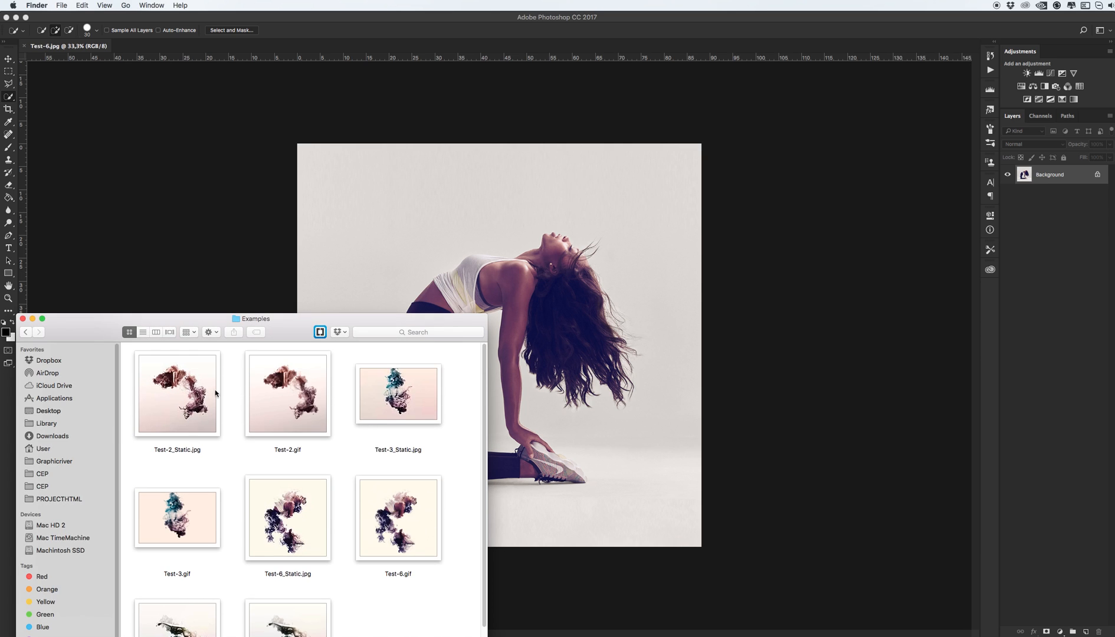
pyautogui.click(177, 394)
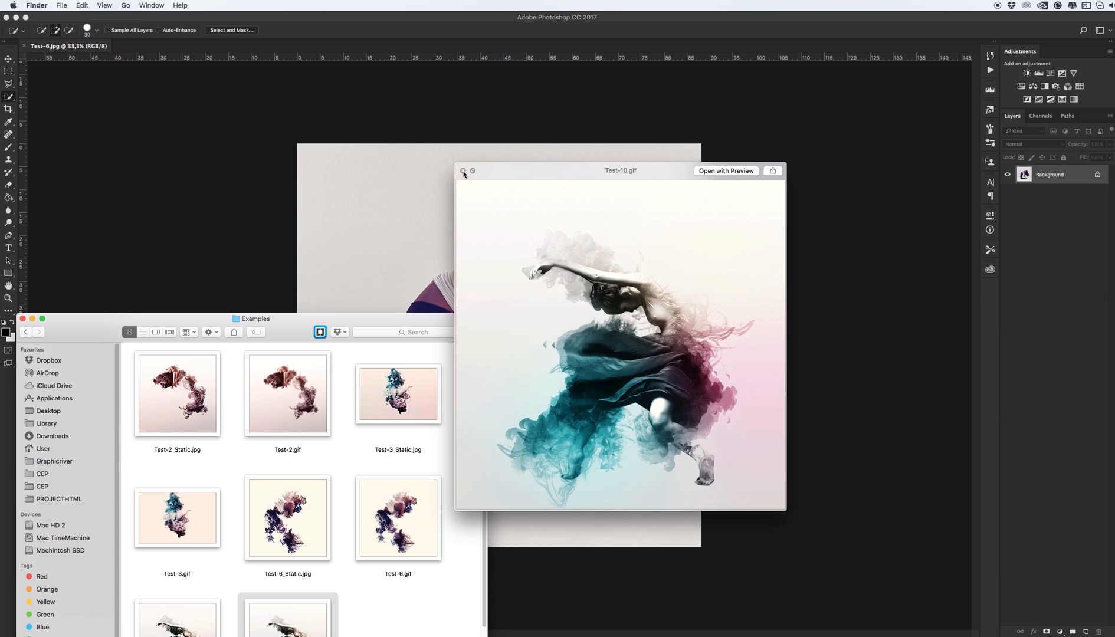
pyautogui.click(463, 171)
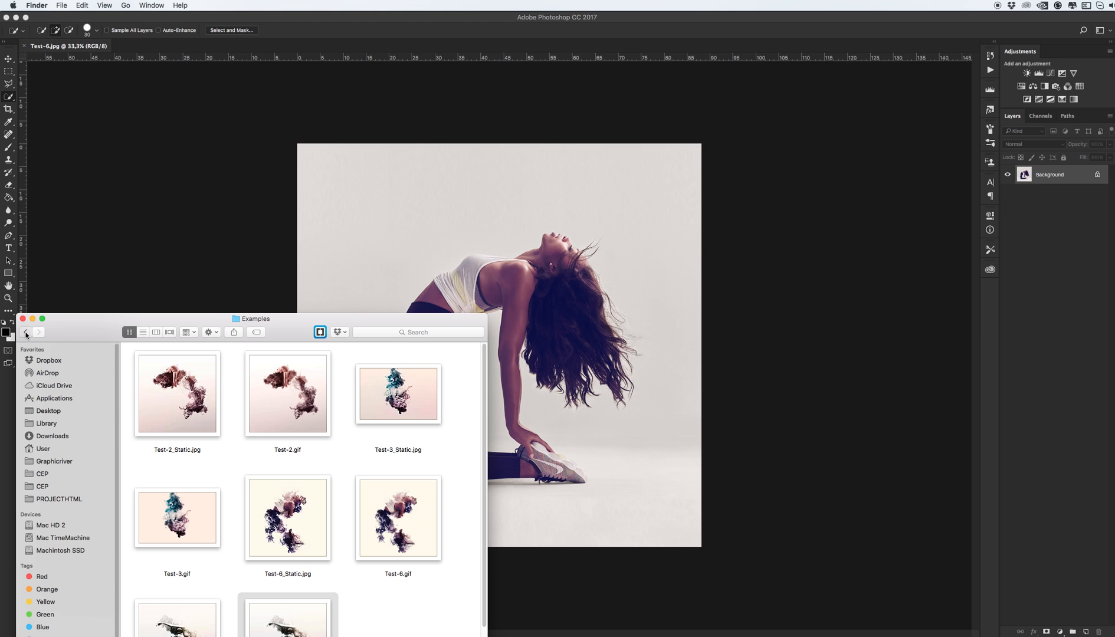
pyautogui.click(27, 332)
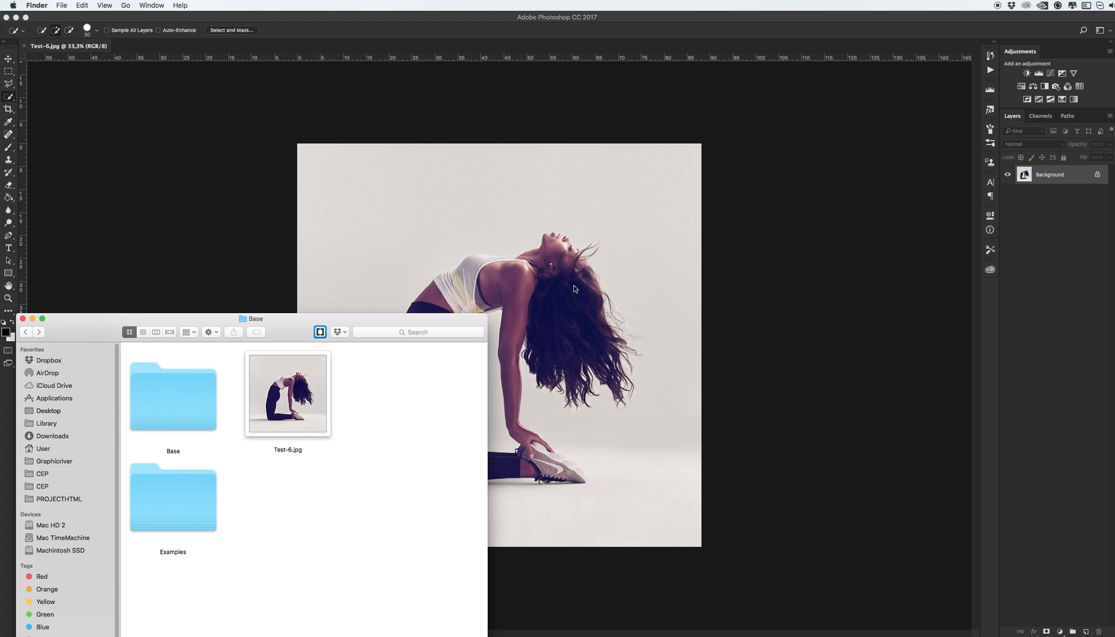
pyautogui.moveTo(538, 277)
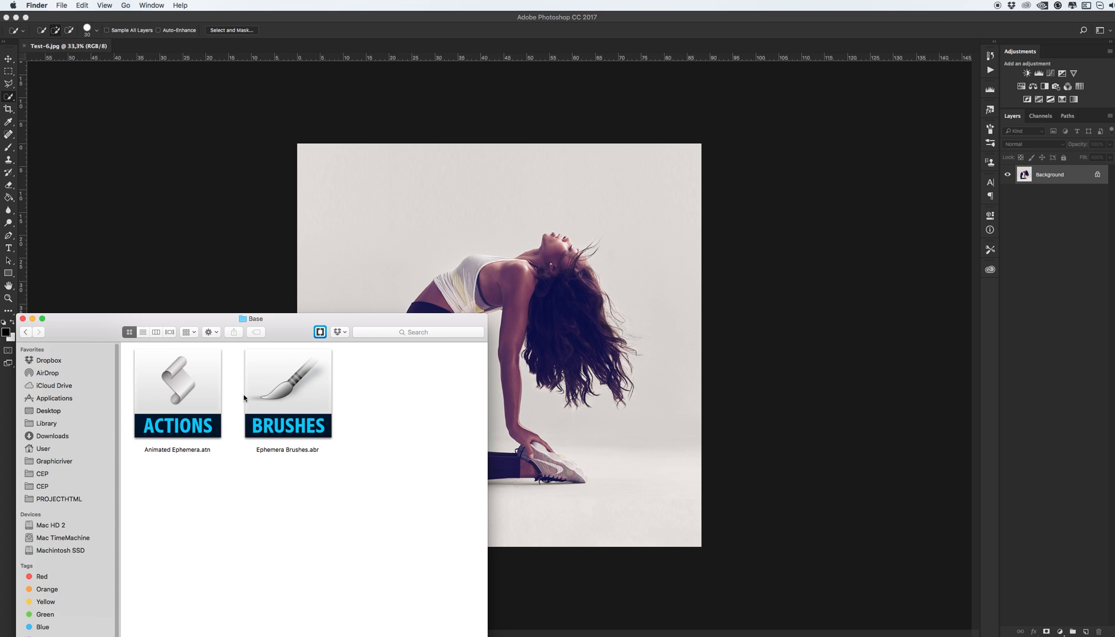
pyautogui.moveTo(541, 372)
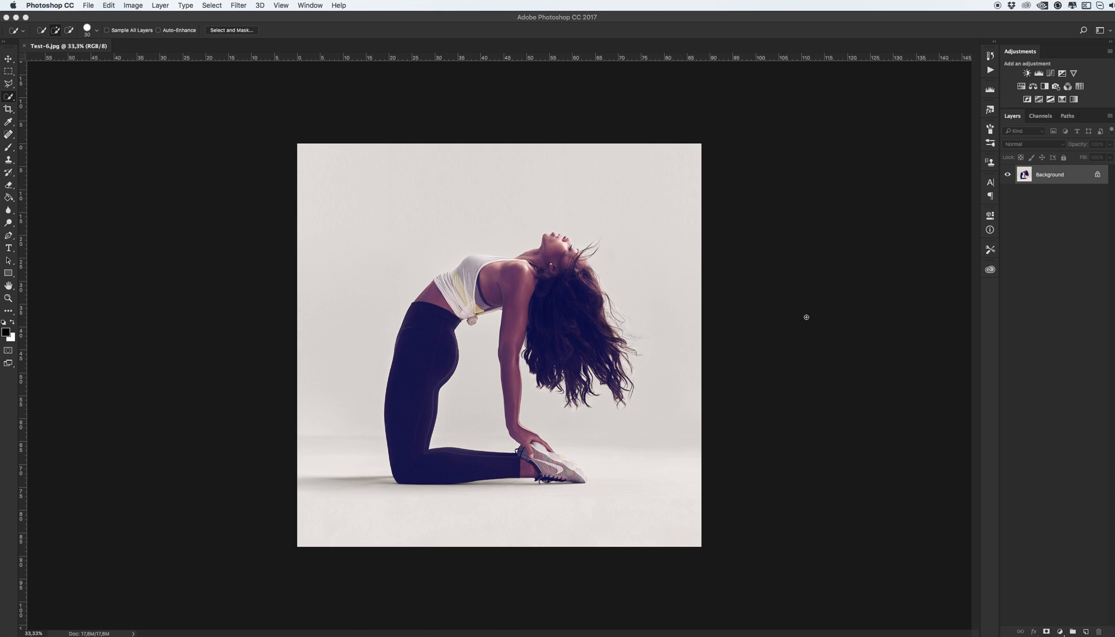
# Load the Animated Ephemera.atn action set from the Actions panel menu.
pyautogui.click(989, 70)
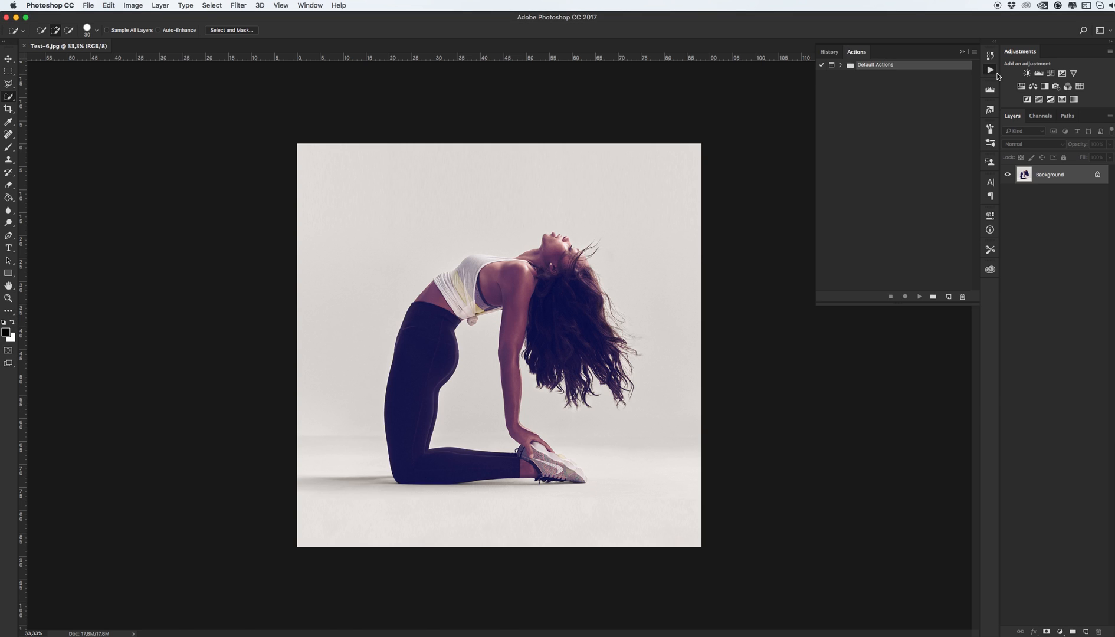
pyautogui.moveTo(989, 69)
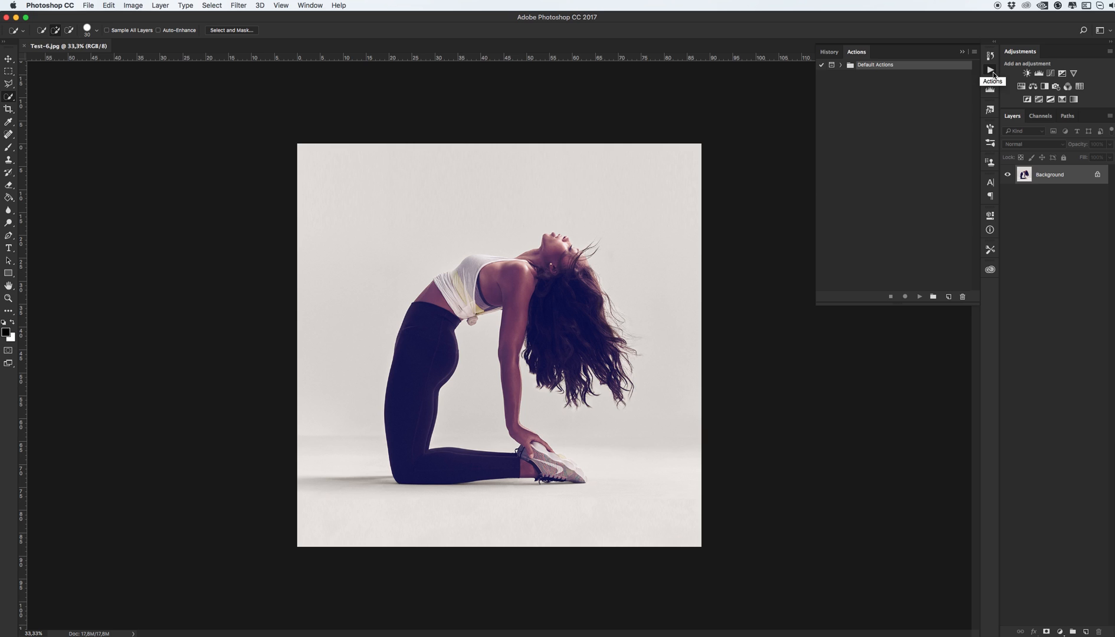
pyautogui.moveTo(906, 80)
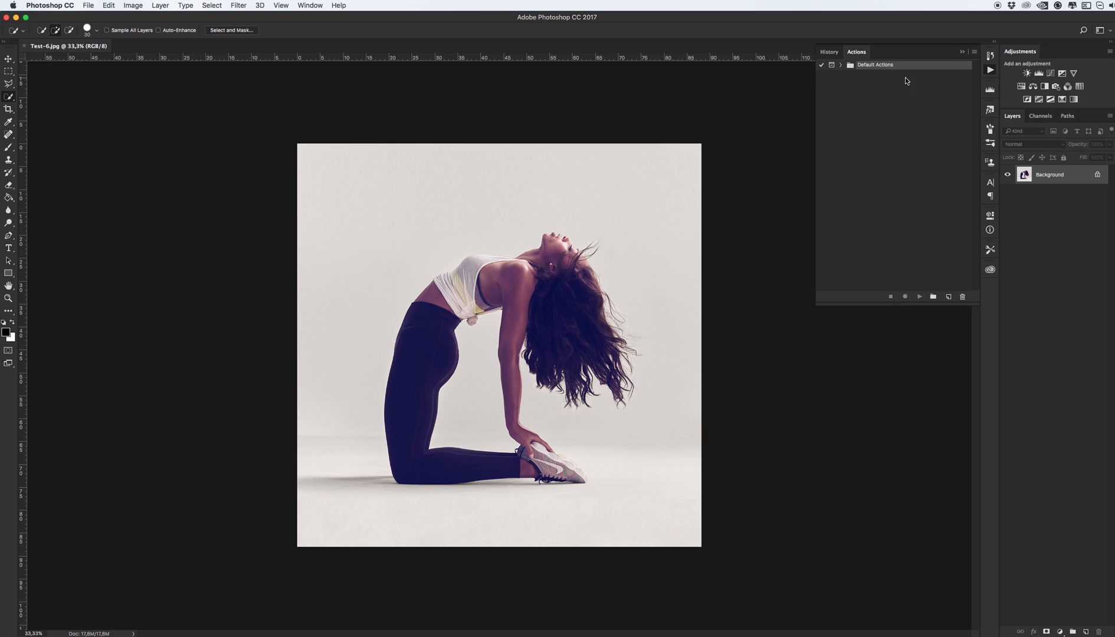
pyautogui.click(309, 4)
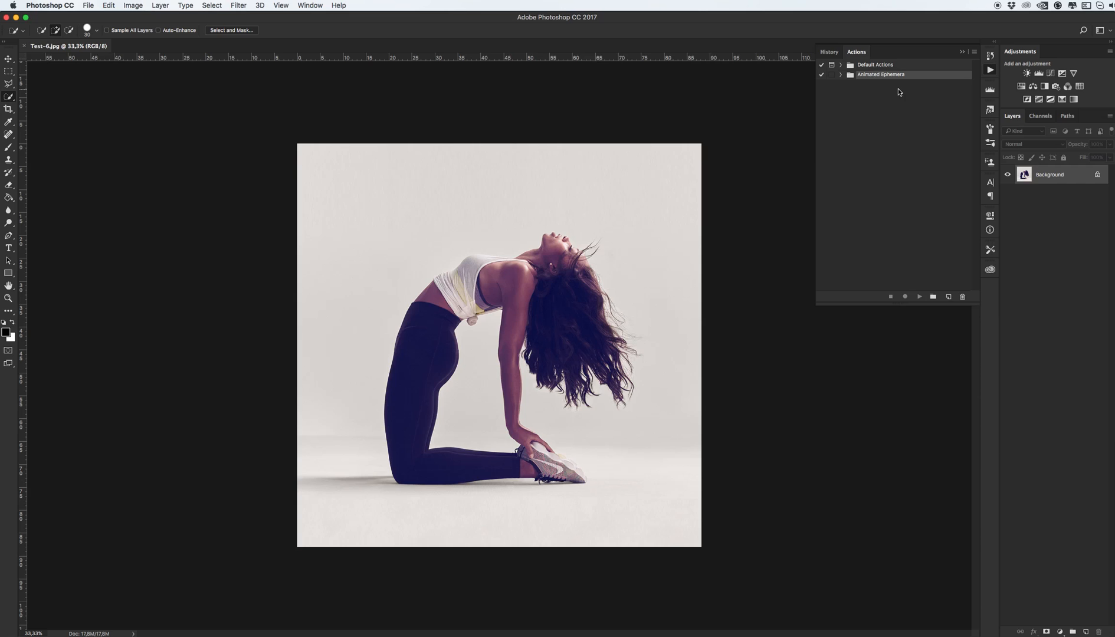
pyautogui.moveTo(935, 162)
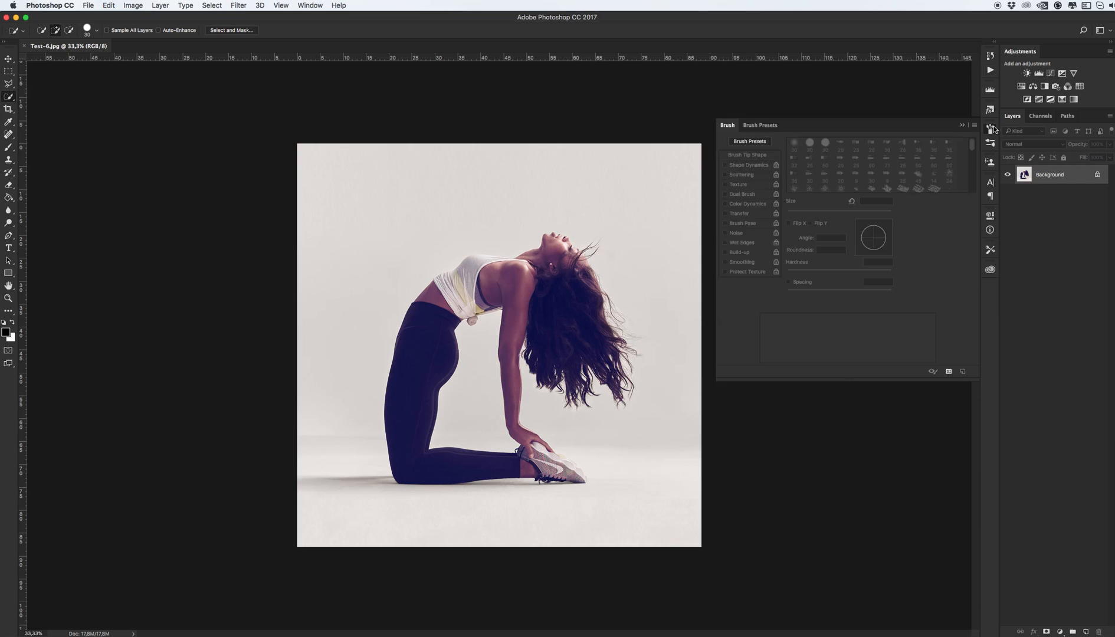
# Load Ephemera Brushes.abr into the Brush Presets through Load Brushes.
pyautogui.click(761, 125)
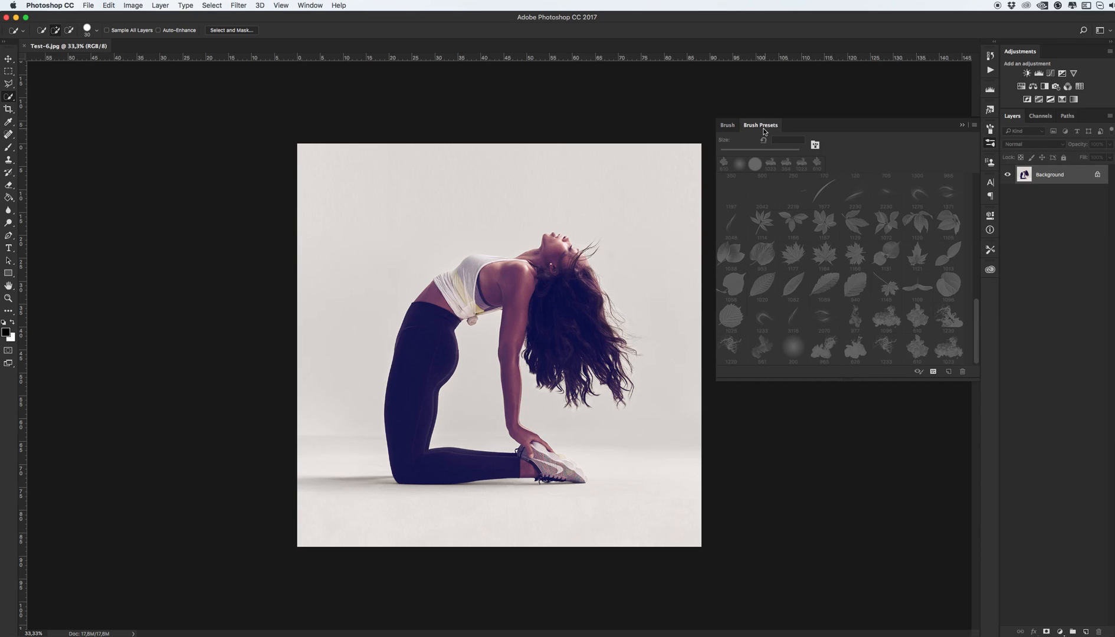
pyautogui.moveTo(765, 132)
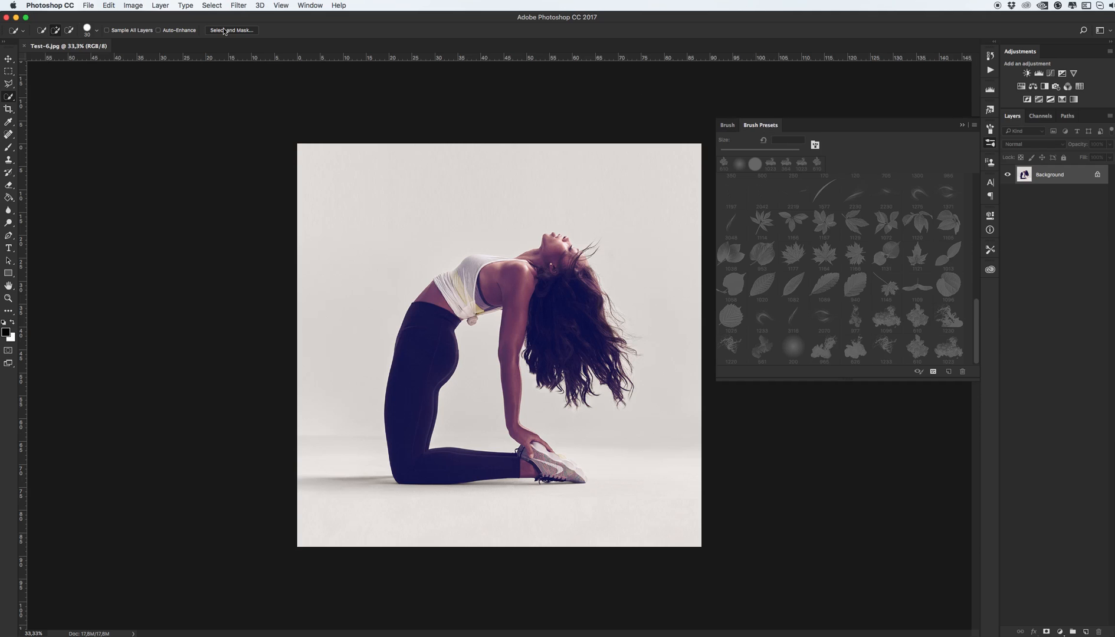
pyautogui.click(309, 5)
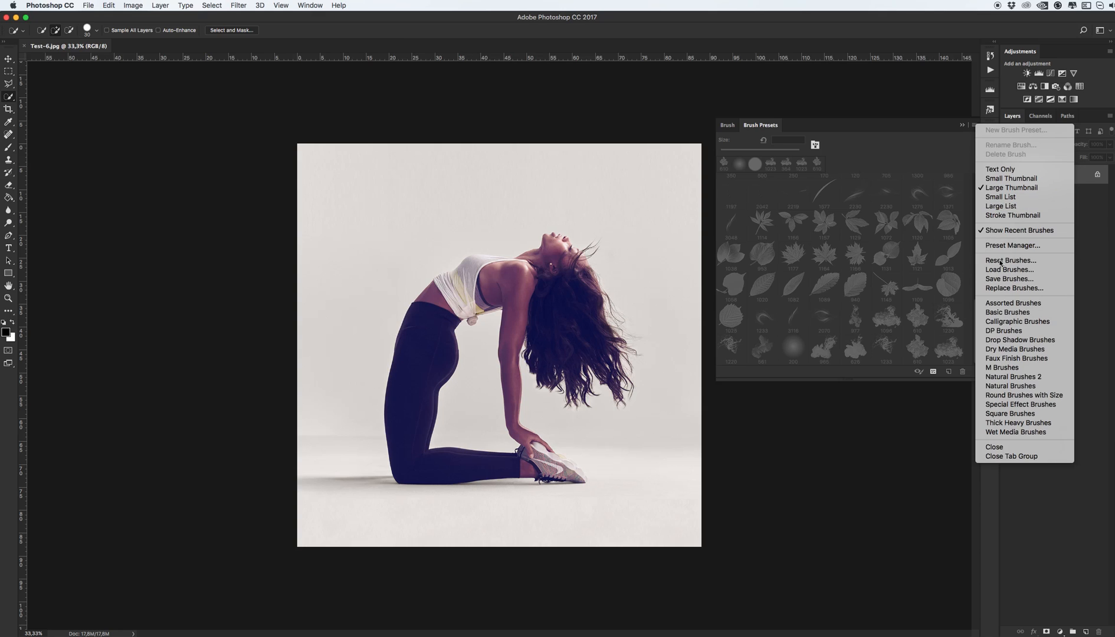
pyautogui.click(1011, 270)
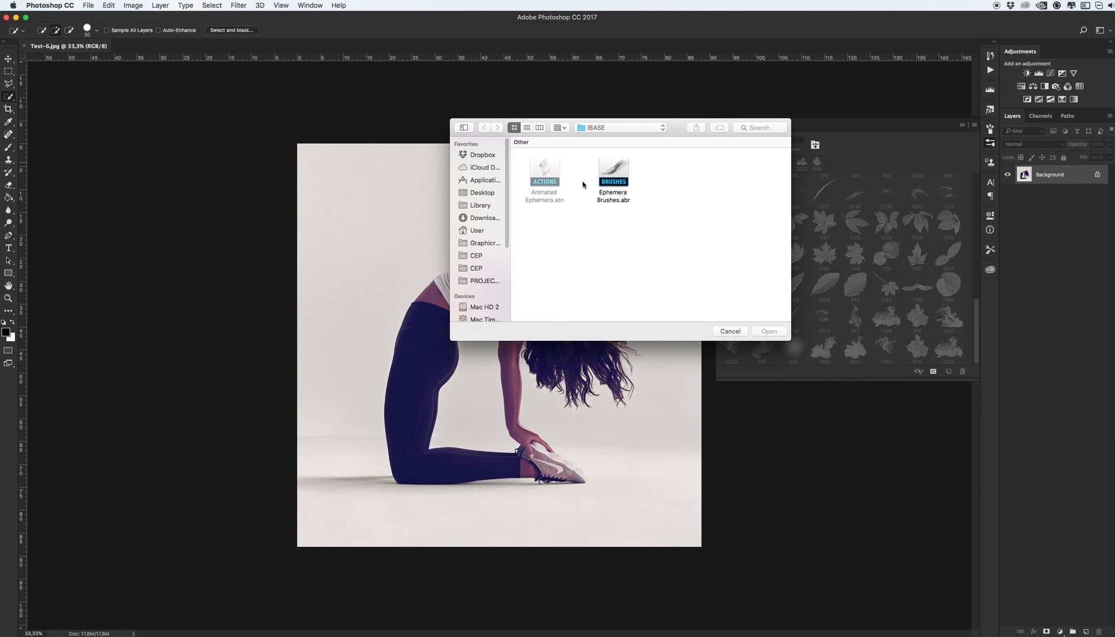
pyautogui.click(612, 178)
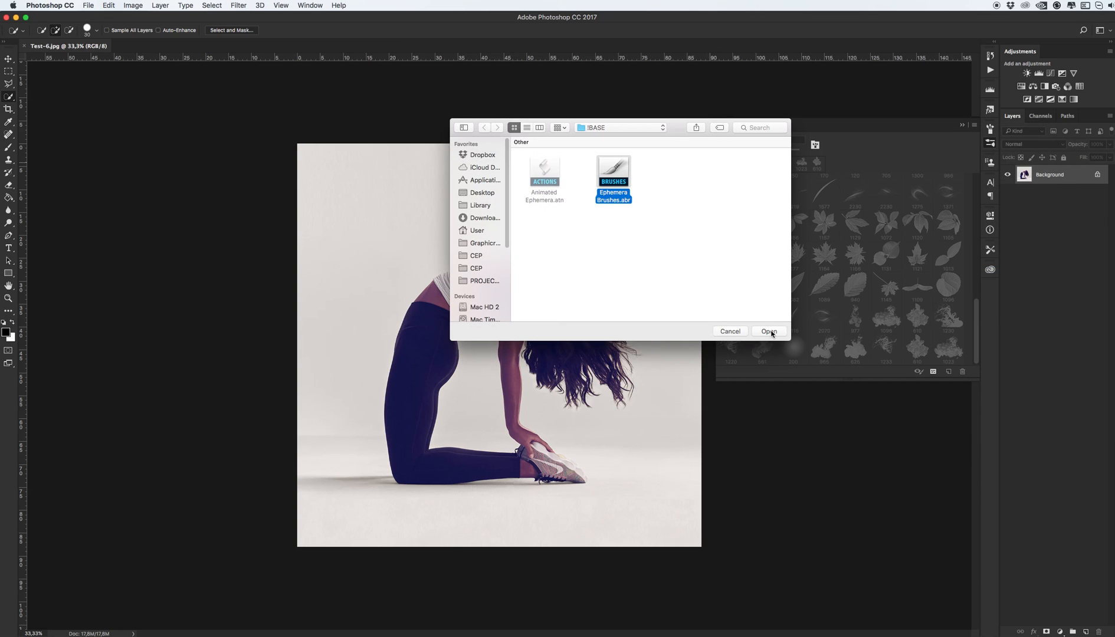
pyautogui.click(768, 331)
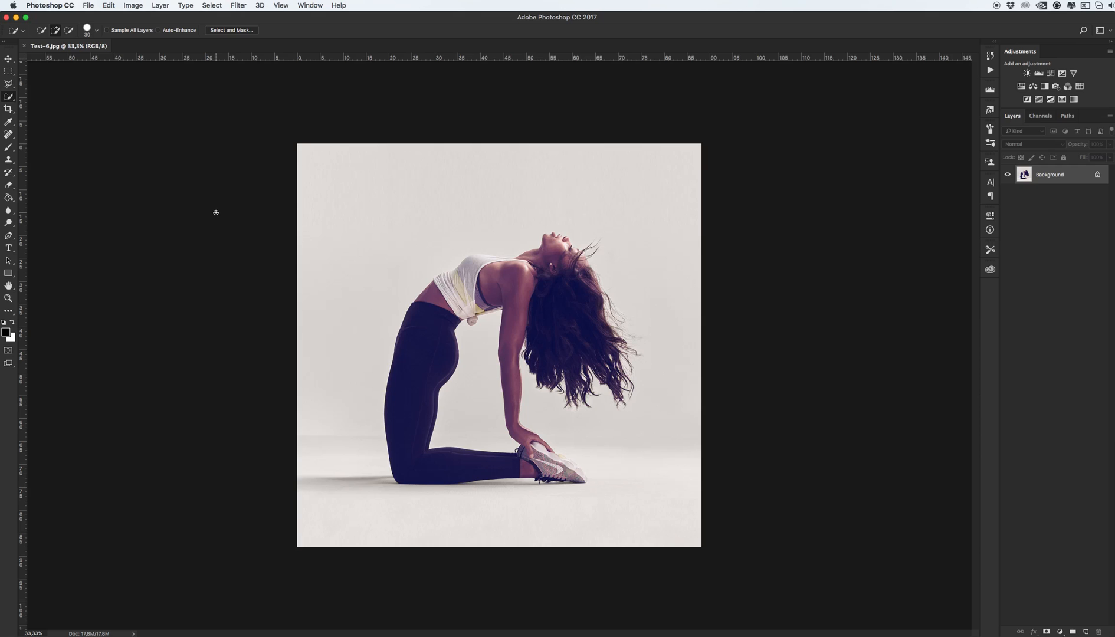
pyautogui.moveTo(253, 165)
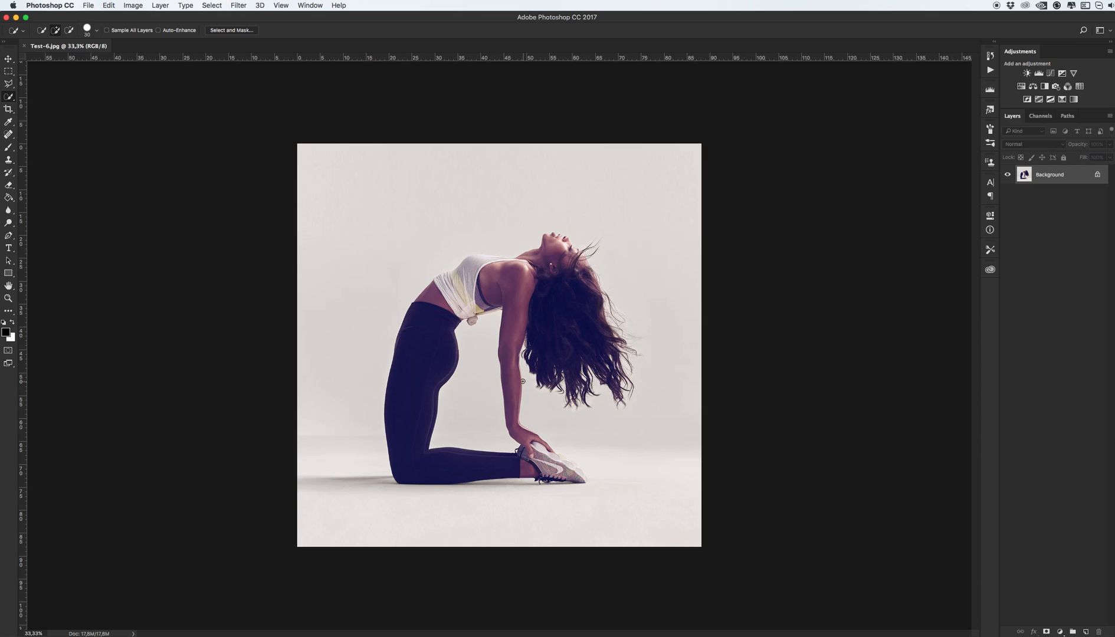
pyautogui.moveTo(188, 108)
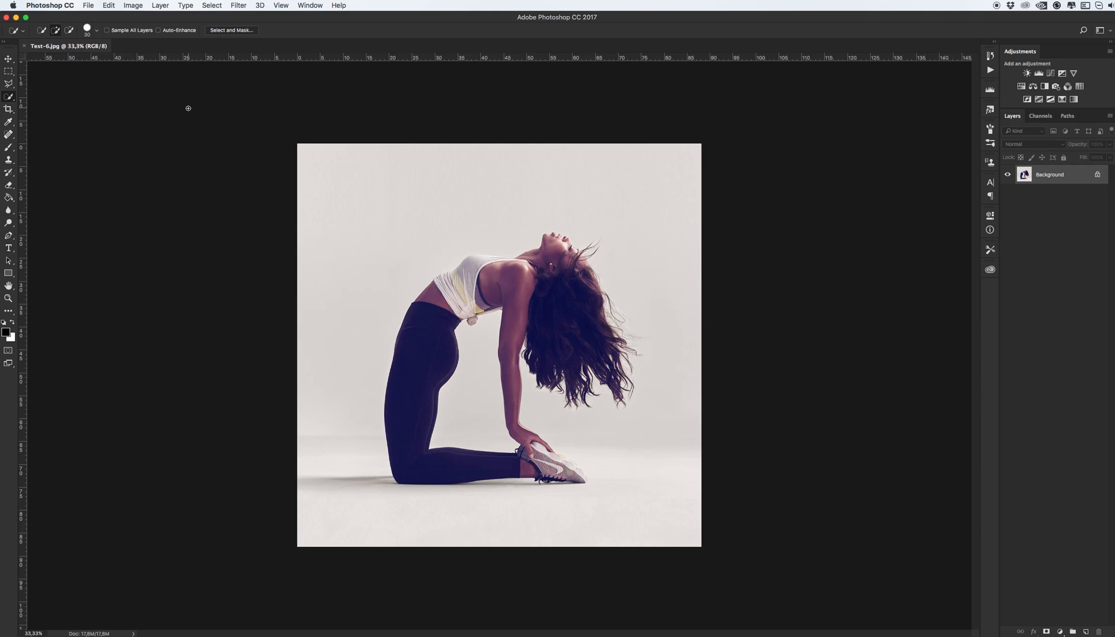
pyautogui.click(132, 5)
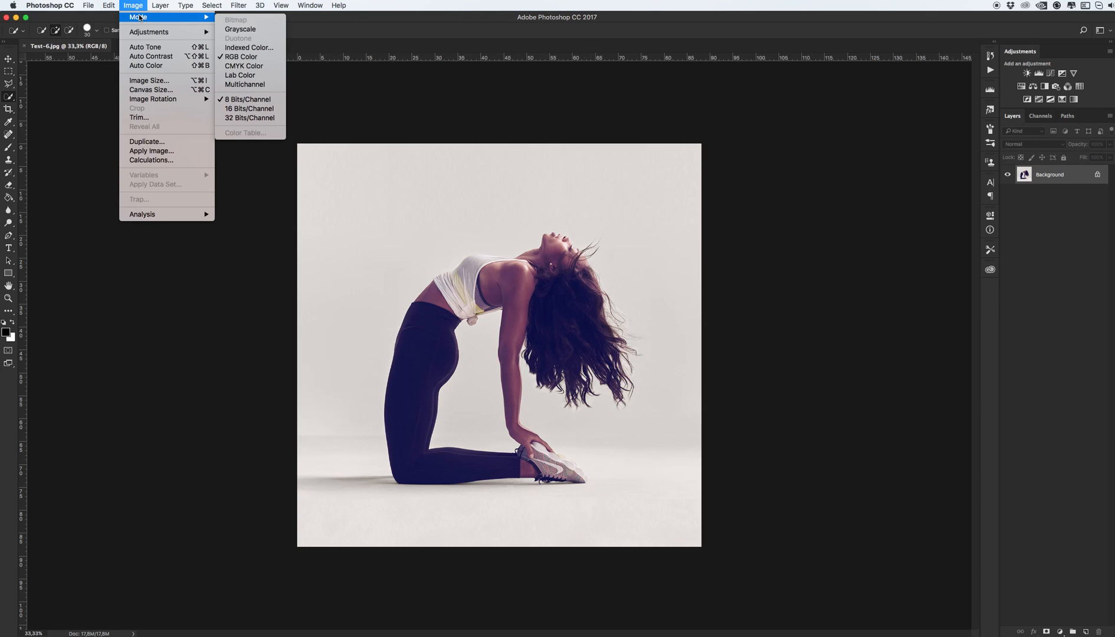
pyautogui.moveTo(242, 56)
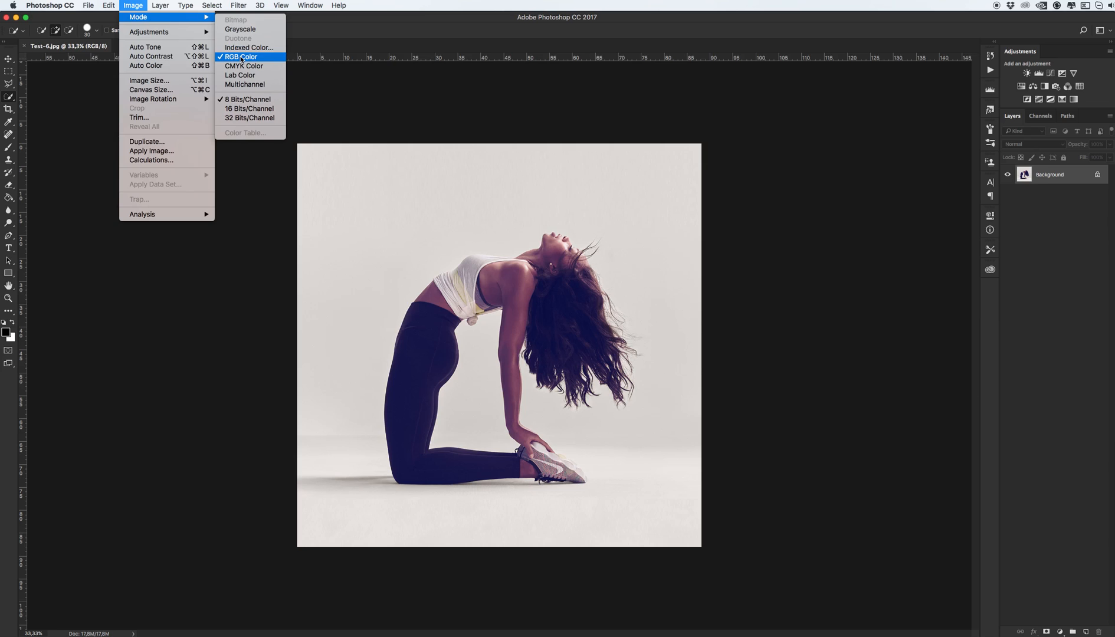
pyautogui.moveTo(246, 99)
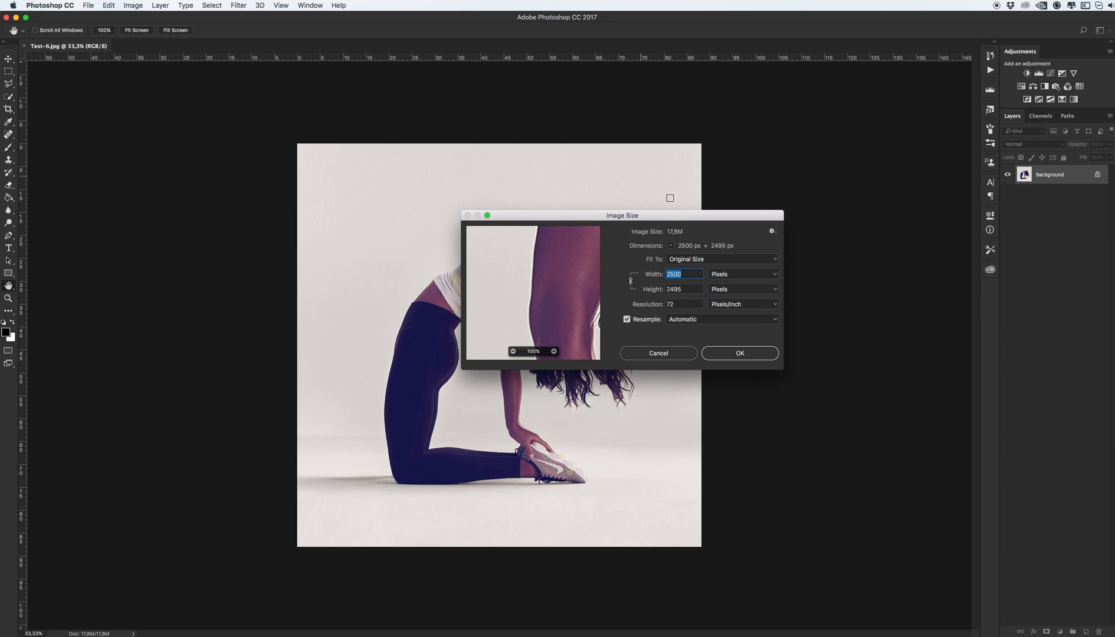
pyautogui.moveTo(621, 216); pyautogui.dragTo(656, 198)
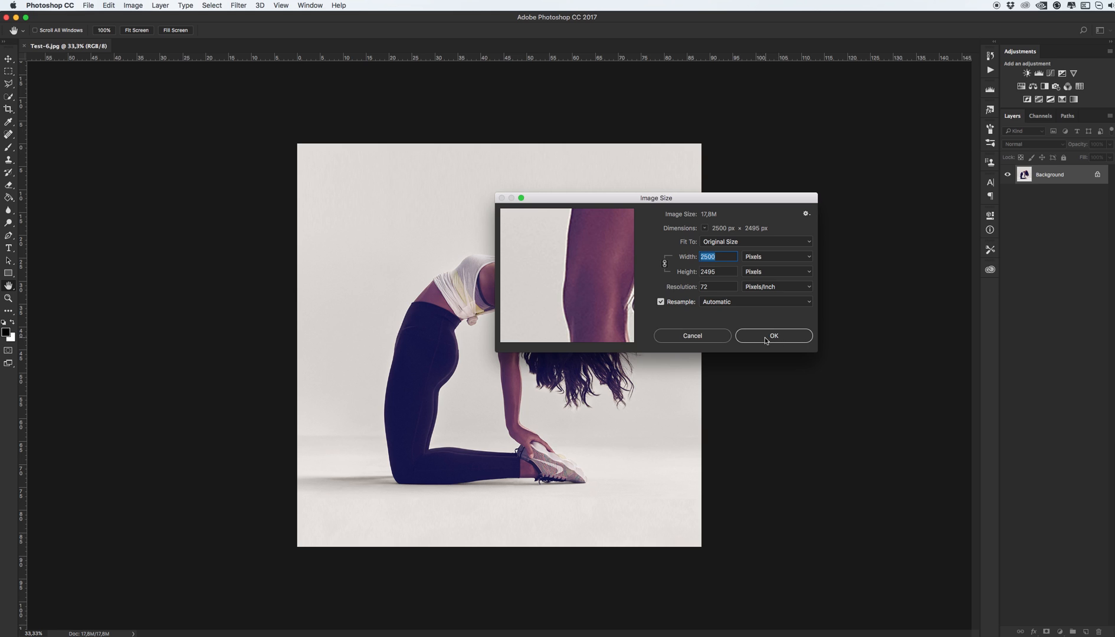
pyautogui.click(773, 335)
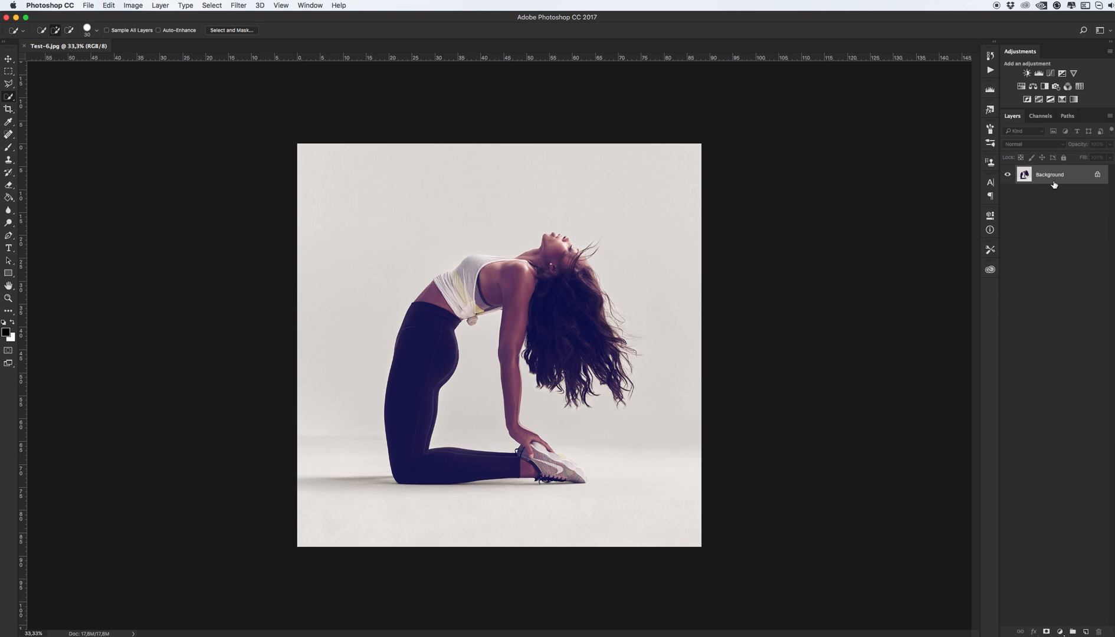
pyautogui.moveTo(1079, 175)
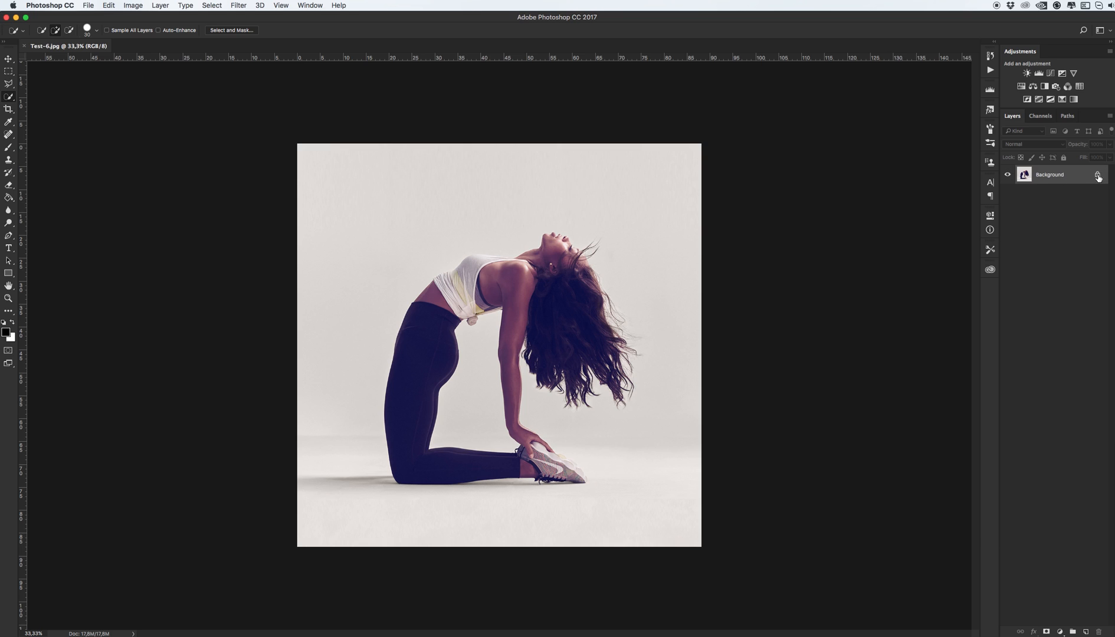
pyautogui.doubleClick(1050, 175)
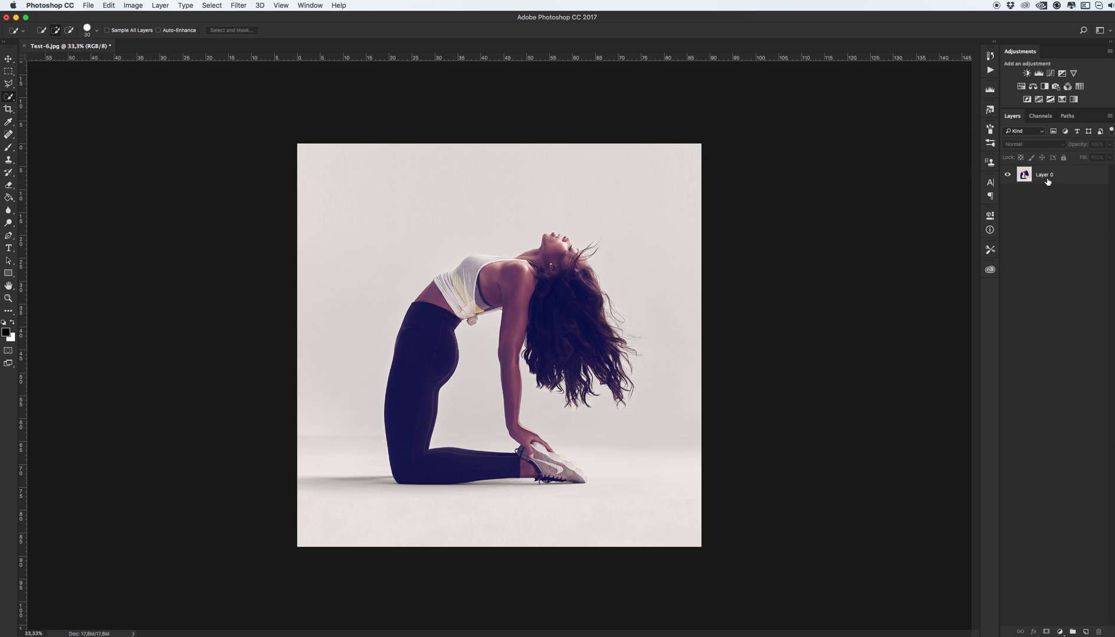
pyautogui.moveTo(1087, 197)
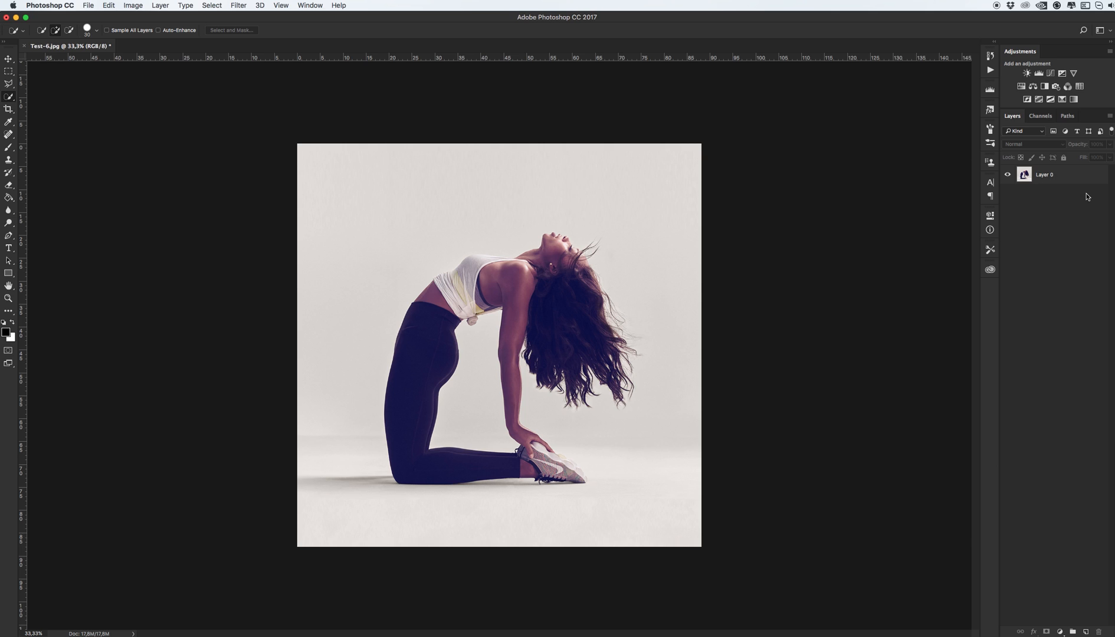
pyautogui.click(1046, 174)
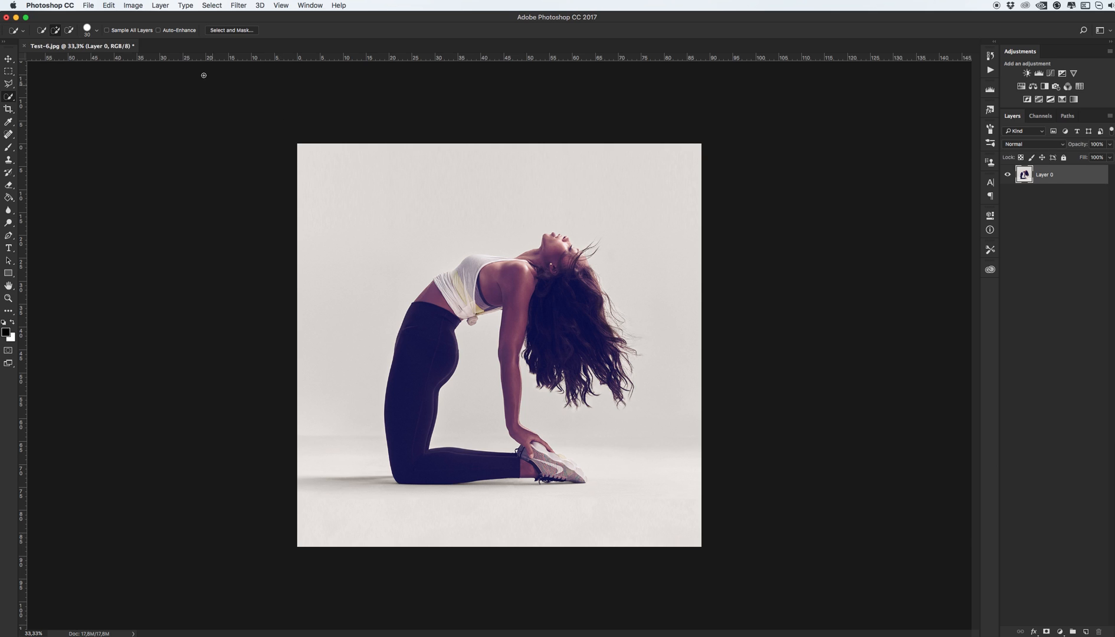
pyautogui.click(132, 6)
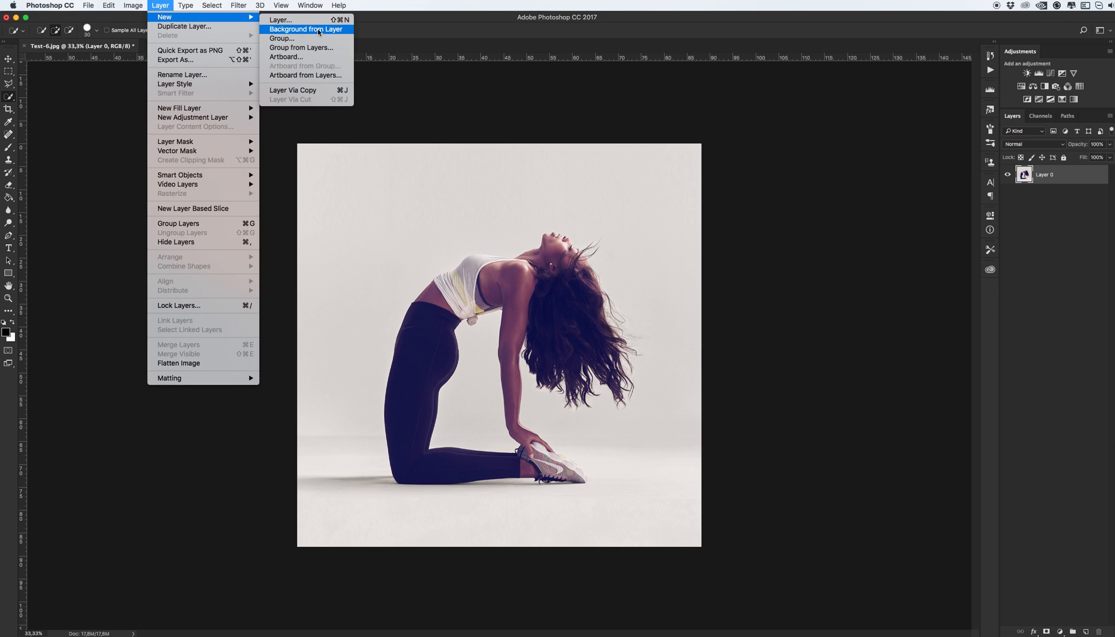
pyautogui.click(305, 29)
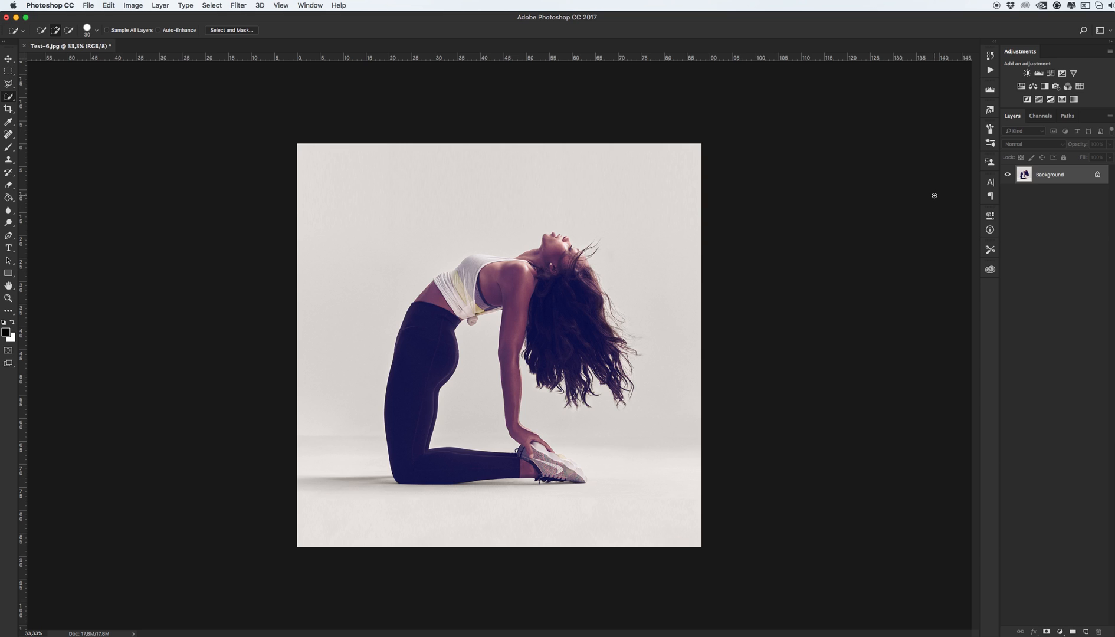
pyautogui.moveTo(925, 195)
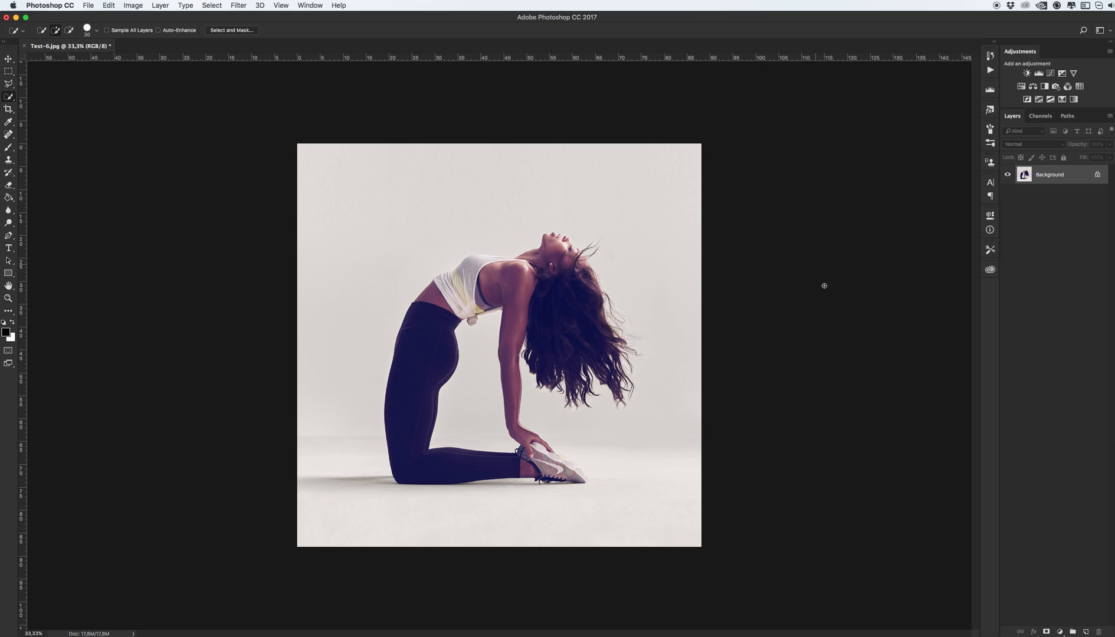
pyautogui.moveTo(1088, 621)
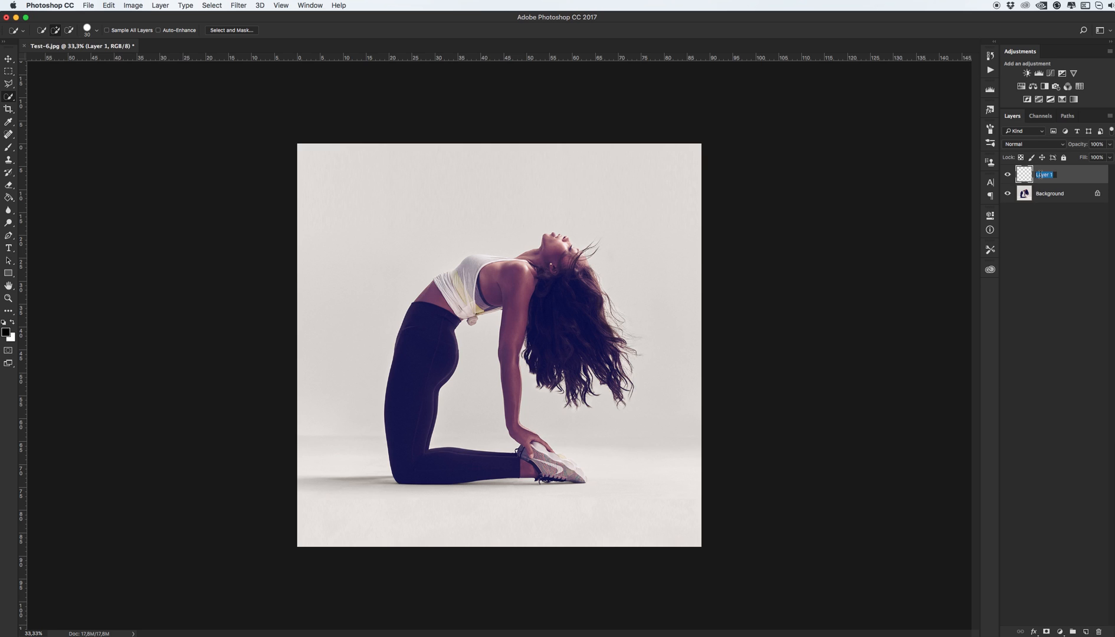
# Name the new layer 'mask' and set the foreground colour to FF0000 red.
pyautogui.write('mask')
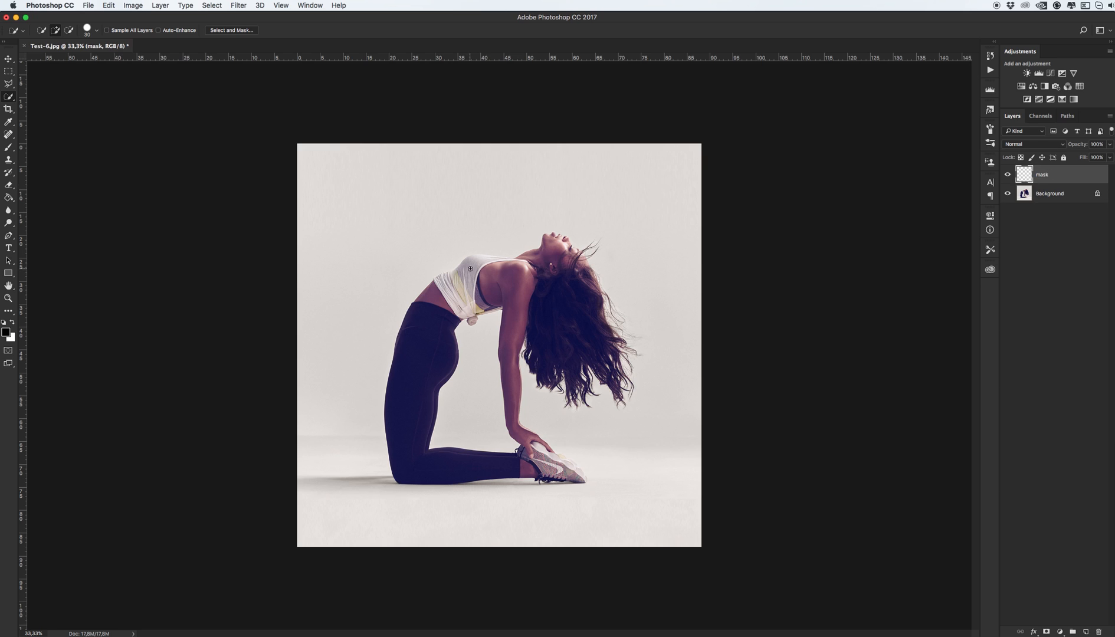
pyautogui.click(4, 329)
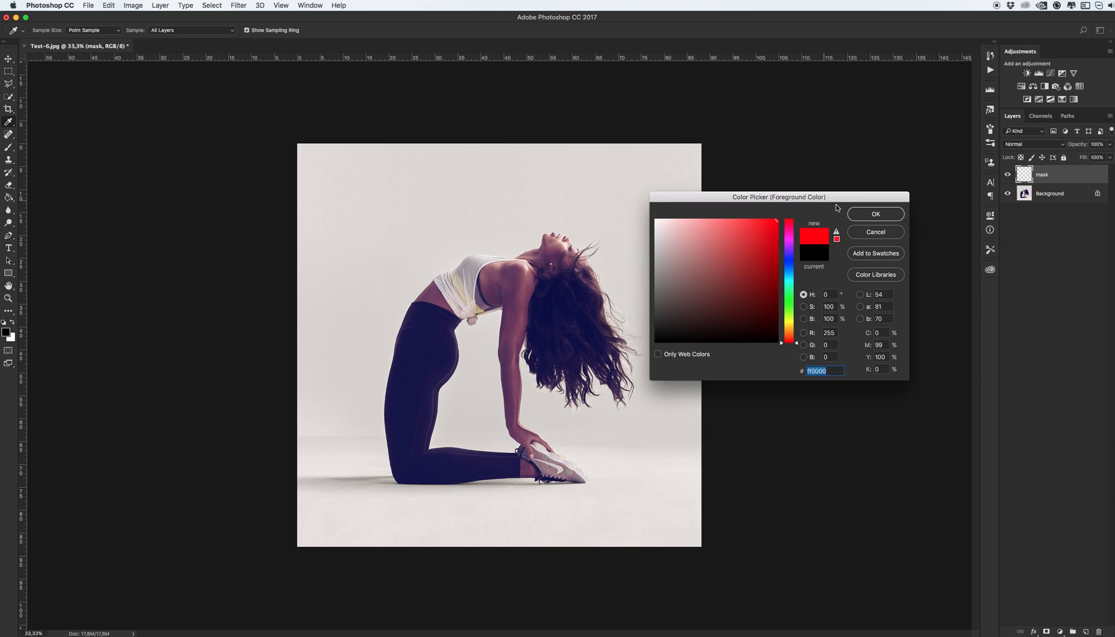
pyautogui.click(876, 214)
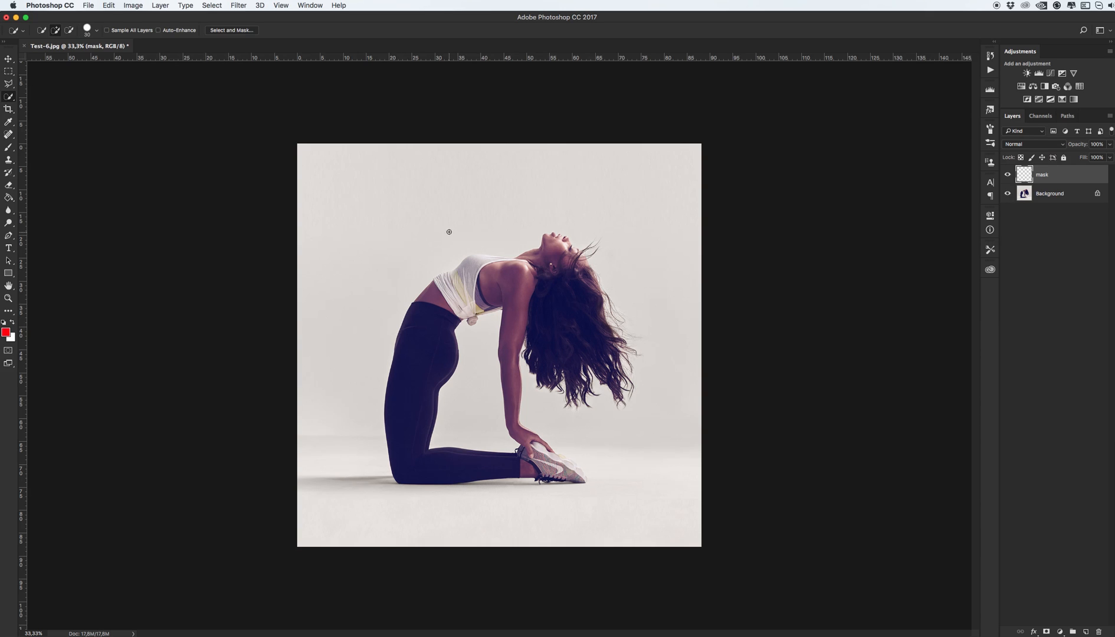
pyautogui.moveTo(459, 221); pyautogui.dragTo(347, 326)
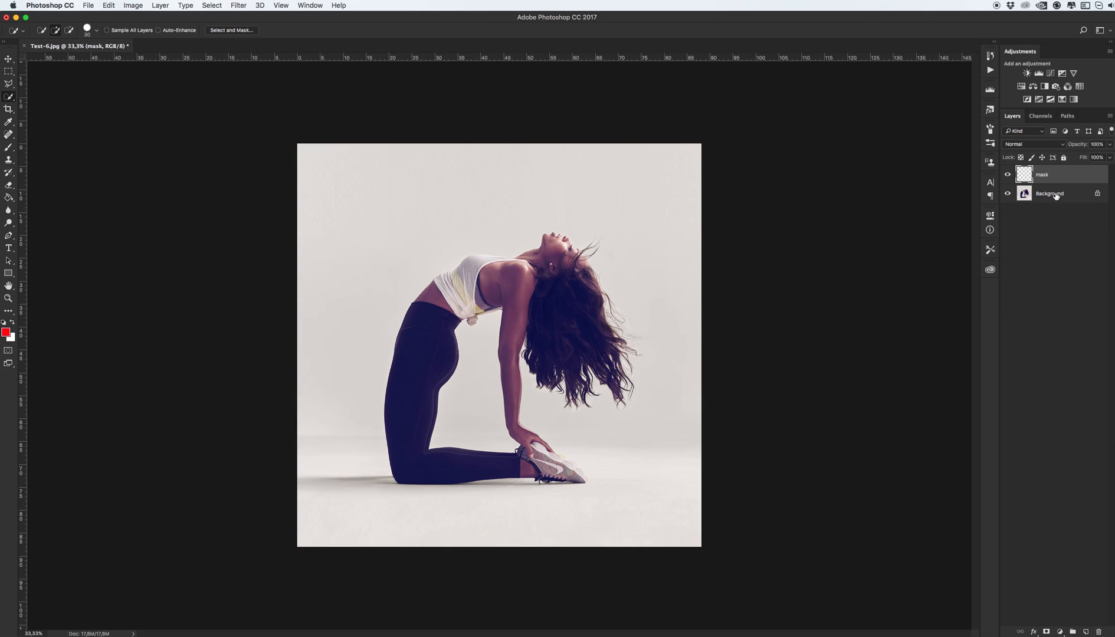
# On the Background layer, paint Quick Mask over the white top and waist knot.
pyautogui.click(1049, 194)
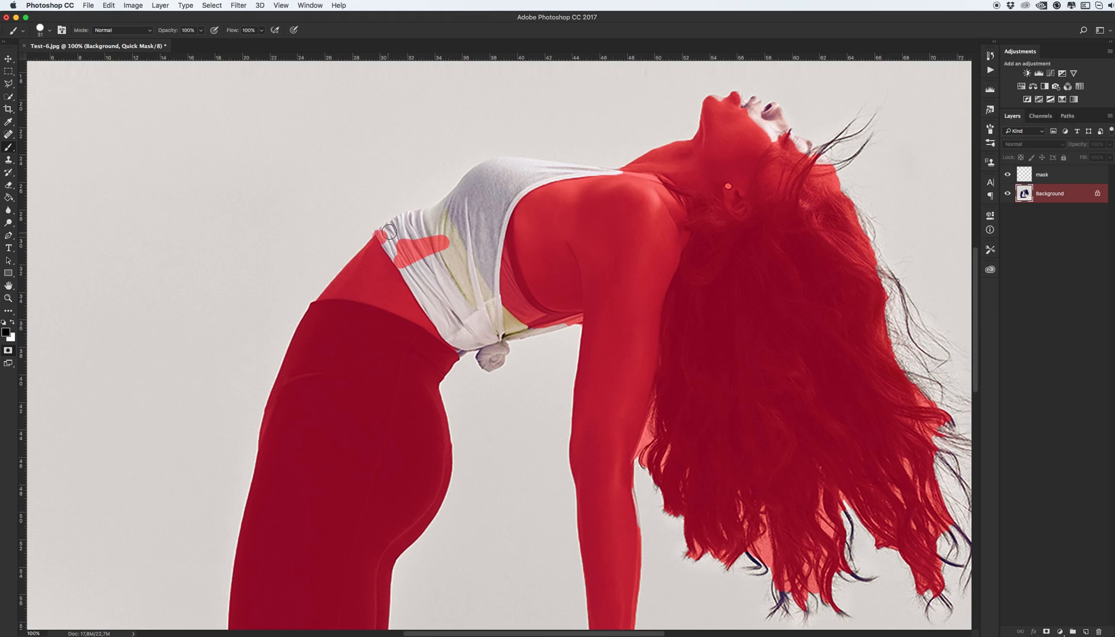
pyautogui.moveTo(388, 235); pyautogui.dragTo(443, 212)
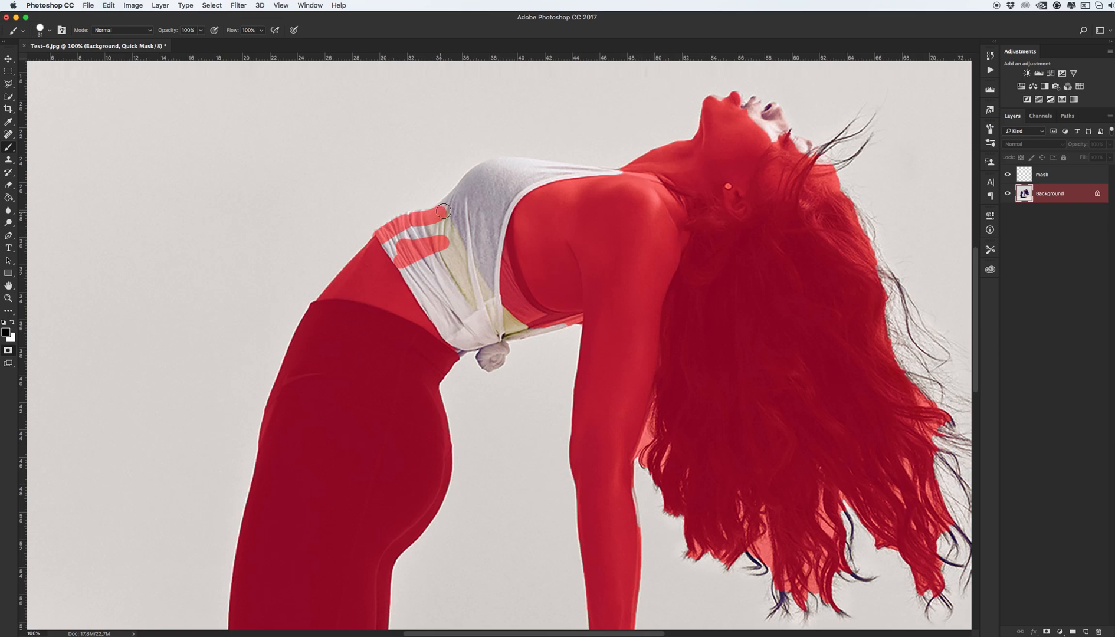
pyautogui.moveTo(441, 212); pyautogui.dragTo(496, 165)
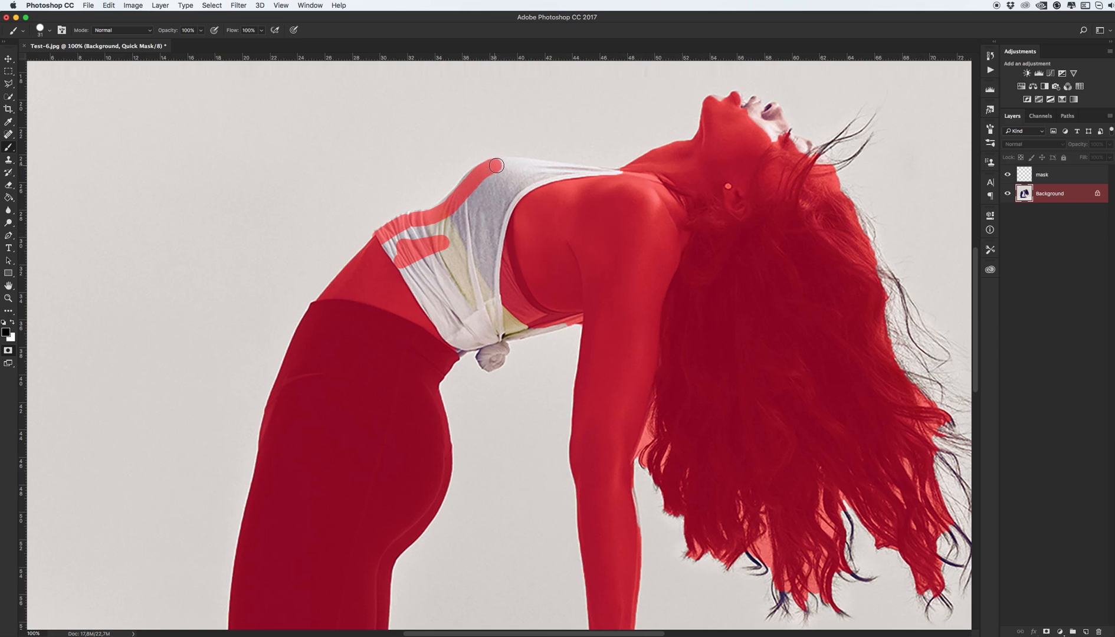
pyautogui.moveTo(496, 166); pyautogui.dragTo(628, 178)
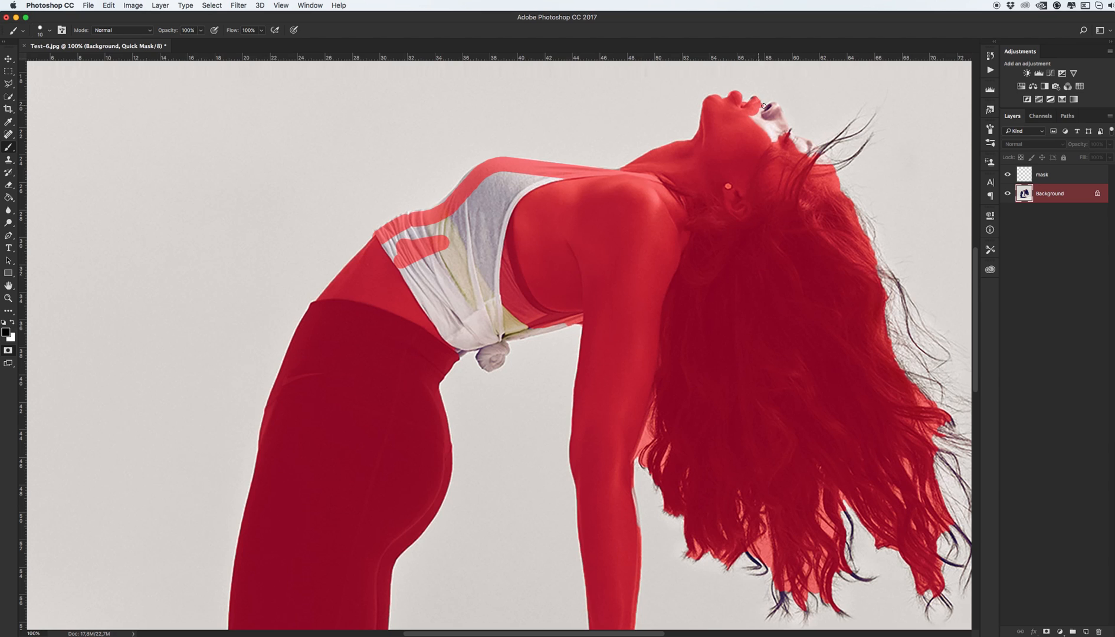
pyautogui.moveTo(765, 106); pyautogui.dragTo(801, 142)
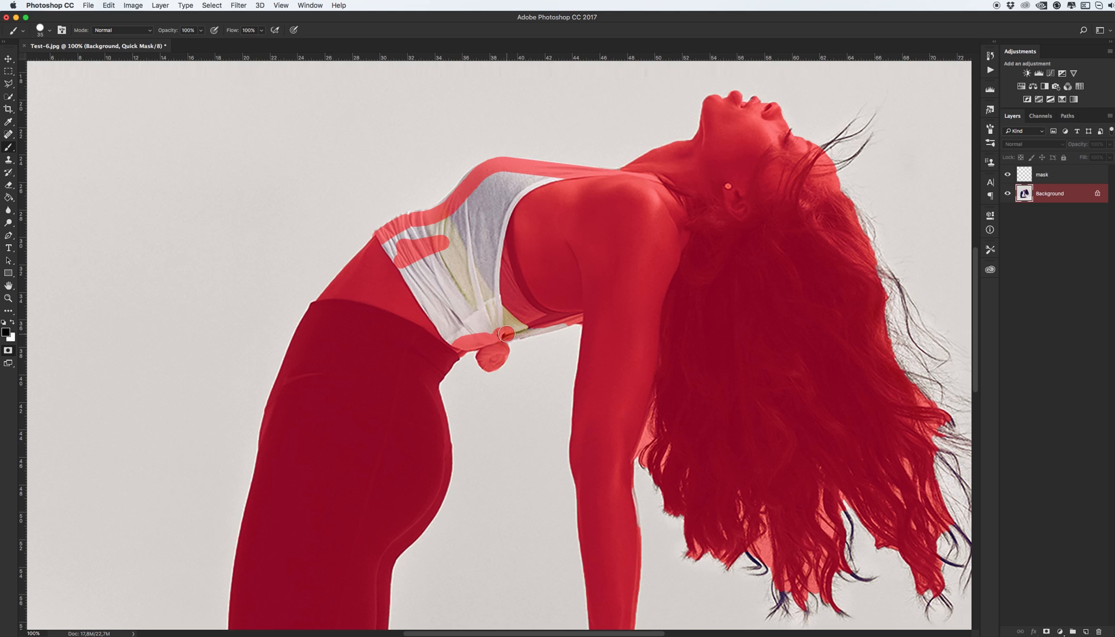
pyautogui.moveTo(505, 335); pyautogui.dragTo(516, 327)
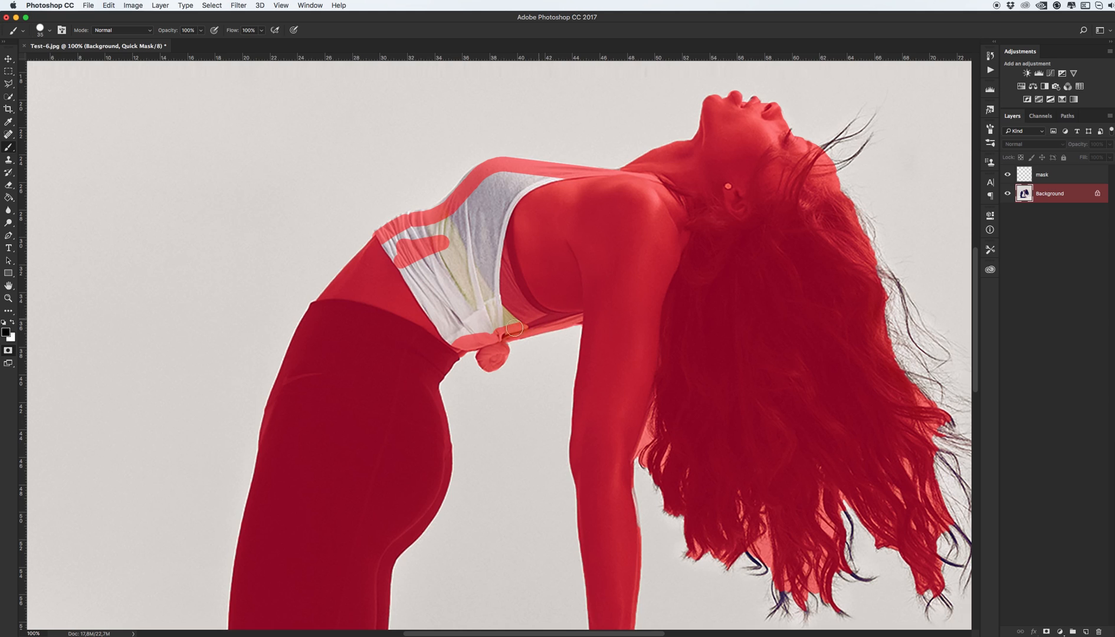
pyautogui.moveTo(512, 327); pyautogui.dragTo(451, 290)
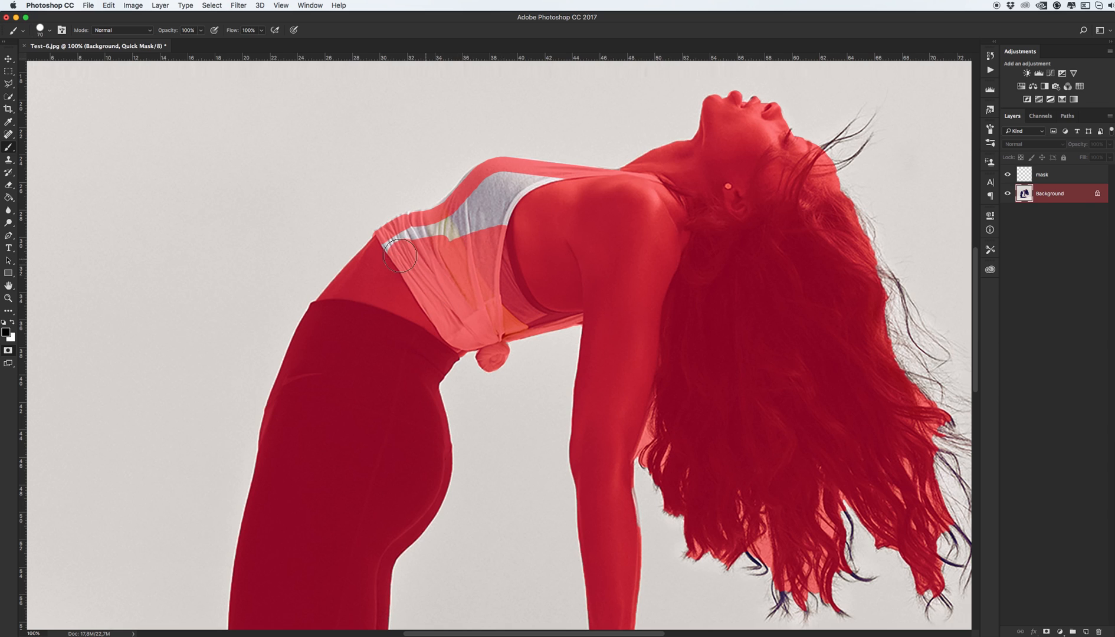
pyautogui.moveTo(398, 256); pyautogui.dragTo(487, 235)
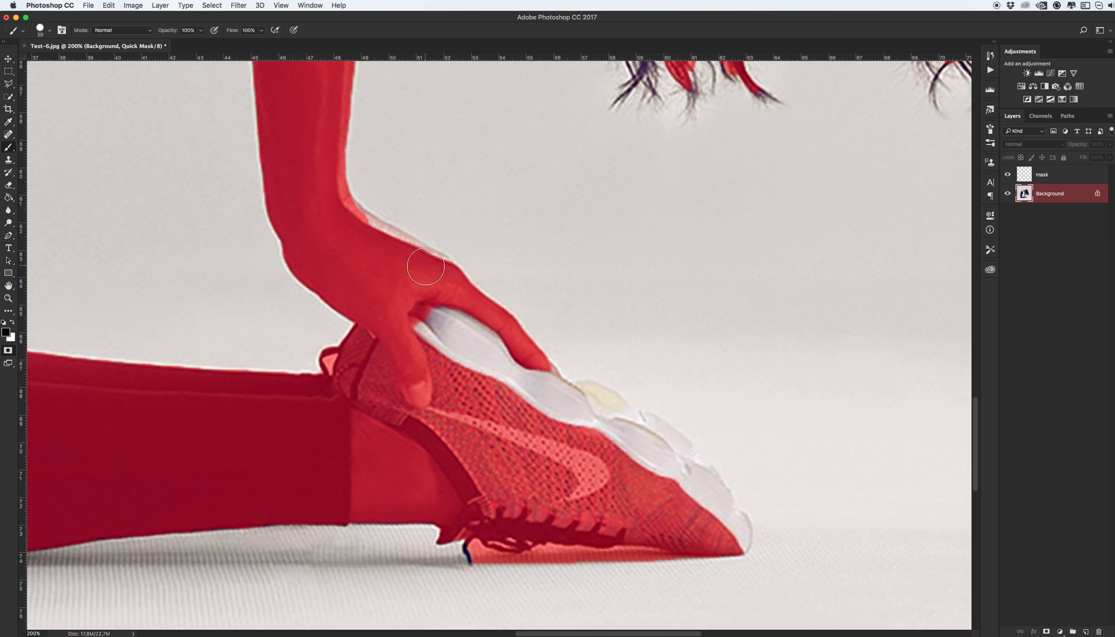
# Extend the Quick Mask over the hand and the white shoe sole to the toe.
pyautogui.moveTo(425, 267); pyautogui.dragTo(415, 294)
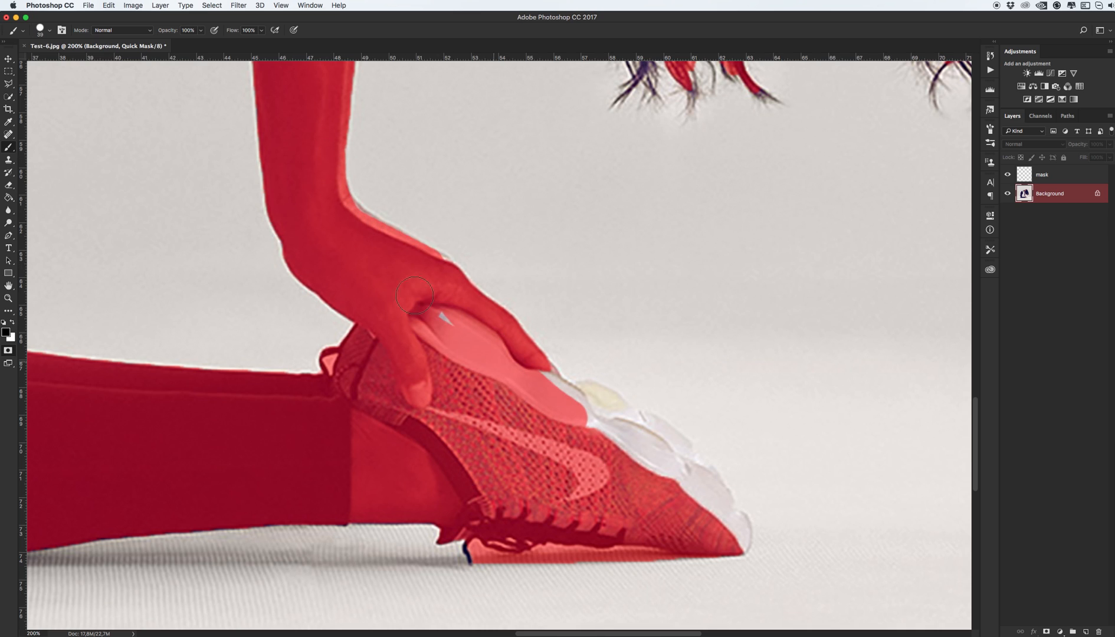
pyautogui.moveTo(415, 295); pyautogui.dragTo(532, 377)
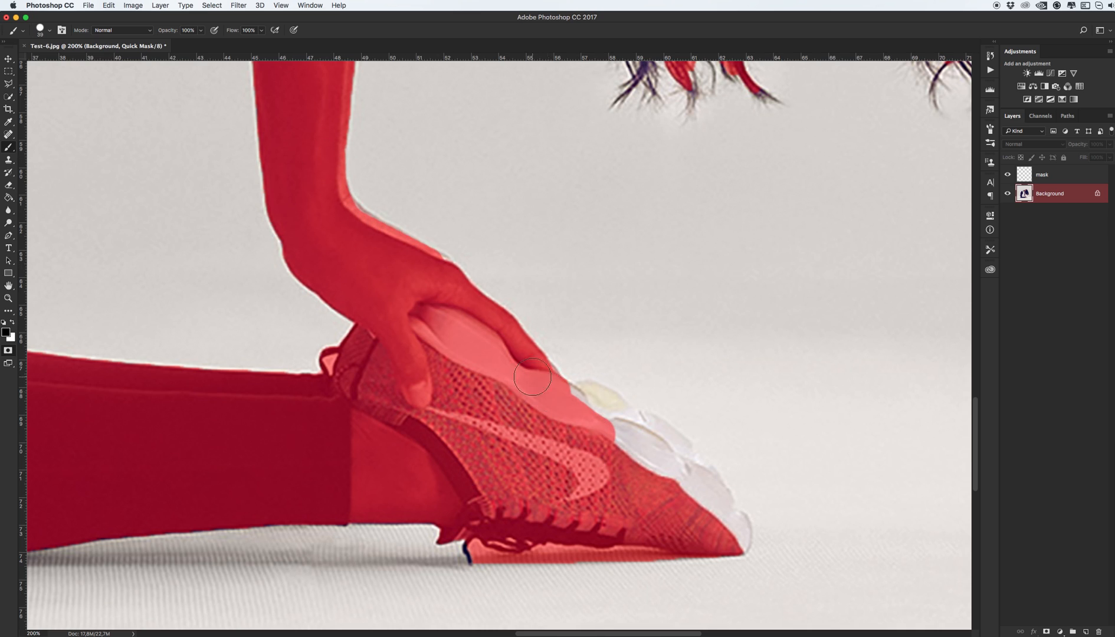
pyautogui.moveTo(532, 377); pyautogui.dragTo(635, 431)
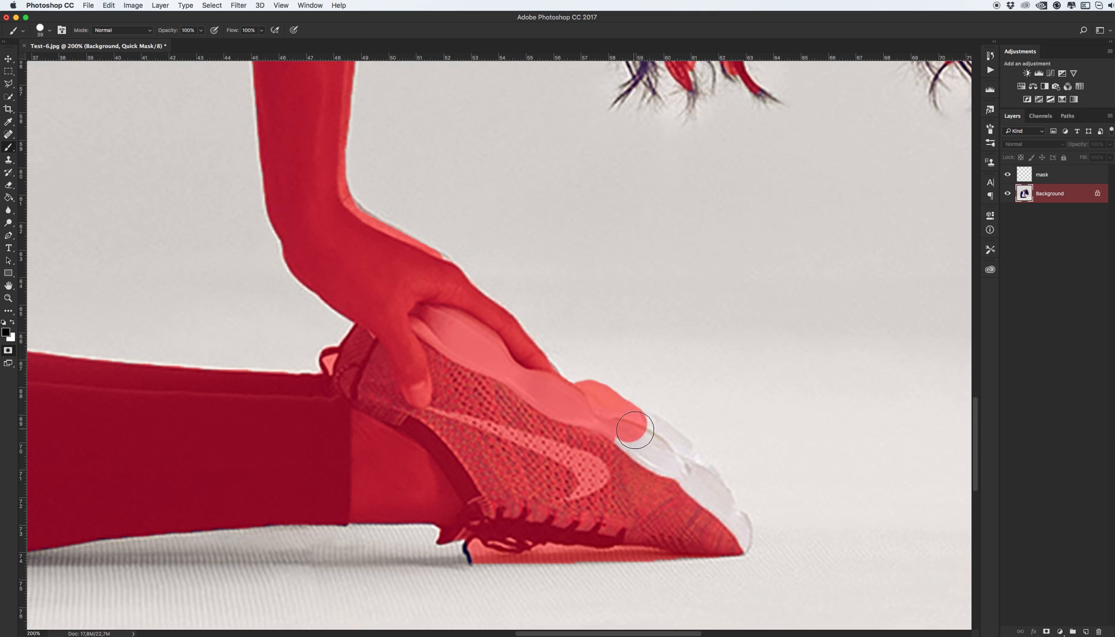
pyautogui.moveTo(633, 430); pyautogui.dragTo(721, 518)
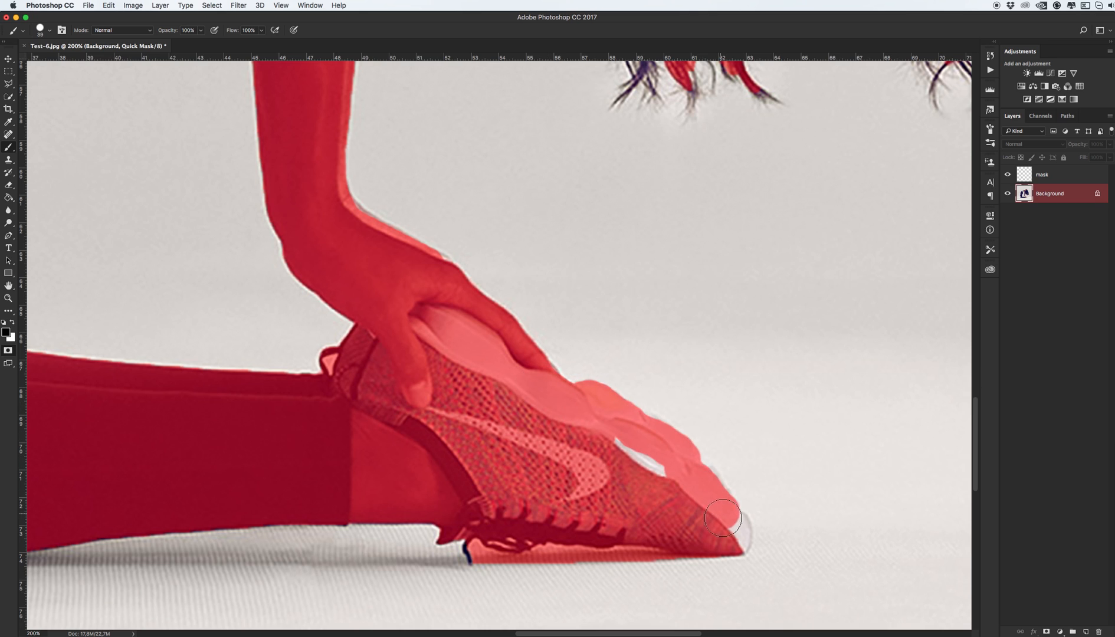
pyautogui.moveTo(723, 517); pyautogui.dragTo(548, 398)
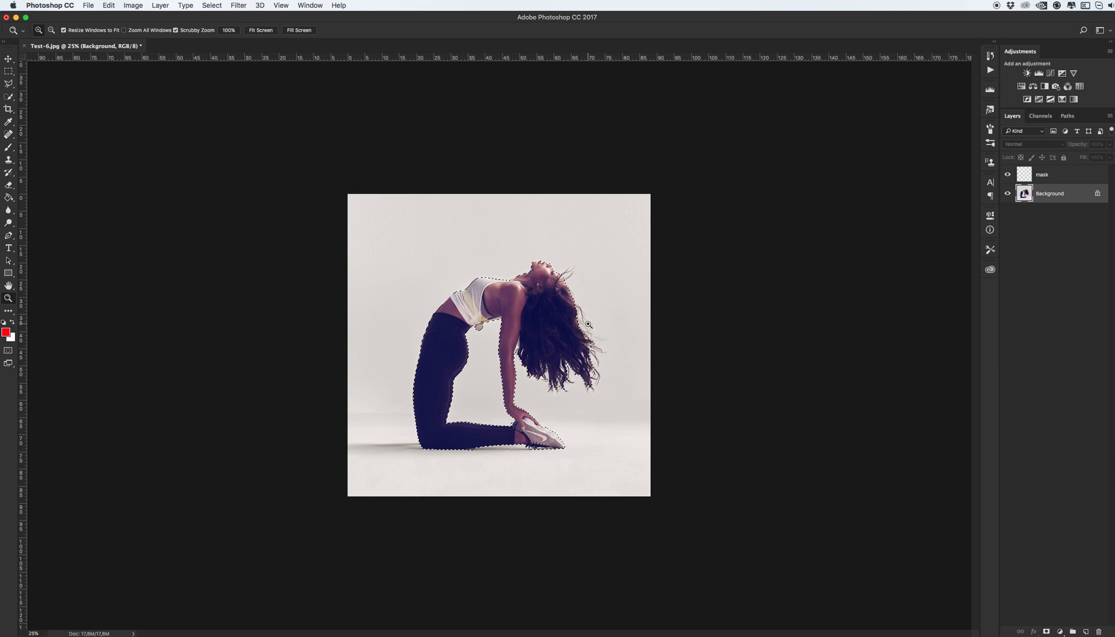
# Paint red inside the figure selection on the mask layer, then remove the red fill.
pyautogui.click(1050, 174)
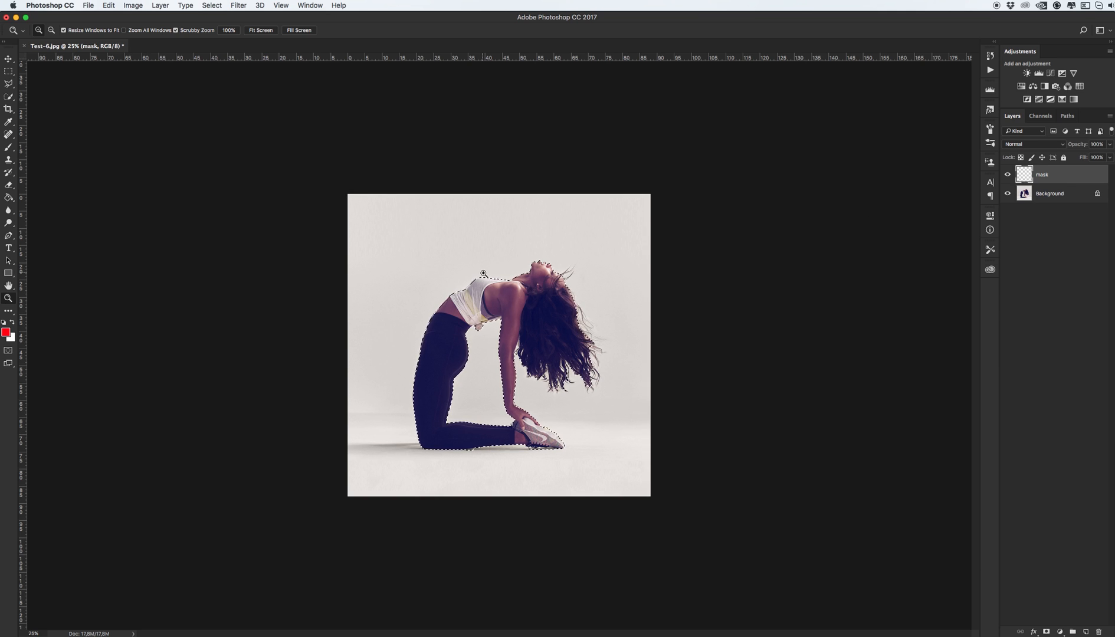
pyautogui.moveTo(469, 299); pyautogui.dragTo(445, 306)
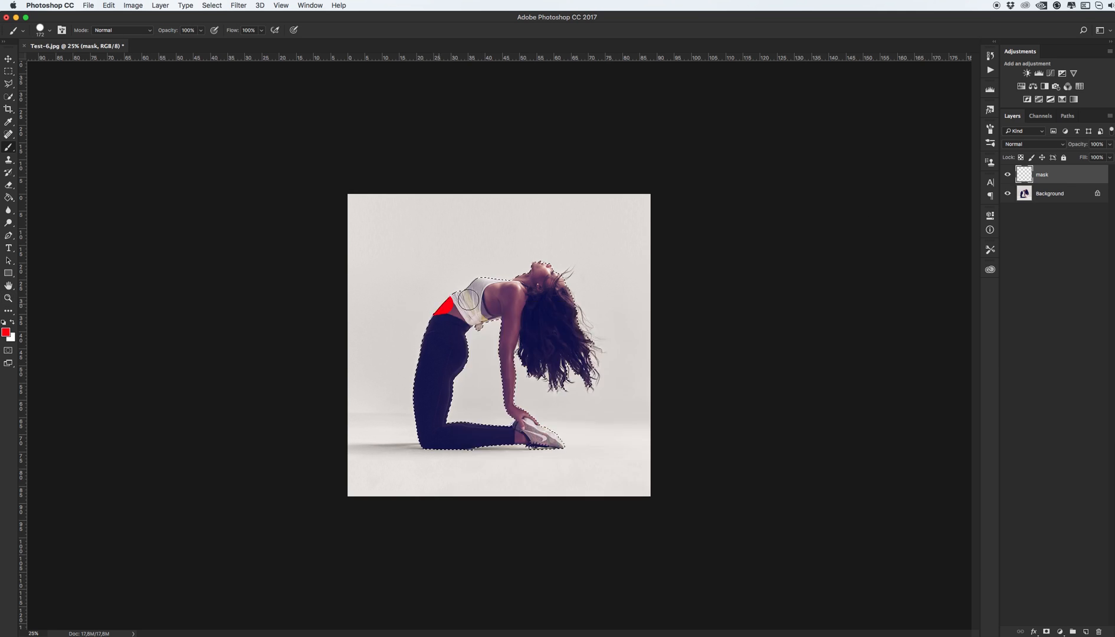
pyautogui.moveTo(455, 305); pyautogui.dragTo(583, 316)
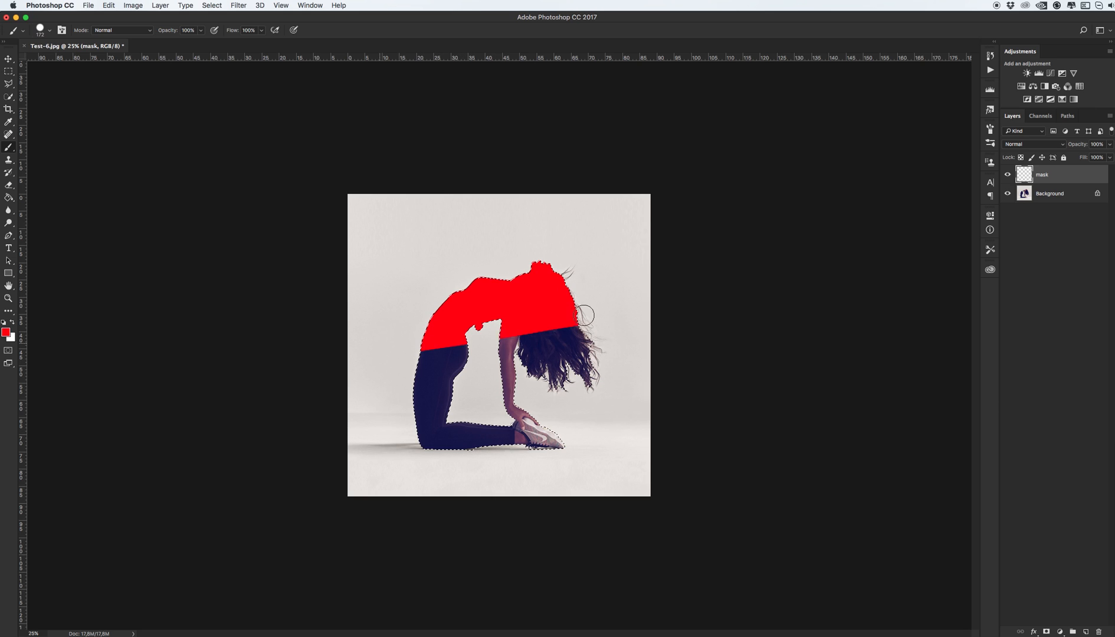
pyautogui.moveTo(583, 315); pyautogui.dragTo(417, 427)
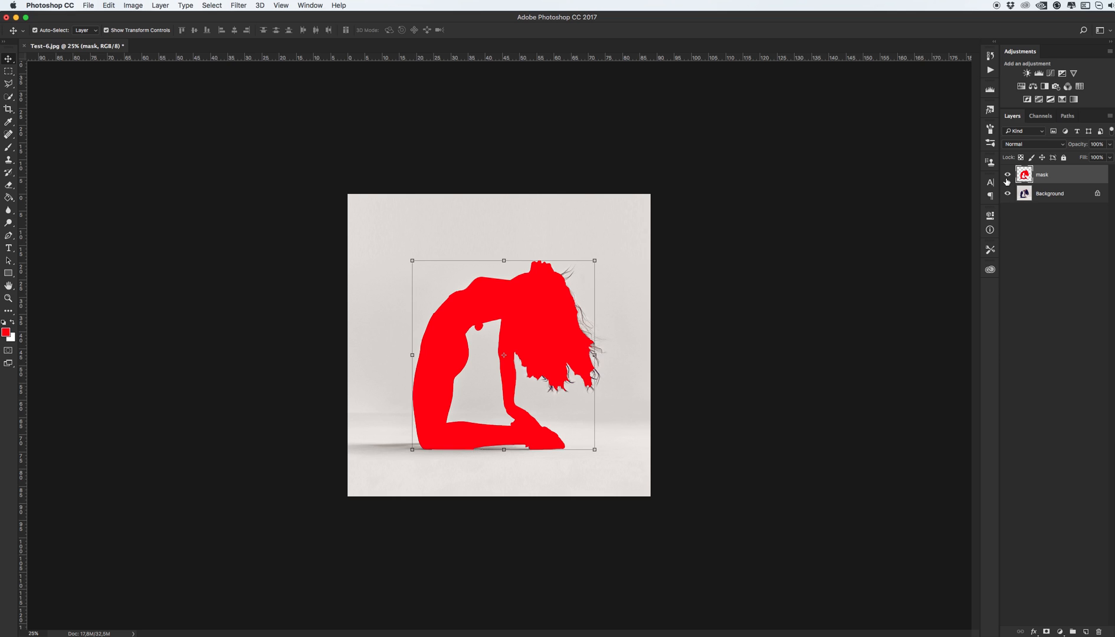
pyautogui.click(1007, 174)
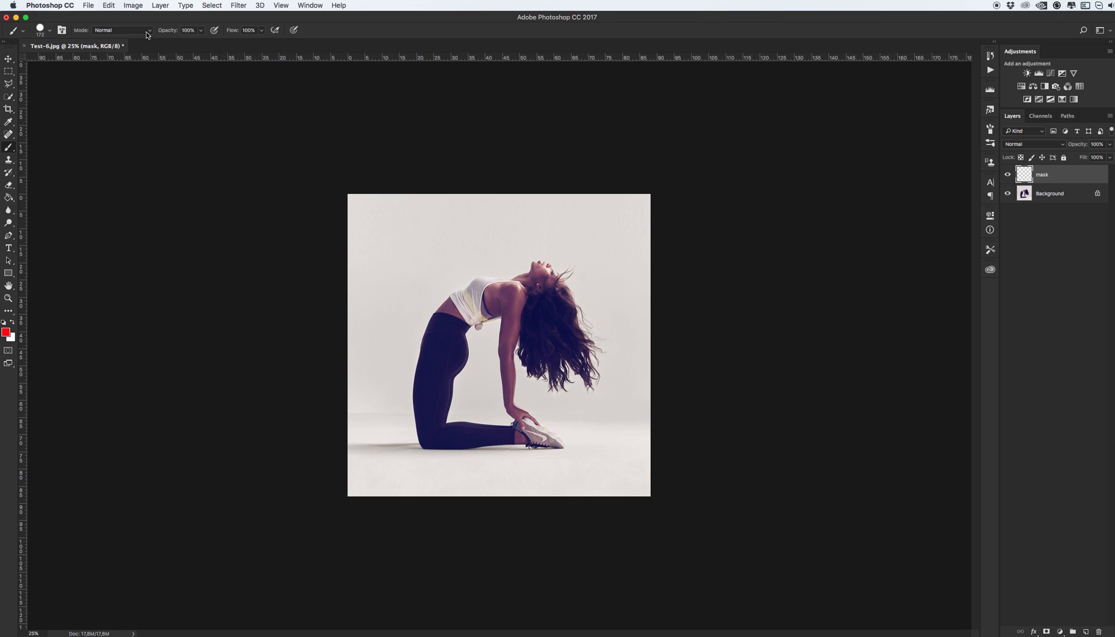
pyautogui.moveTo(201, 34)
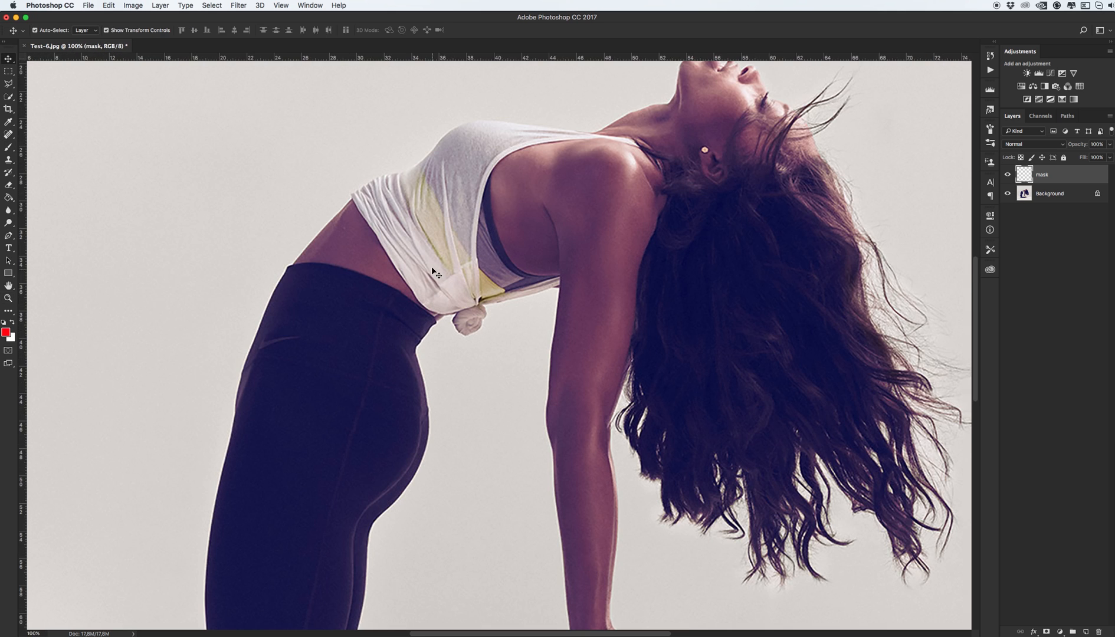
# Restore the red mask silhouette from History and add an empty Layer 1 above.
pyautogui.moveTo(427, 271); pyautogui.dragTo(320, 384)
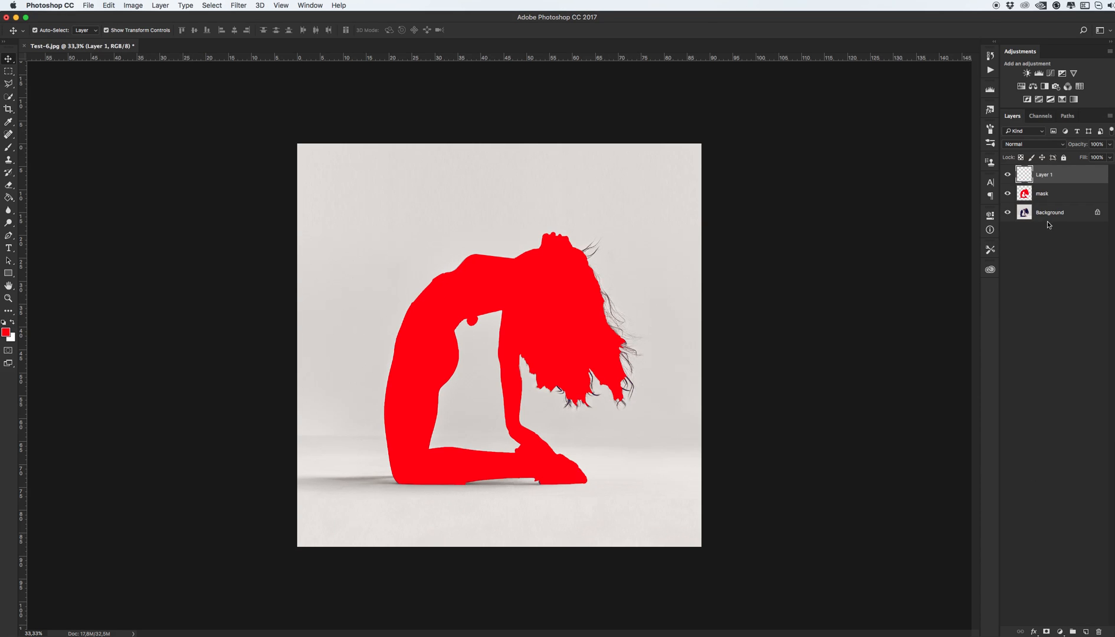
# Rename Layer 1 to 'brush' and shrink the soft brush to about 49 px.
pyautogui.doubleClick(1046, 174)
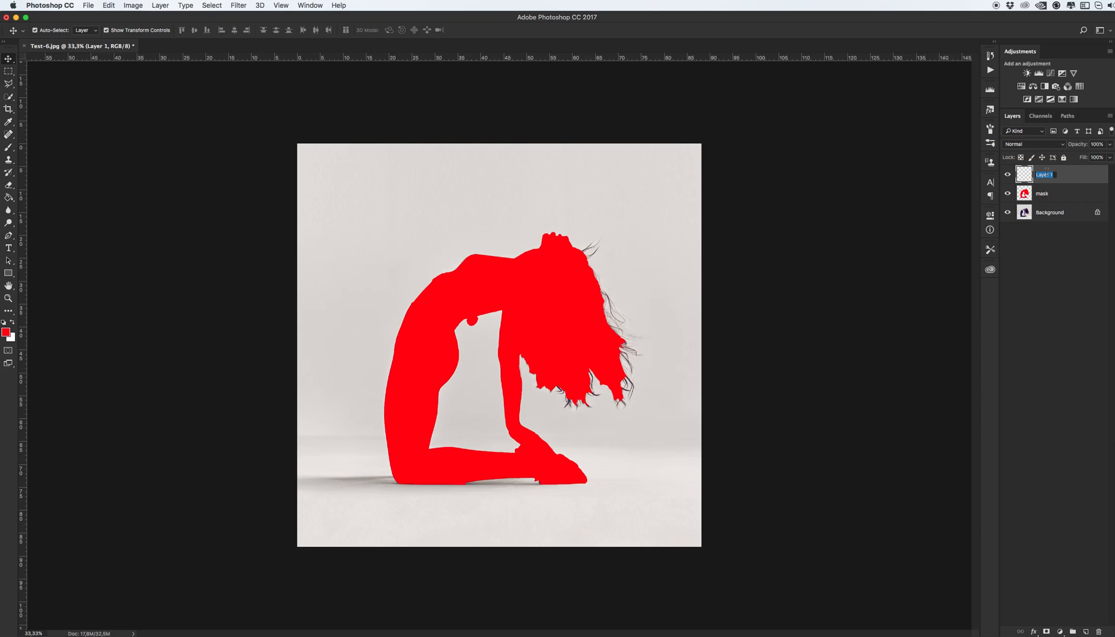
pyautogui.write('brush')
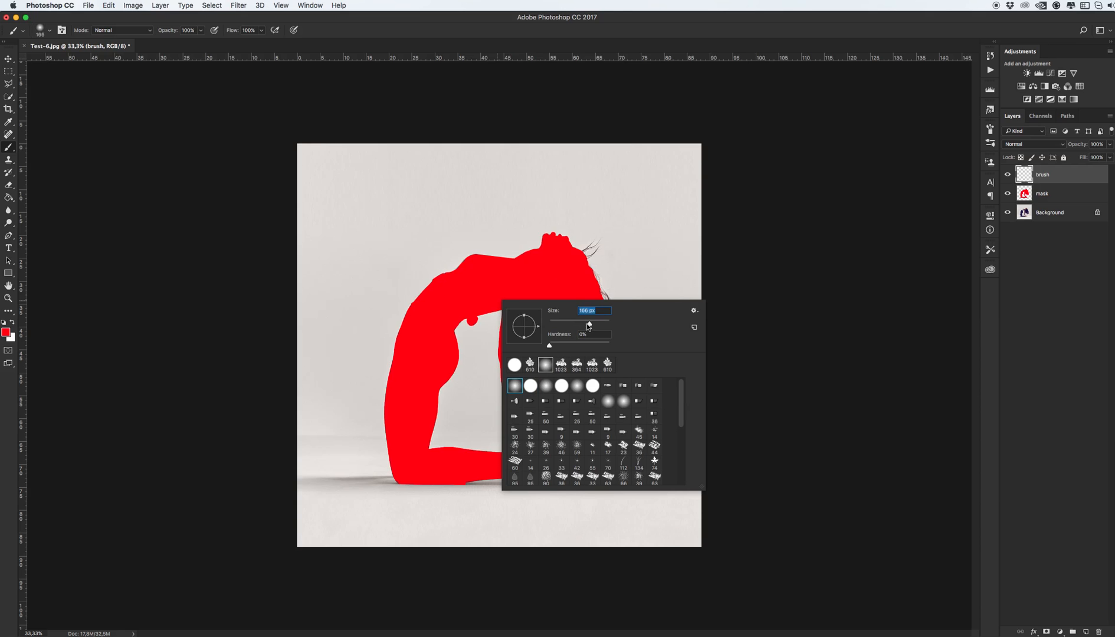
pyautogui.moveTo(588, 325); pyautogui.dragTo(564, 326)
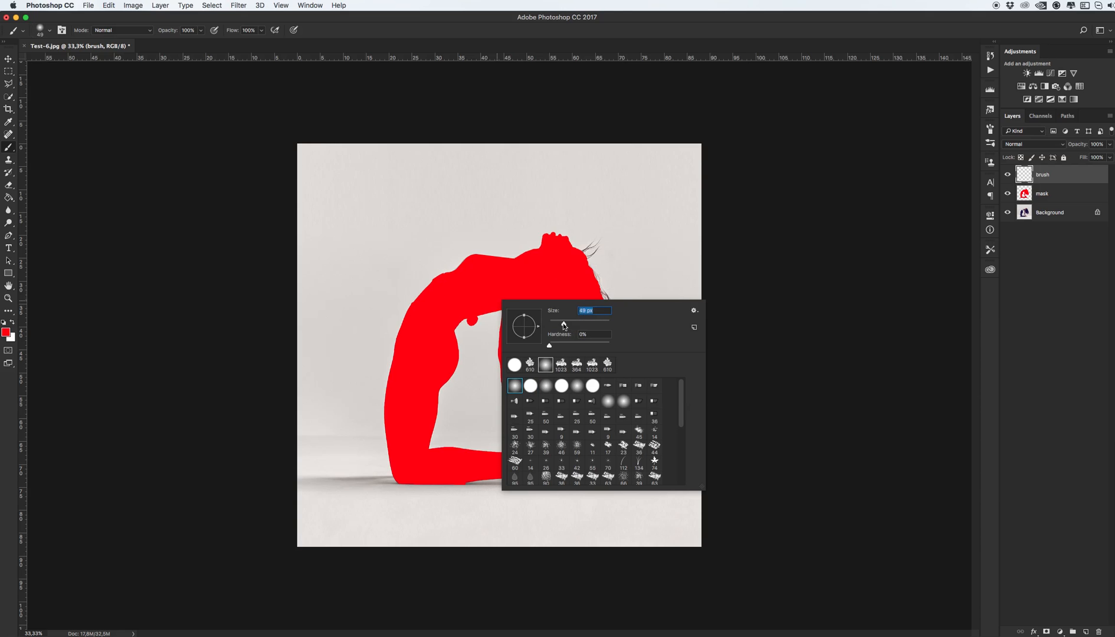
pyautogui.moveTo(569, 326); pyautogui.dragTo(558, 326)
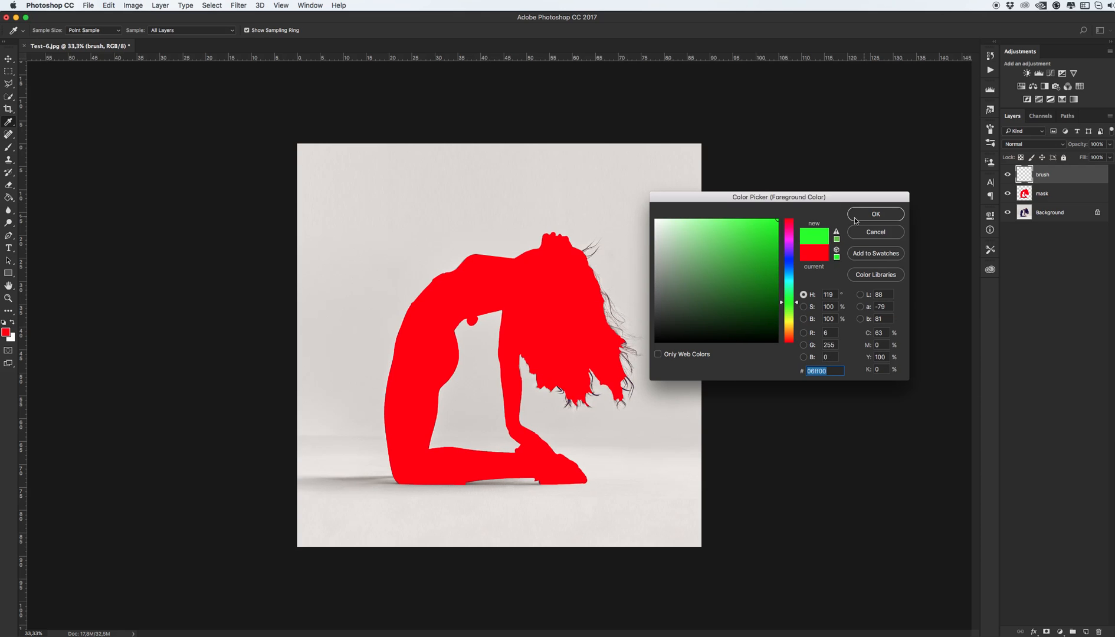
# Confirm 06ff00 green and paint guide strokes along the back, shin and arm.
pyautogui.click(875, 214)
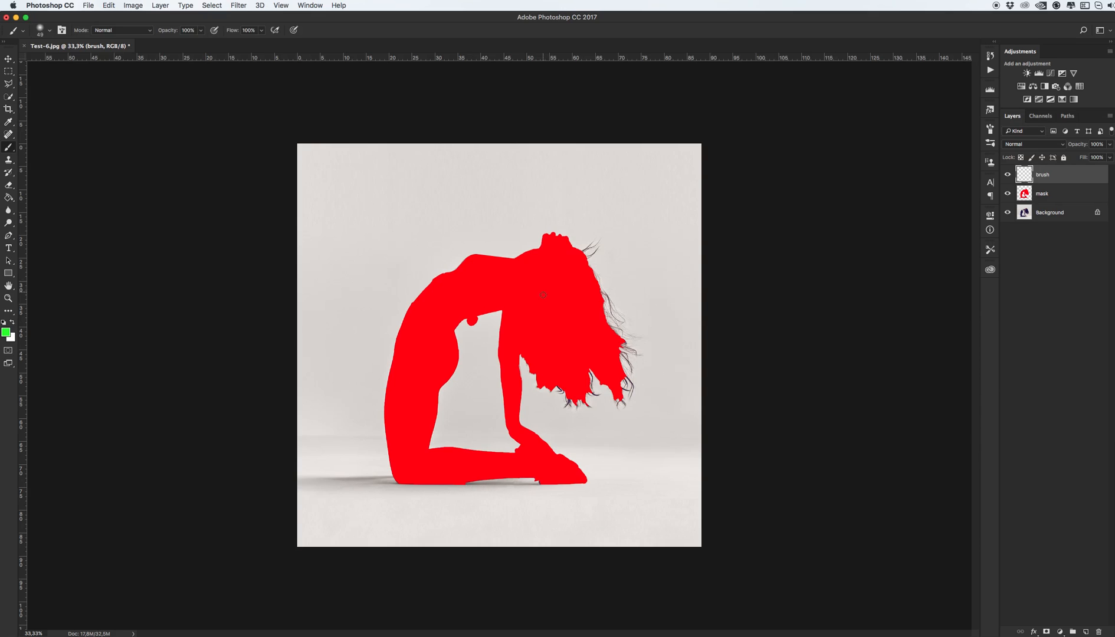
pyautogui.moveTo(420, 338); pyautogui.dragTo(564, 316)
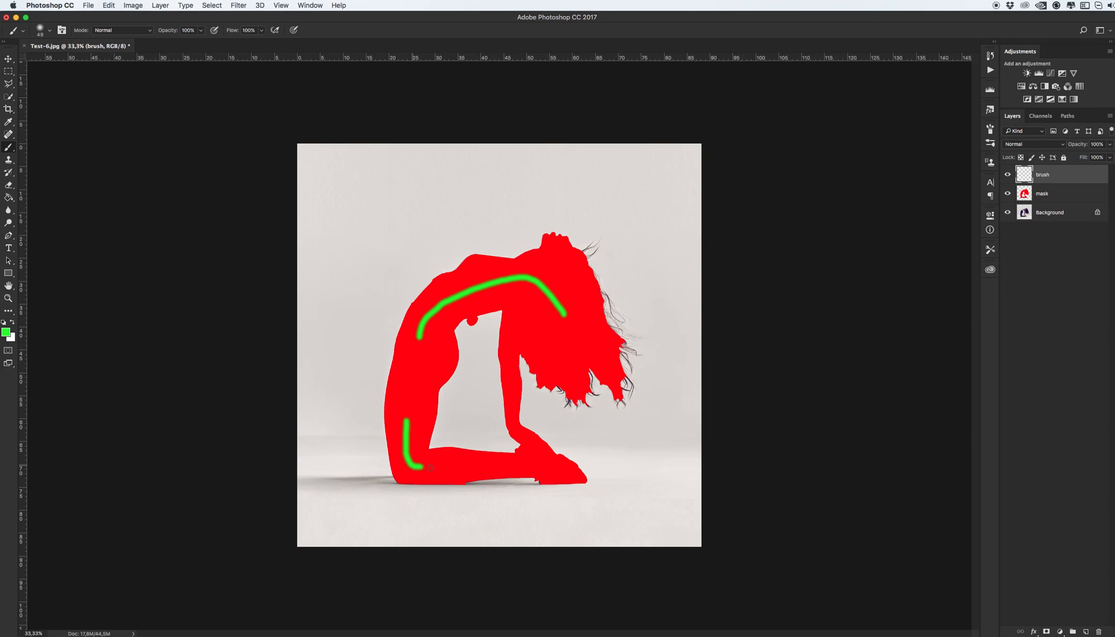
pyautogui.moveTo(416, 467); pyautogui.dragTo(537, 467)
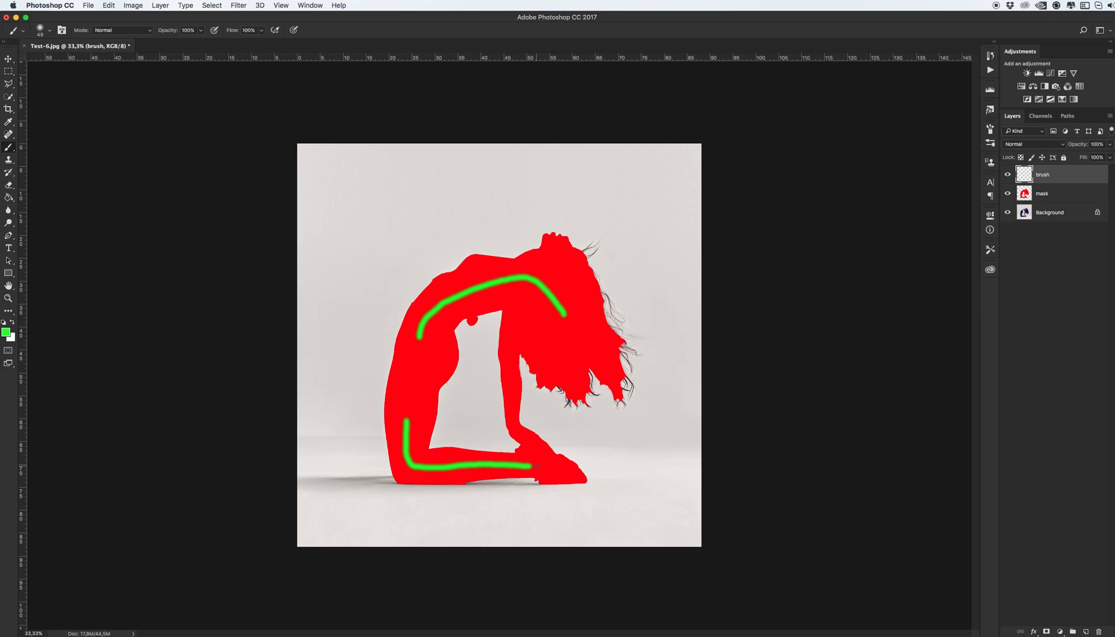
pyautogui.moveTo(568, 357)
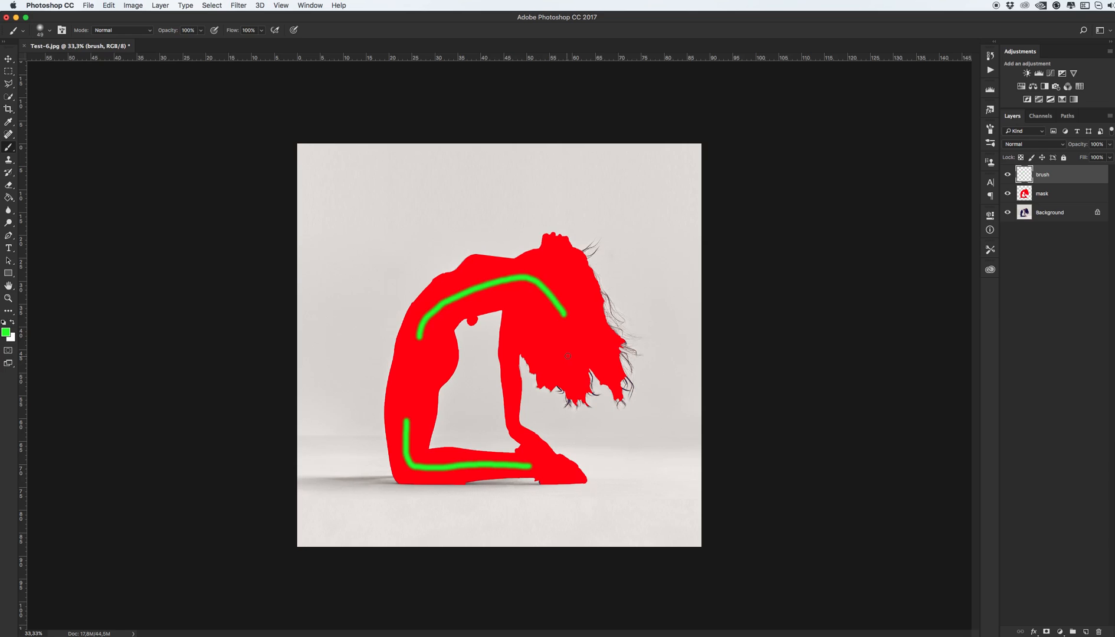
pyautogui.moveTo(561, 309); pyautogui.dragTo(572, 329)
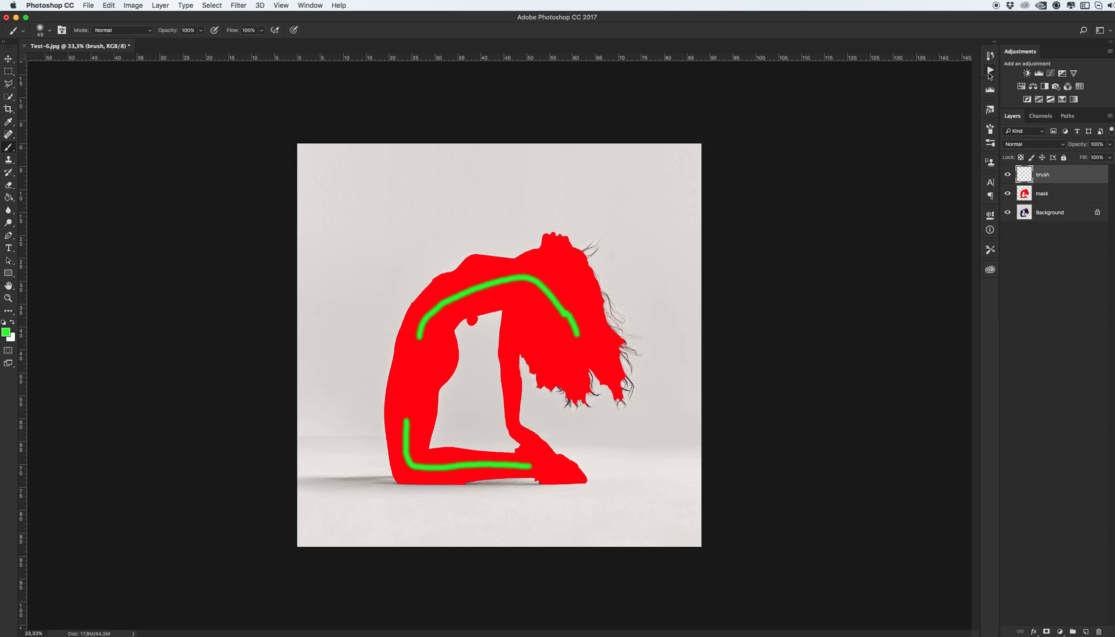
# Open the Actions panel from the right dock to view the Animated Ephemera set.
pyautogui.click(989, 70)
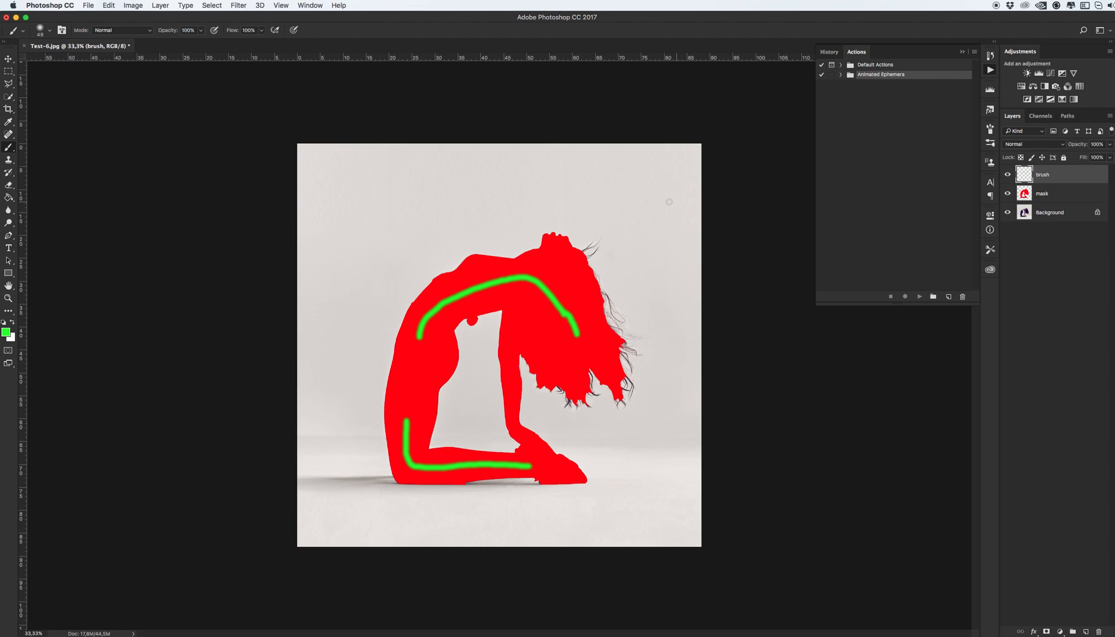
pyautogui.moveTo(665, 201)
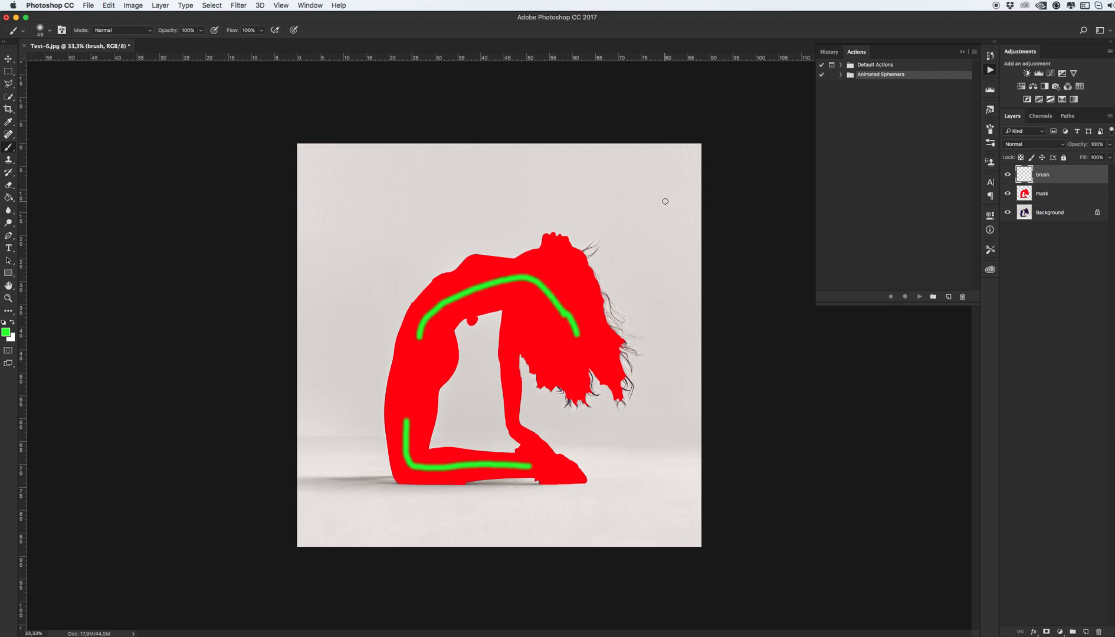
pyautogui.moveTo(659, 202)
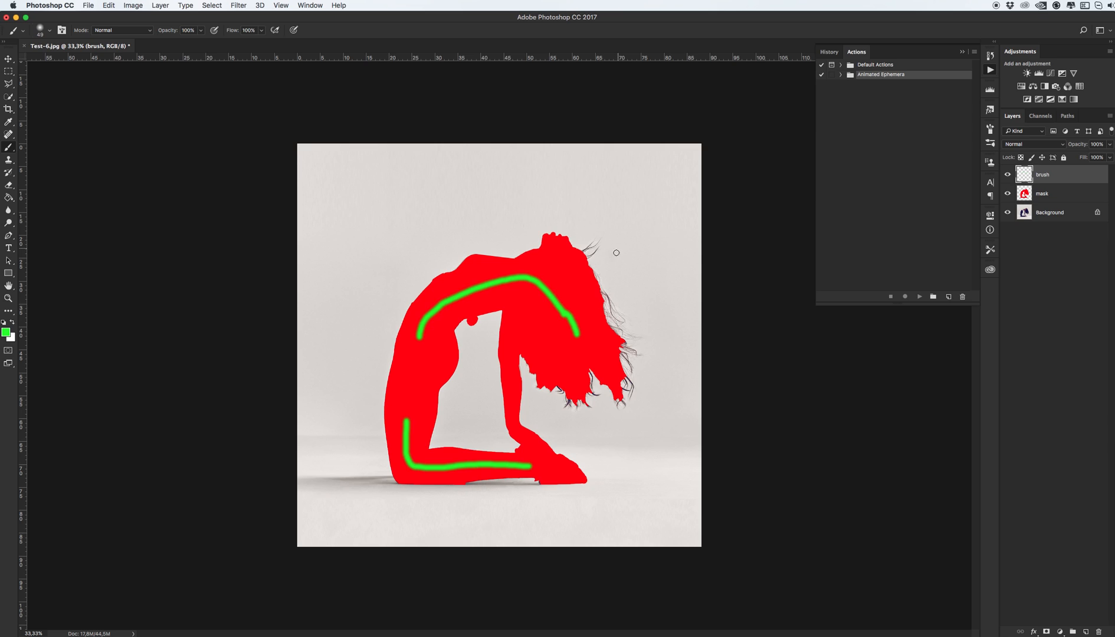
pyautogui.moveTo(817, 188)
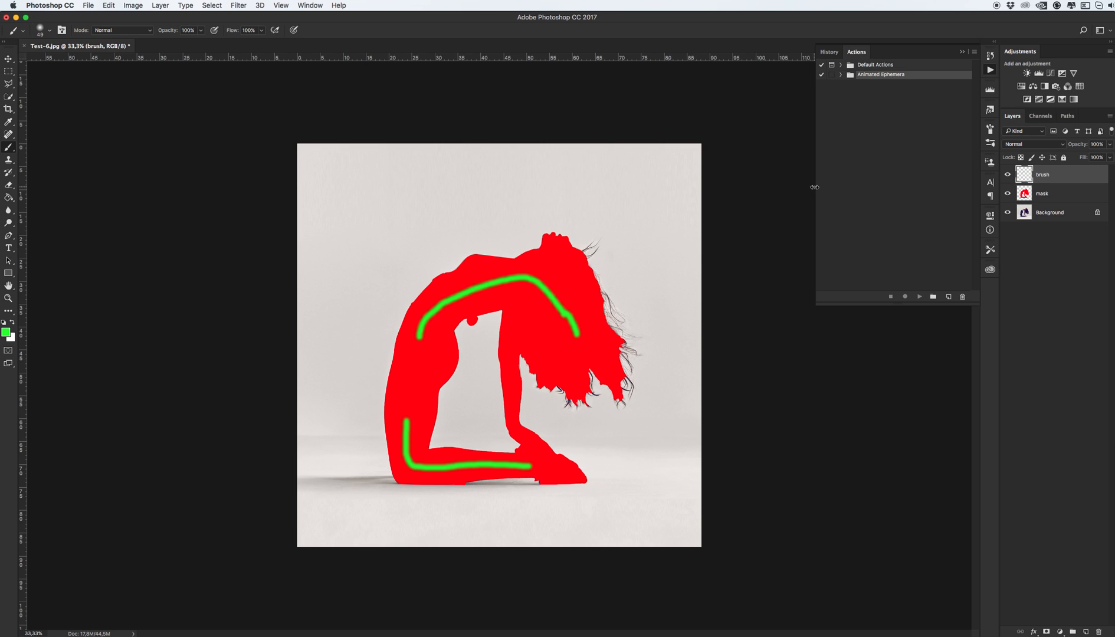
pyautogui.moveTo(814, 190)
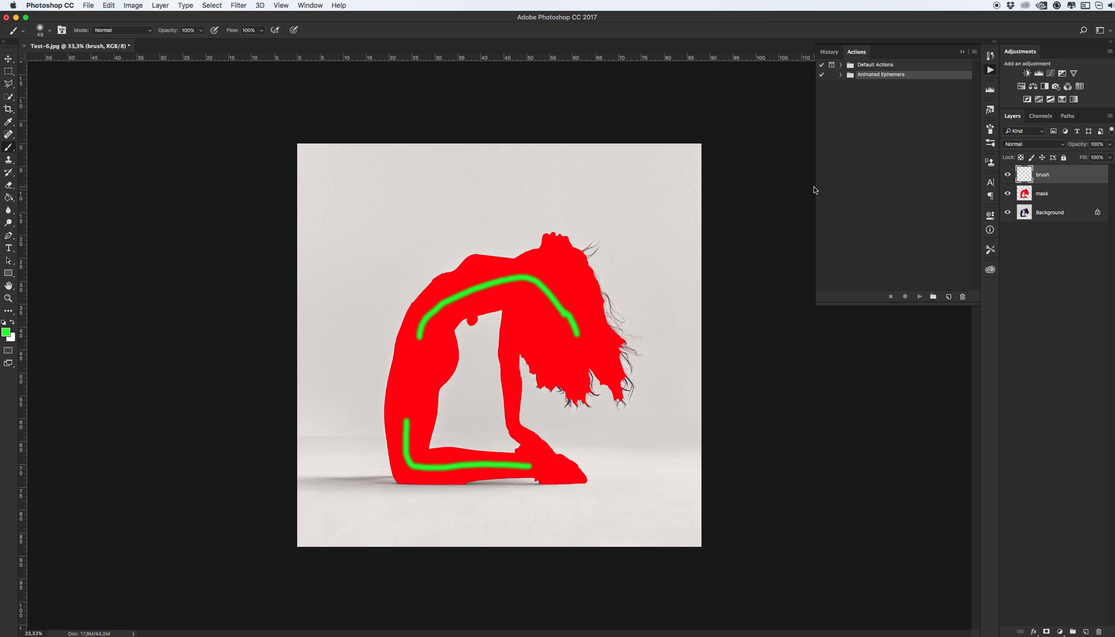
pyautogui.moveTo(988, 62)
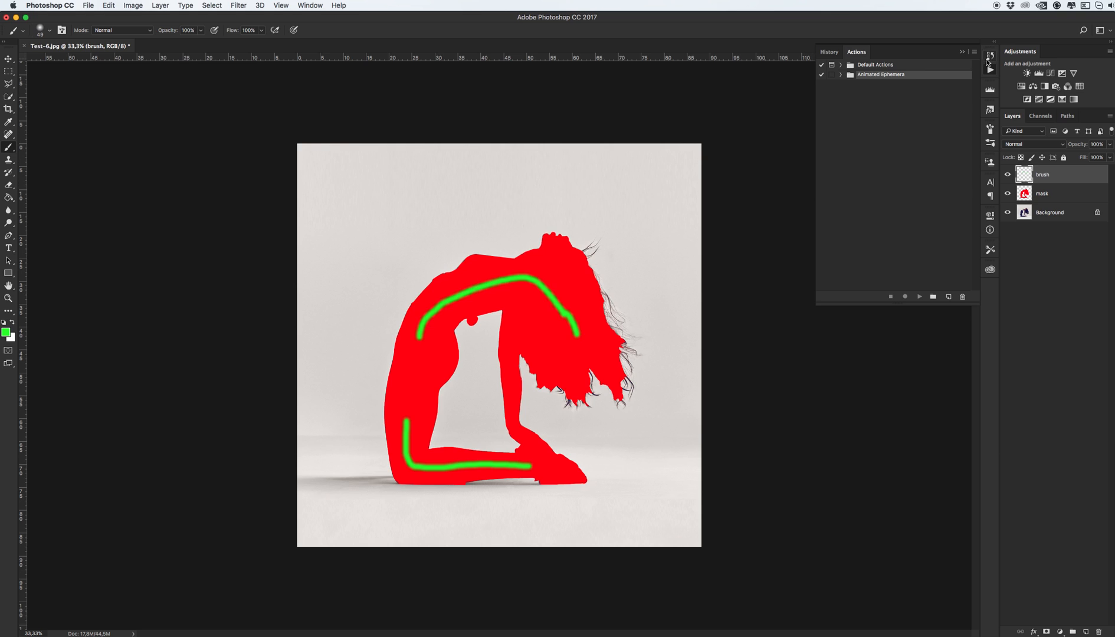
pyautogui.click(828, 51)
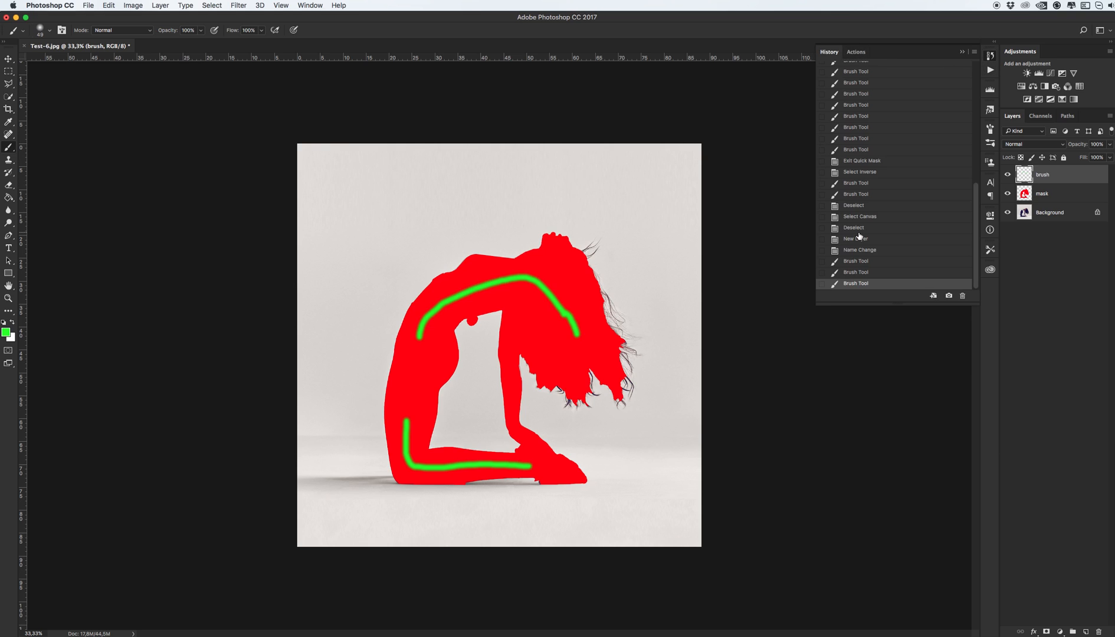
pyautogui.moveTo(823, 287)
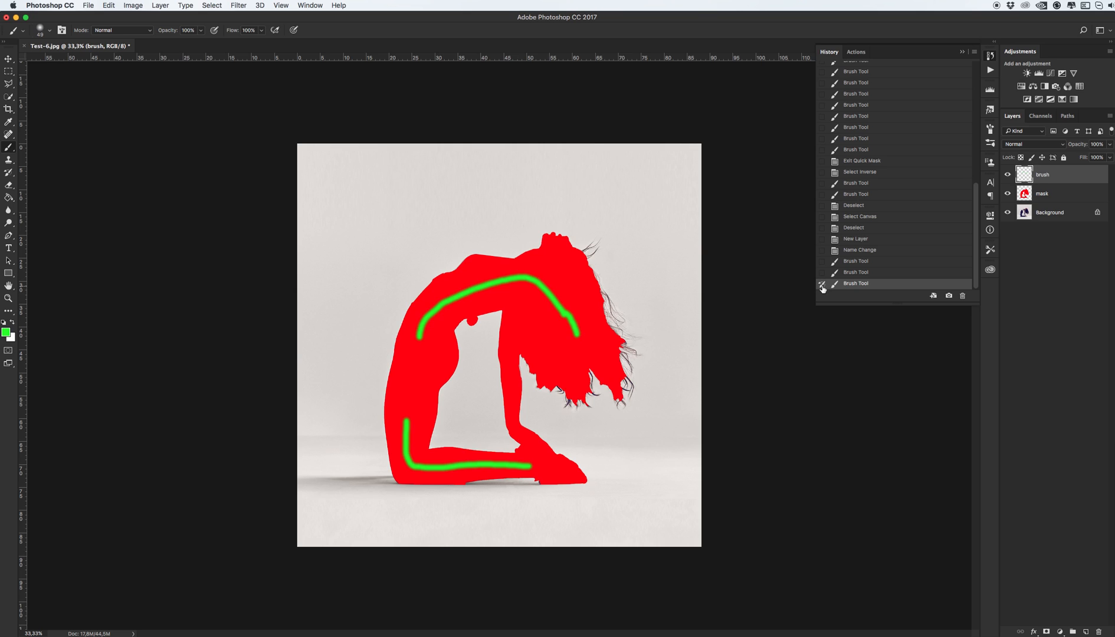
pyautogui.moveTo(822, 283)
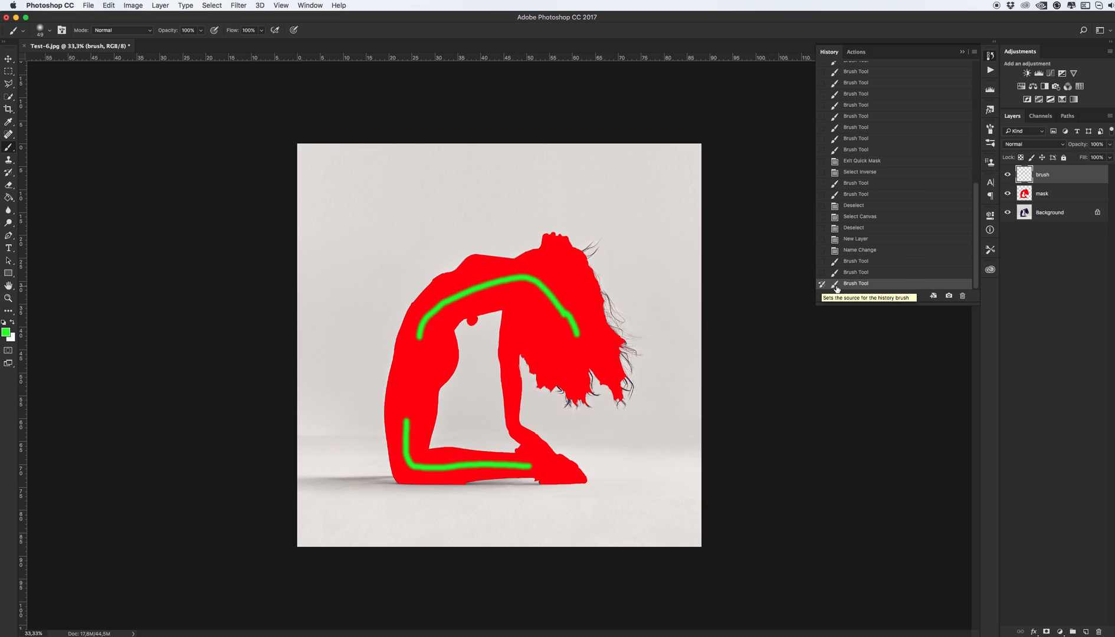
pyautogui.moveTo(294, 236)
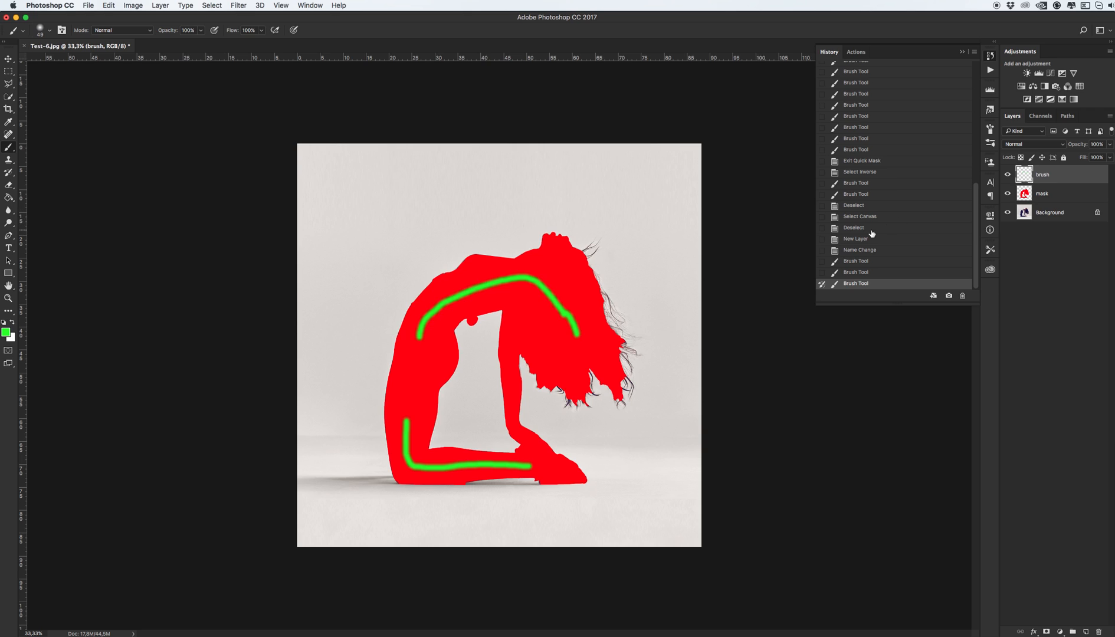
pyautogui.moveTo(763, 234)
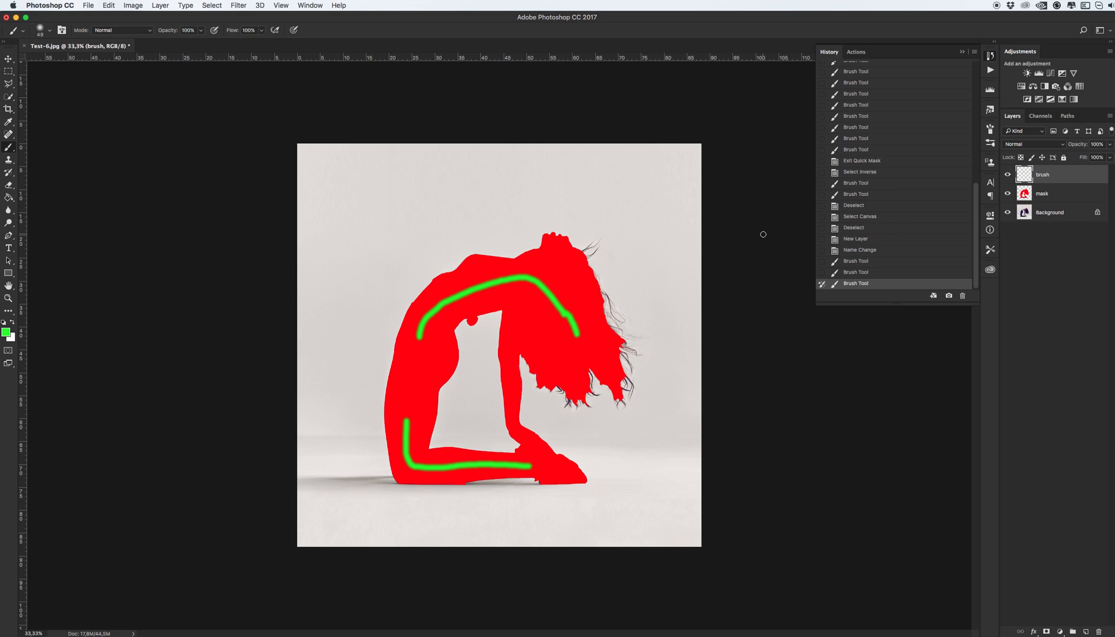
pyautogui.moveTo(932, 179)
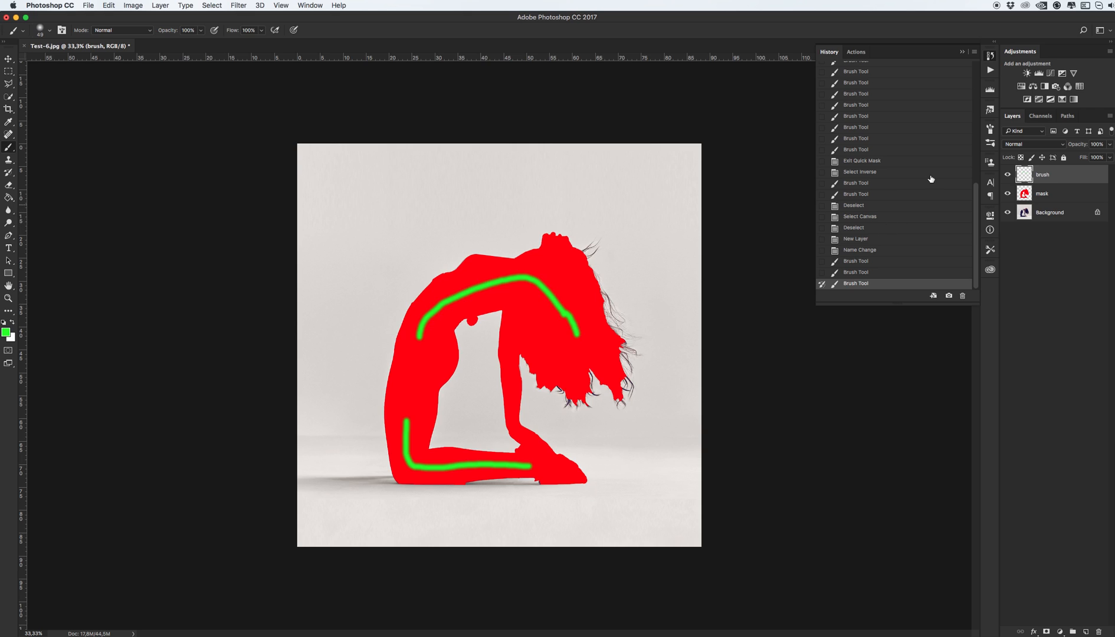
pyautogui.click(855, 51)
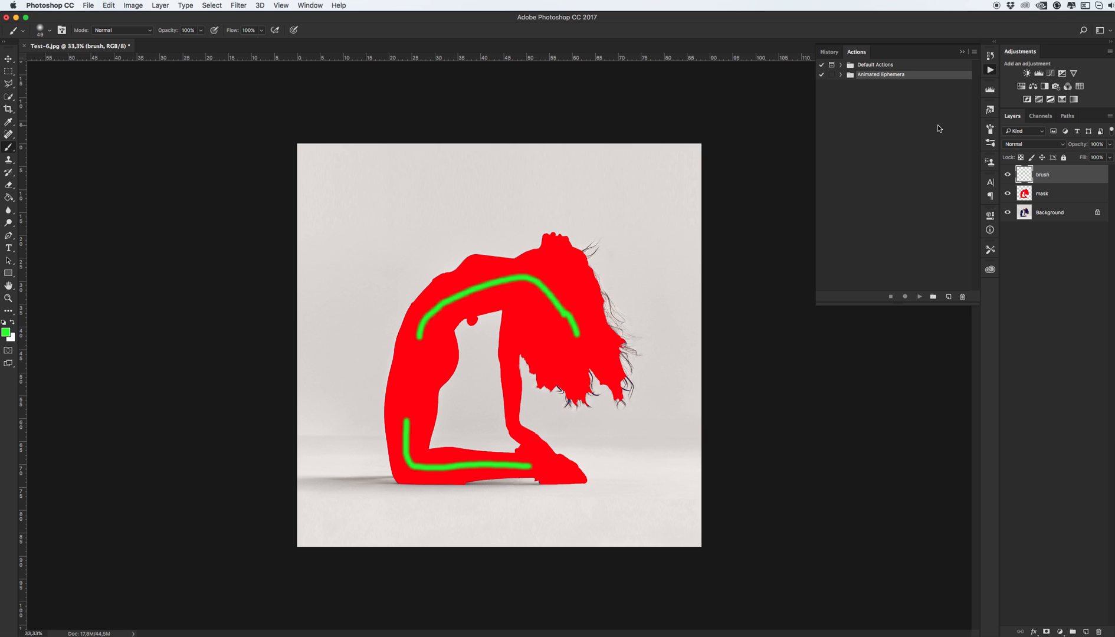
# Expand the Animated Ephemera set and play the Animated Ephemera action.
pyautogui.click(840, 74)
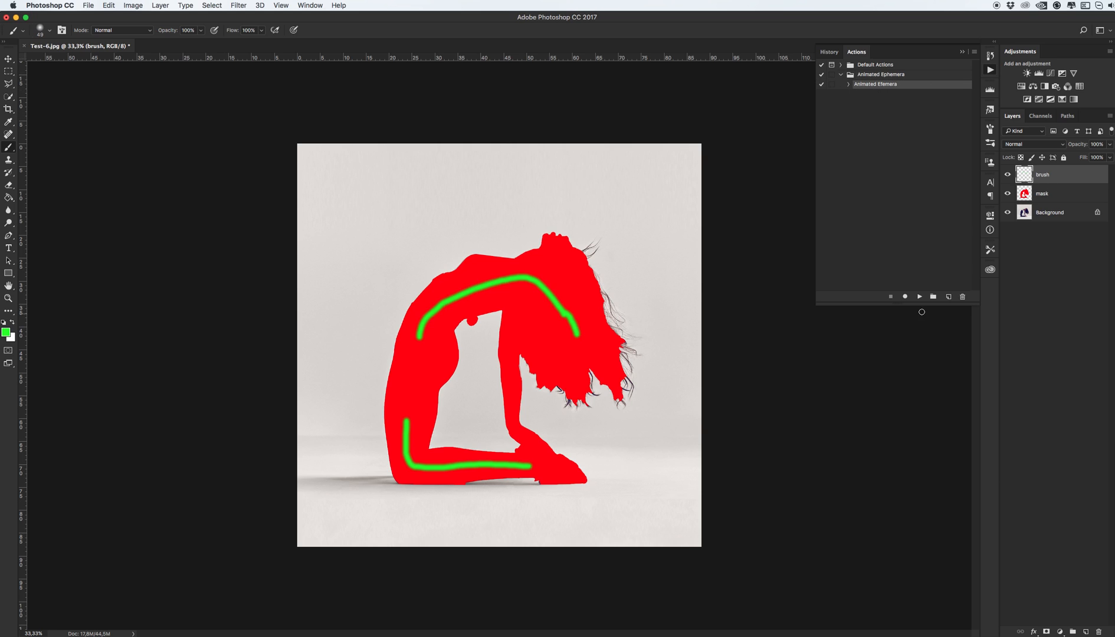
pyautogui.click(918, 295)
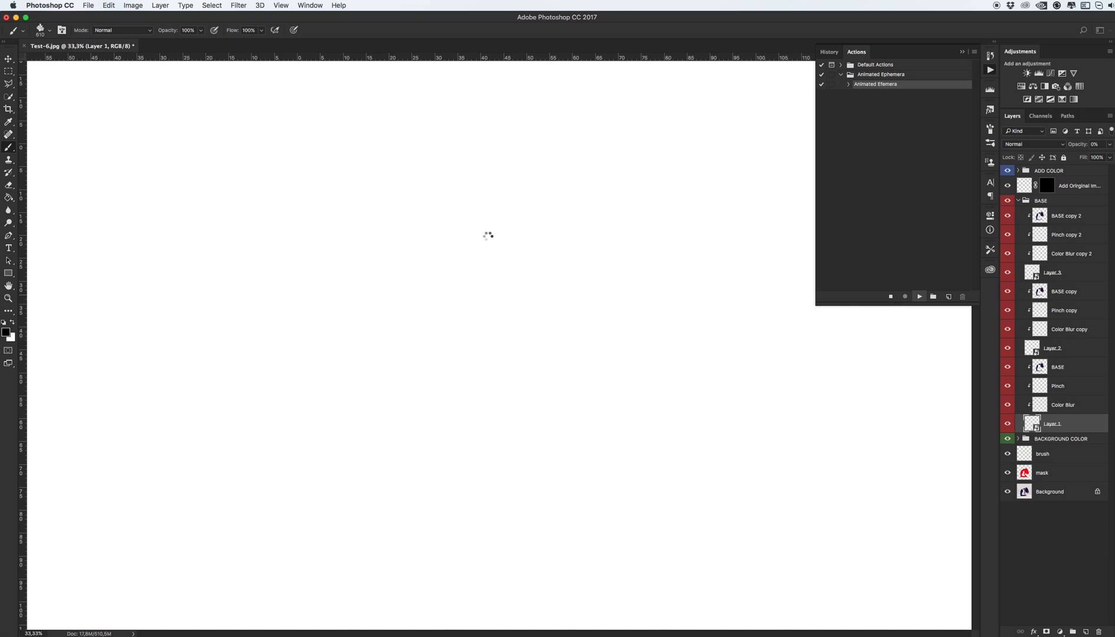
# Select the ink_03 layer and switch to the Move tool to show its bounding box.
pyautogui.click(1053, 347)
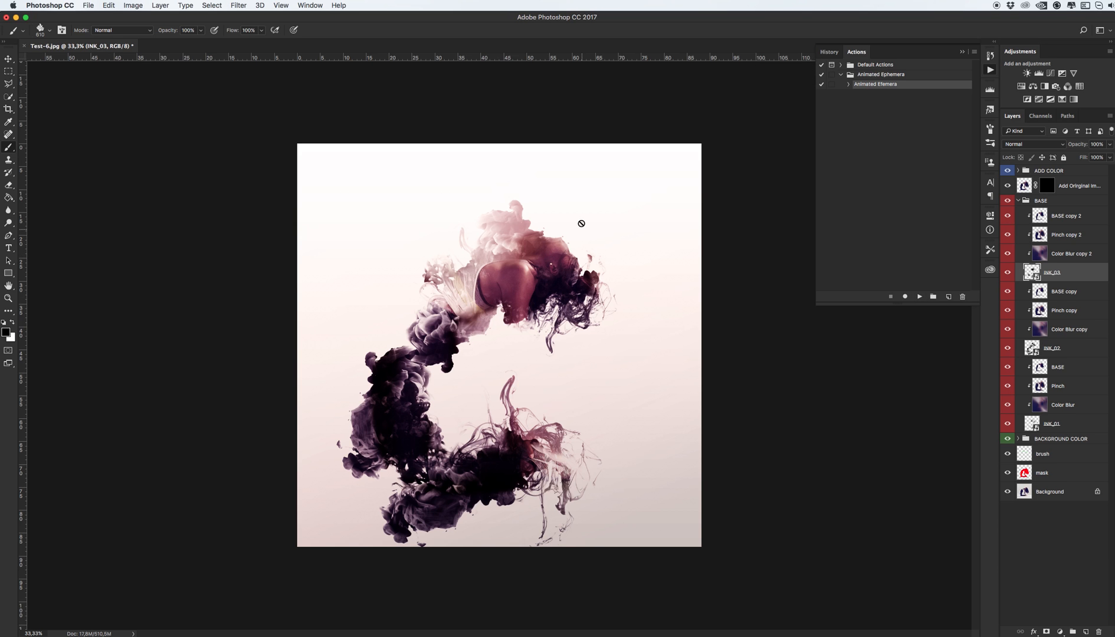
pyautogui.click(10, 70)
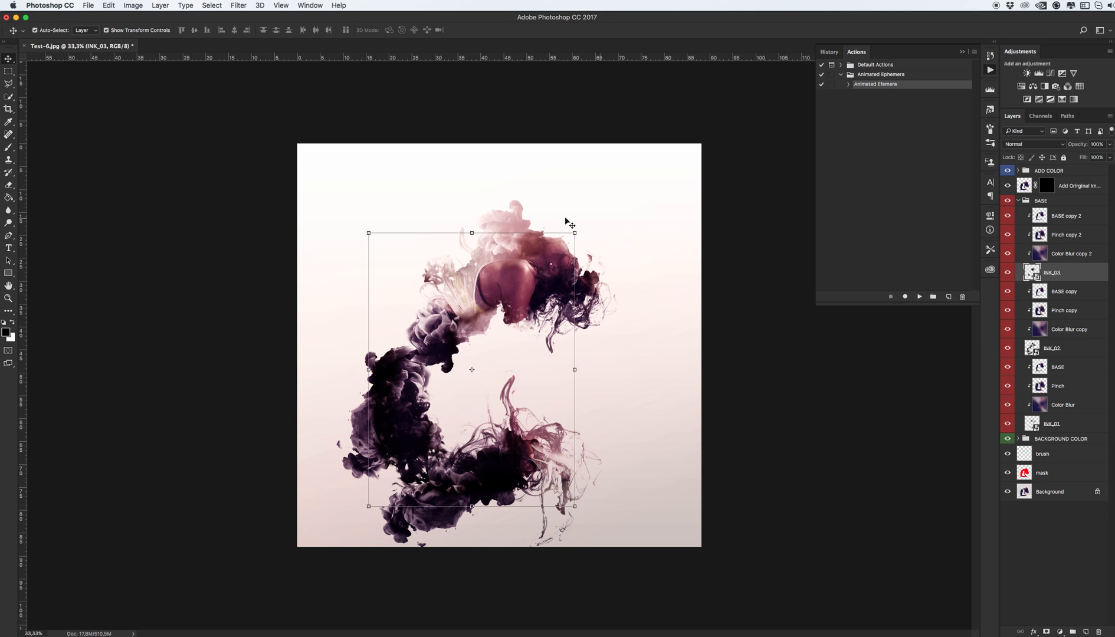
pyautogui.moveTo(280, 144)
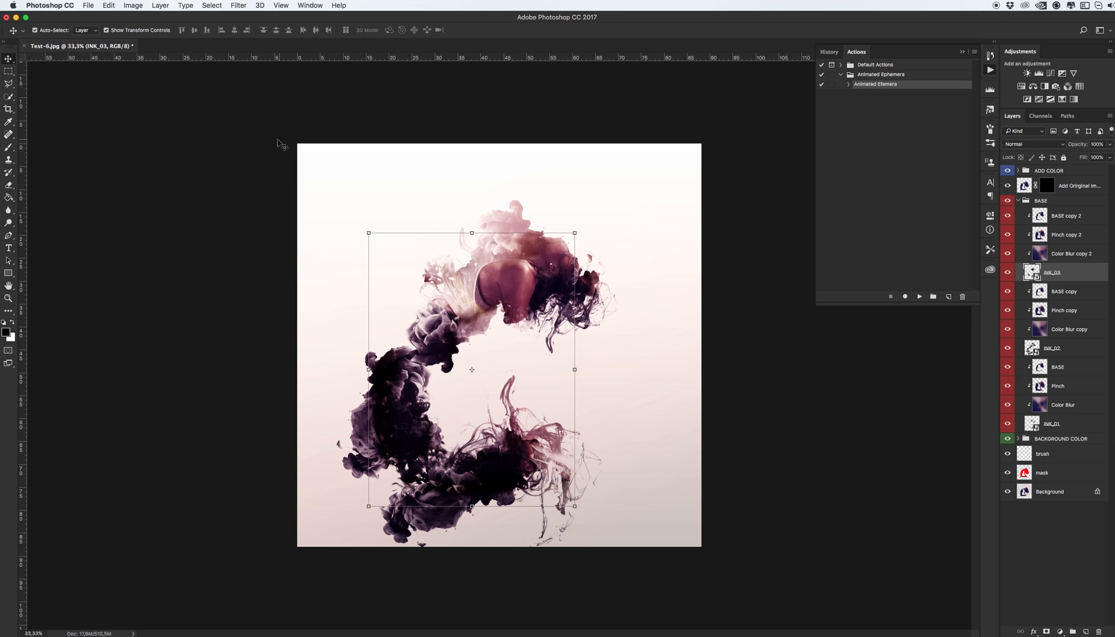
pyautogui.moveTo(298, 215)
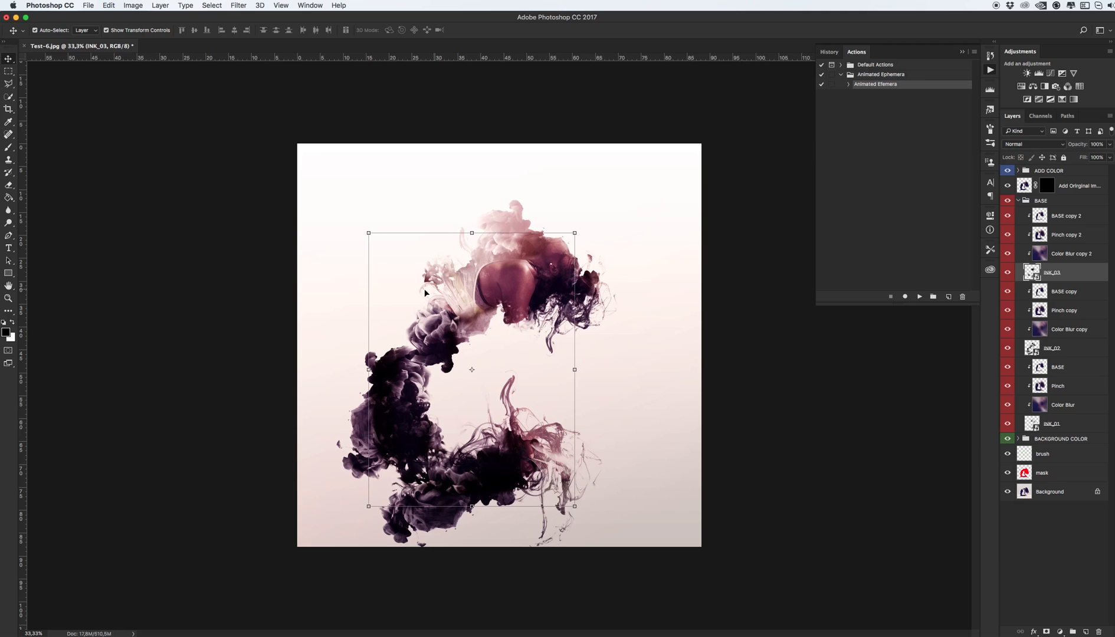
pyautogui.moveTo(454, 192)
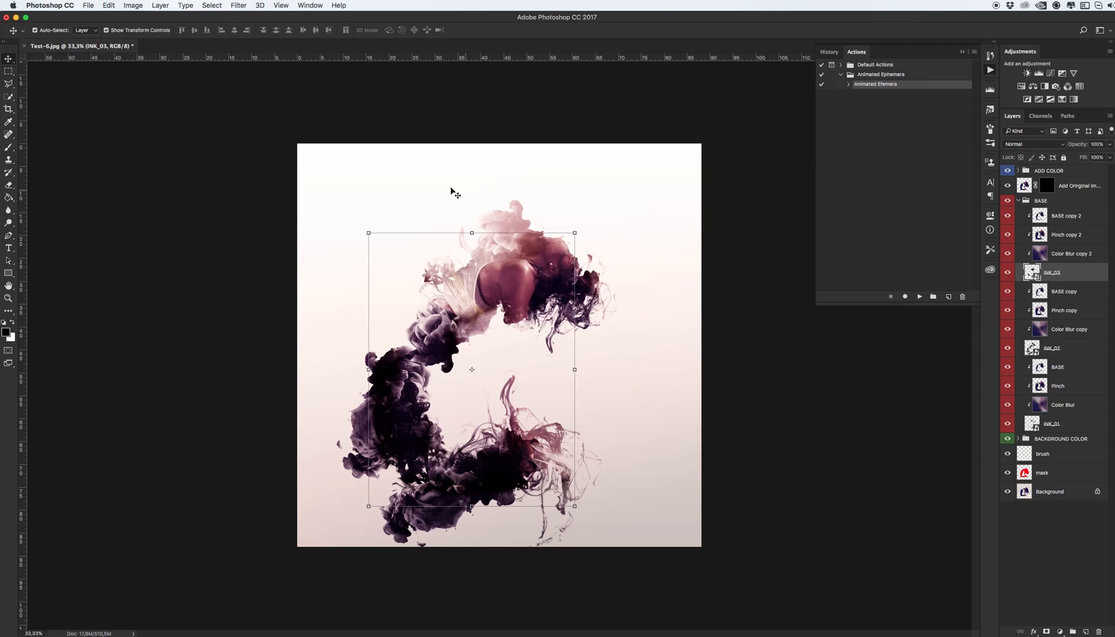
pyautogui.moveTo(514, 221)
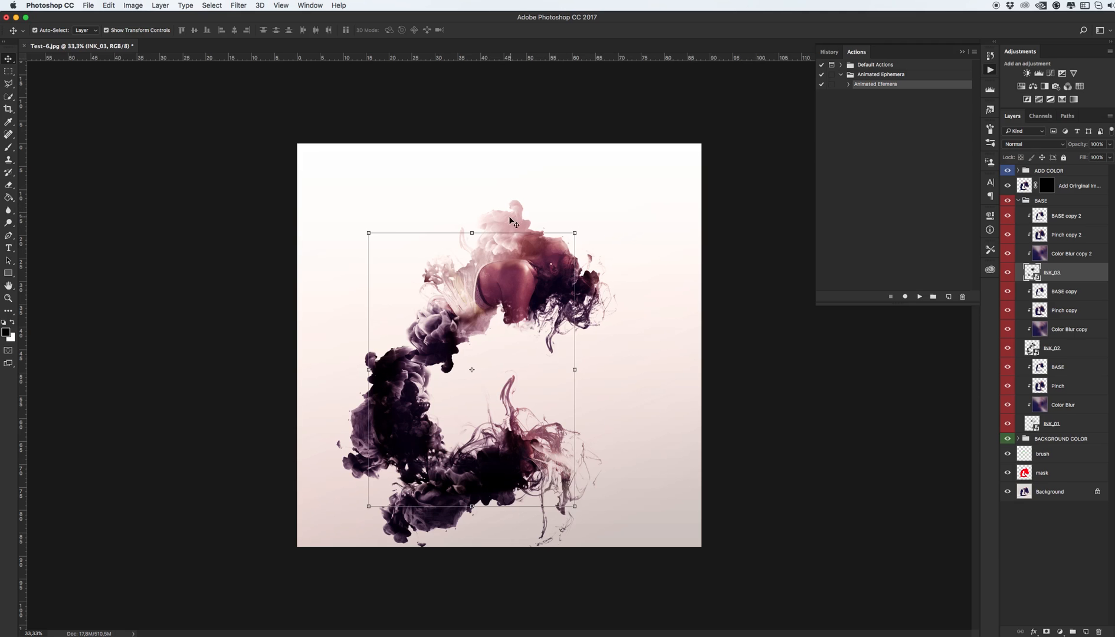
pyautogui.moveTo(447, 329)
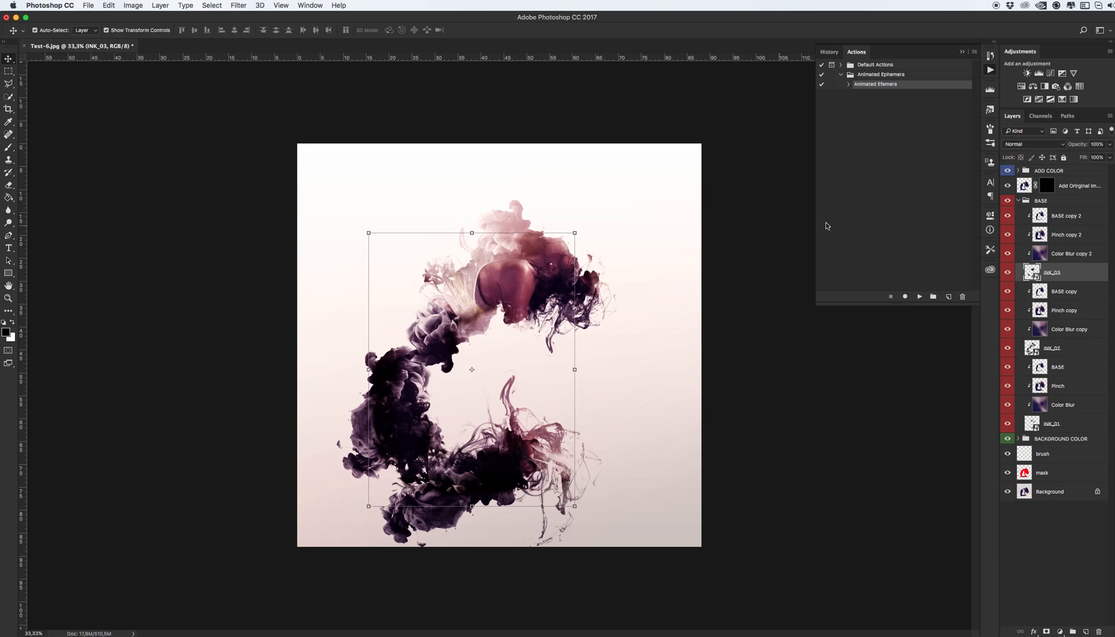
pyautogui.click(829, 51)
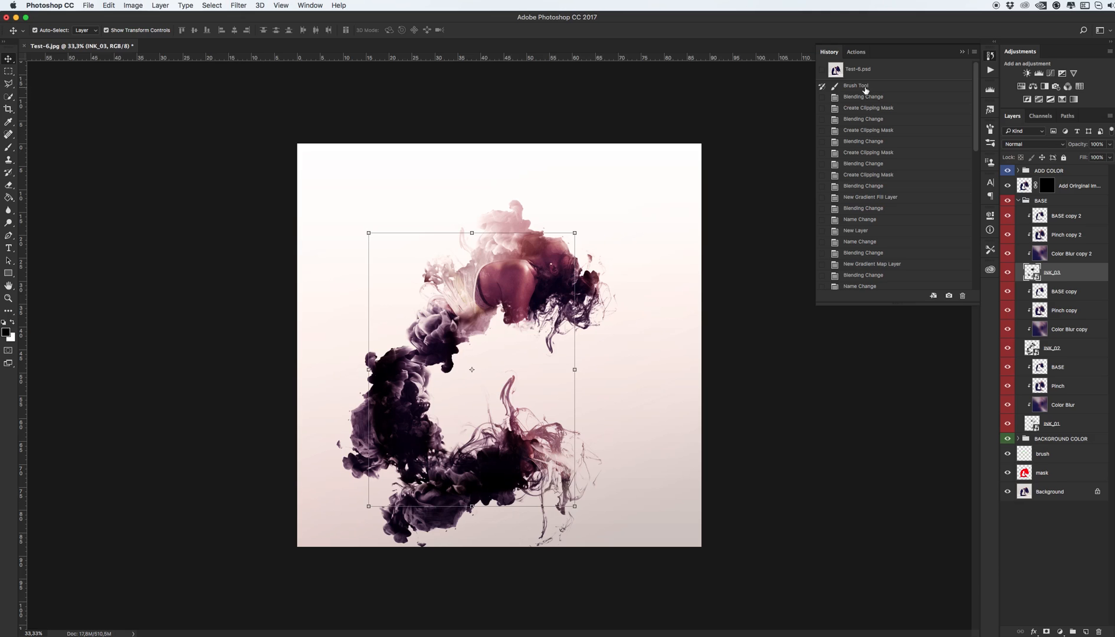
# Jump to the first Brush Tool history state, then back to a later state.
pyautogui.click(856, 86)
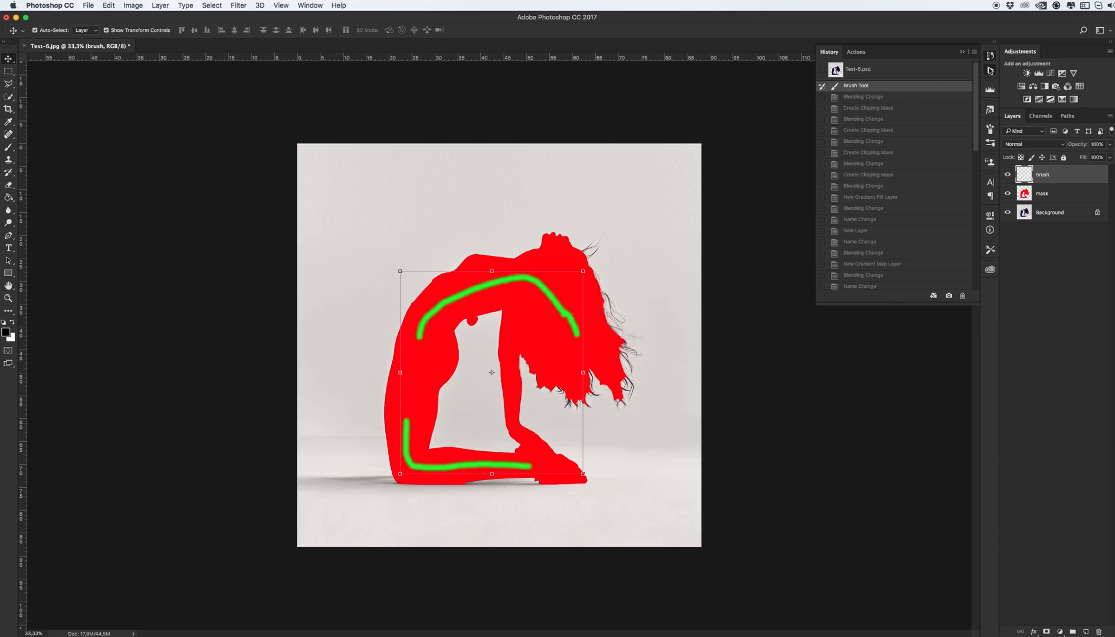
pyautogui.click(856, 51)
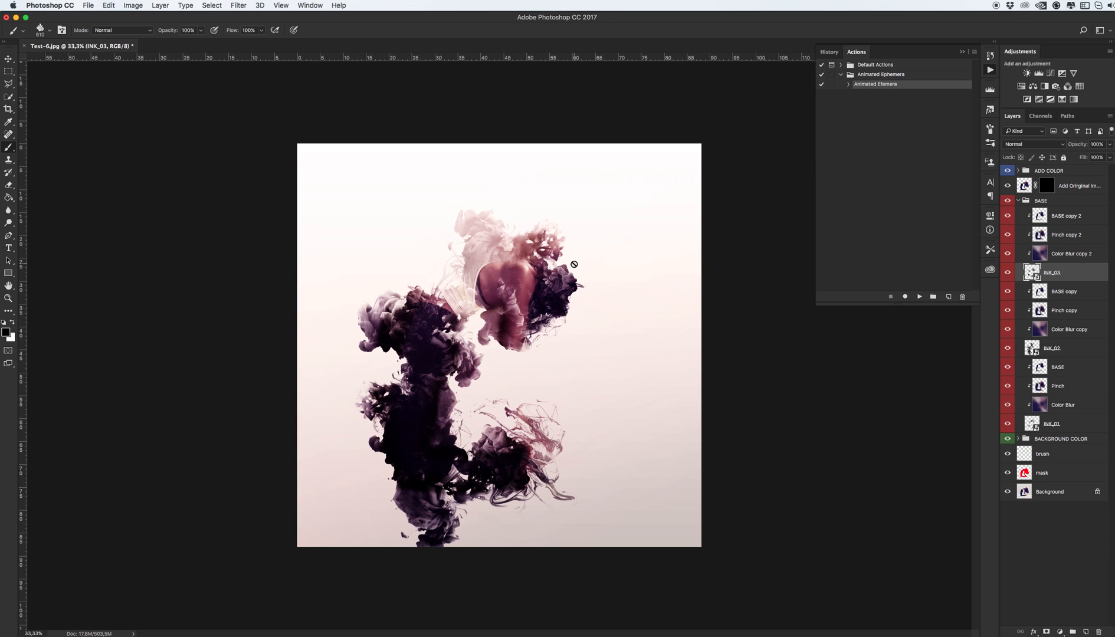
pyautogui.moveTo(559, 250)
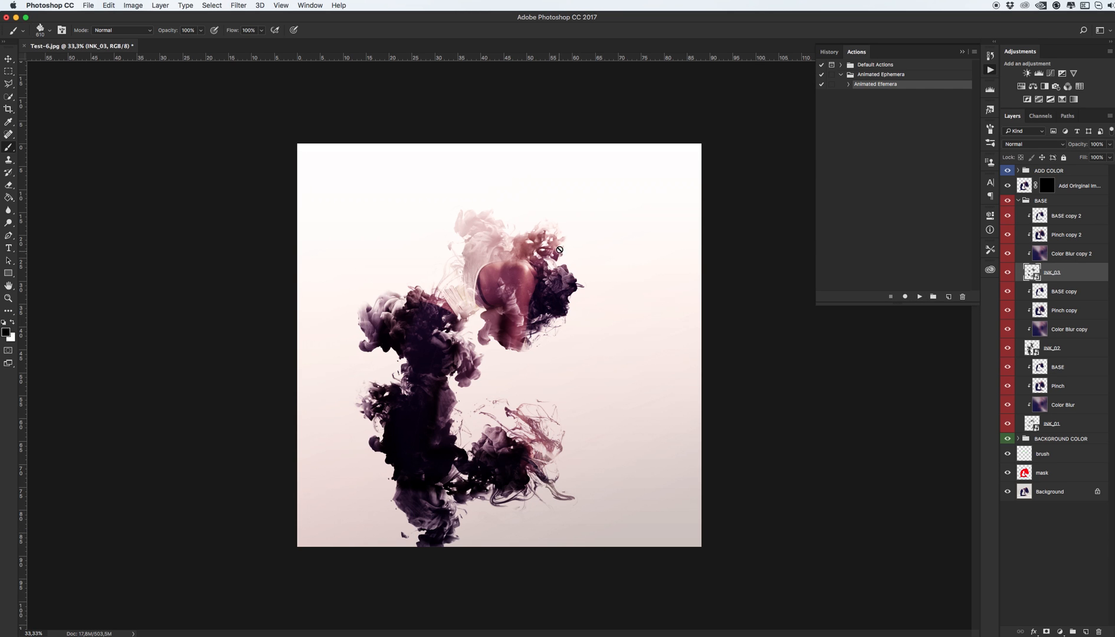
pyautogui.moveTo(551, 246)
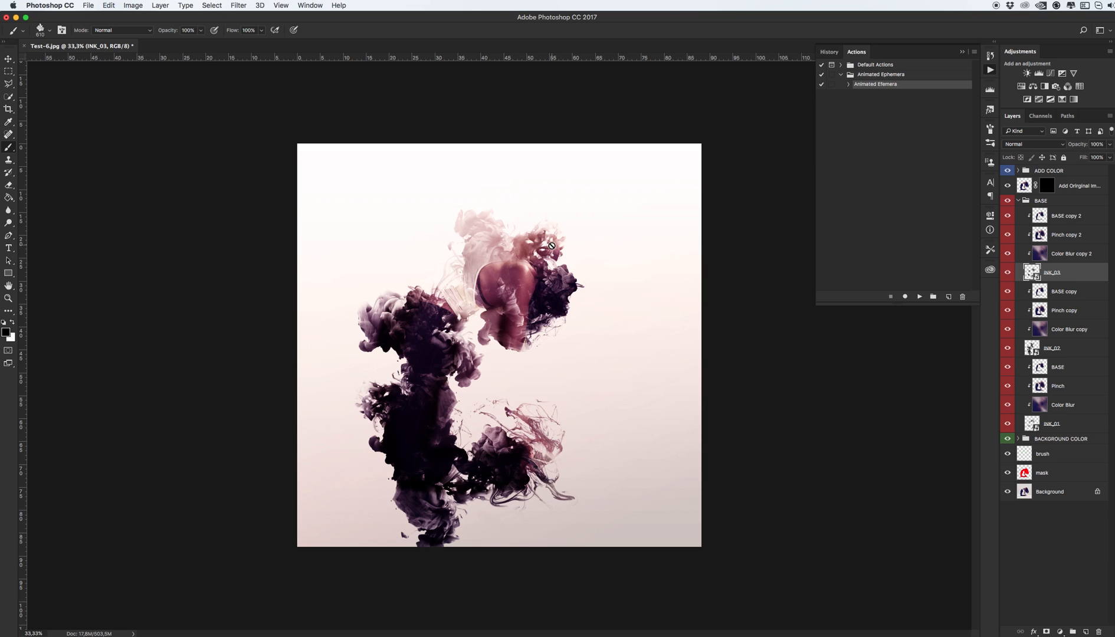
pyautogui.moveTo(542, 250)
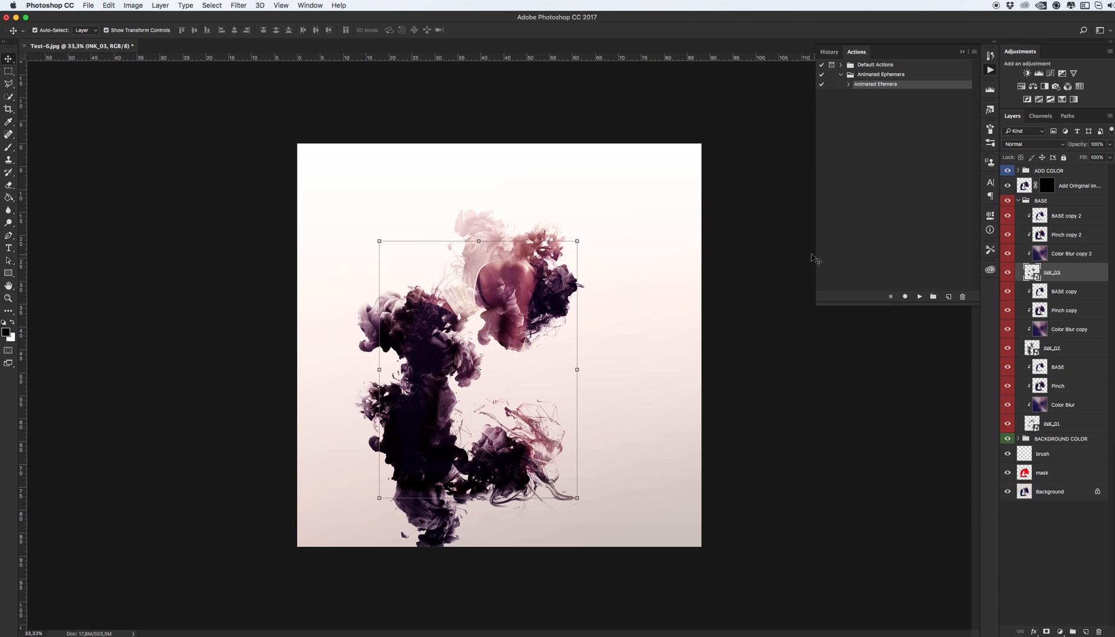
pyautogui.moveTo(1075, 276)
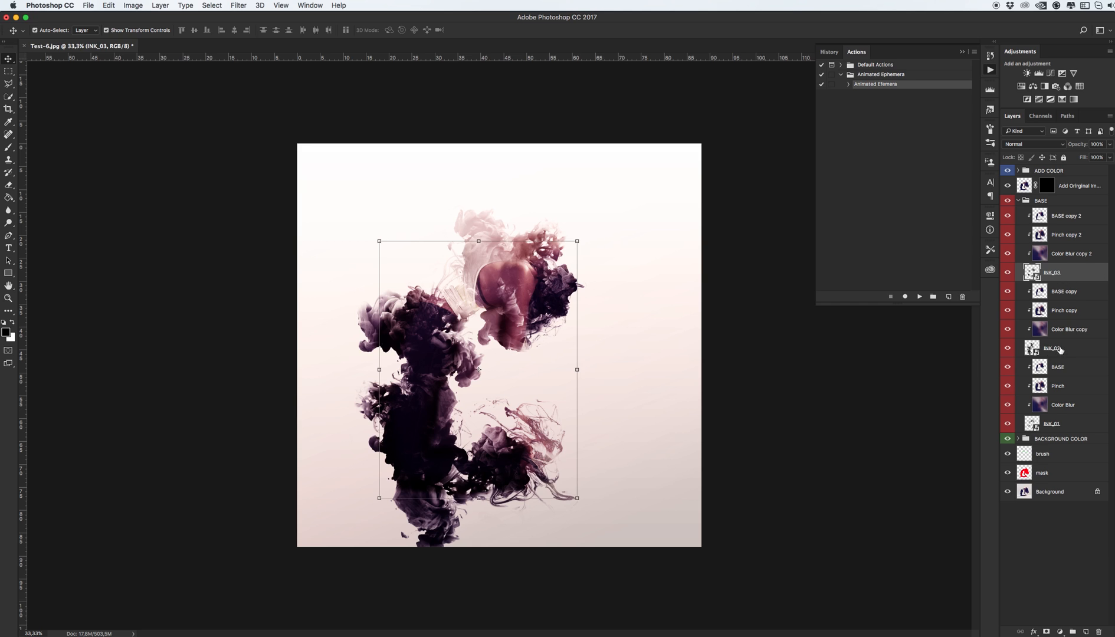
pyautogui.moveTo(1060, 312)
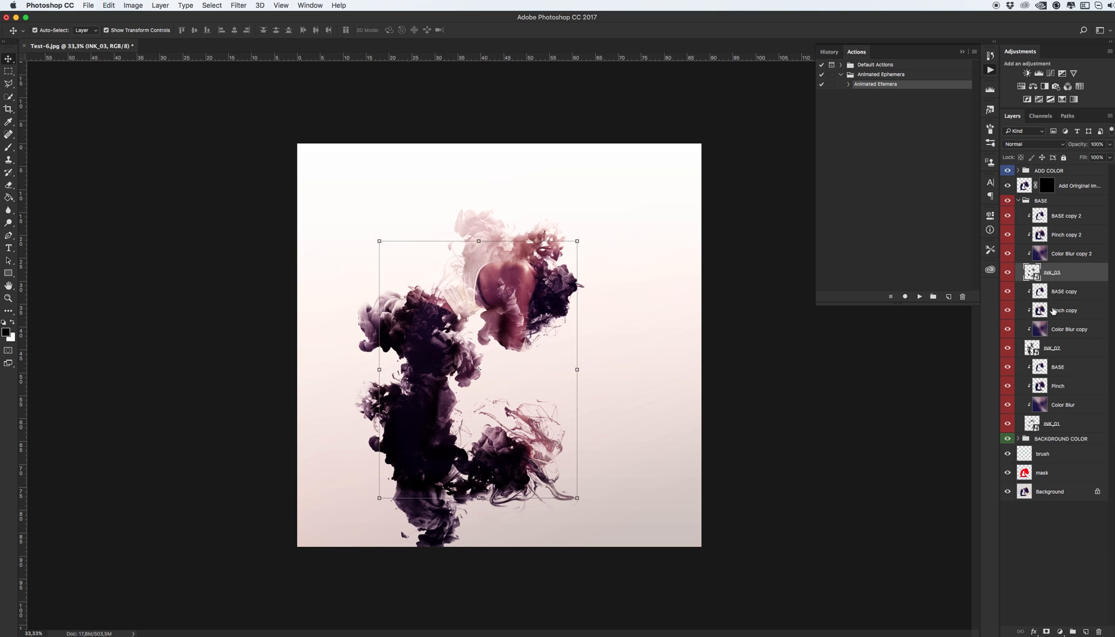
pyautogui.moveTo(578, 240)
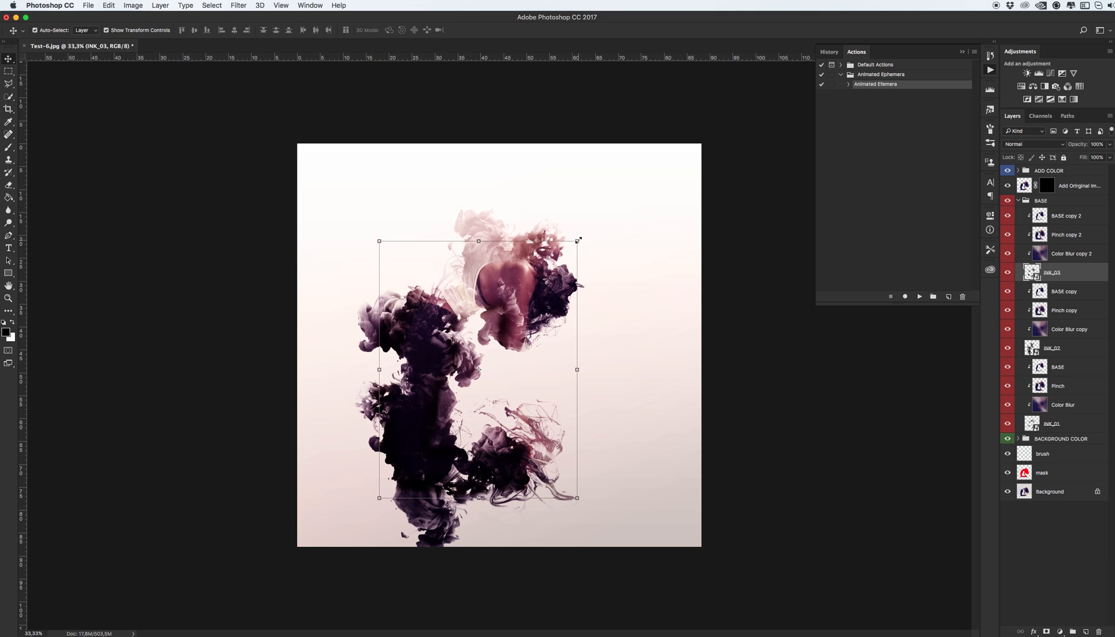
pyautogui.moveTo(761, 246)
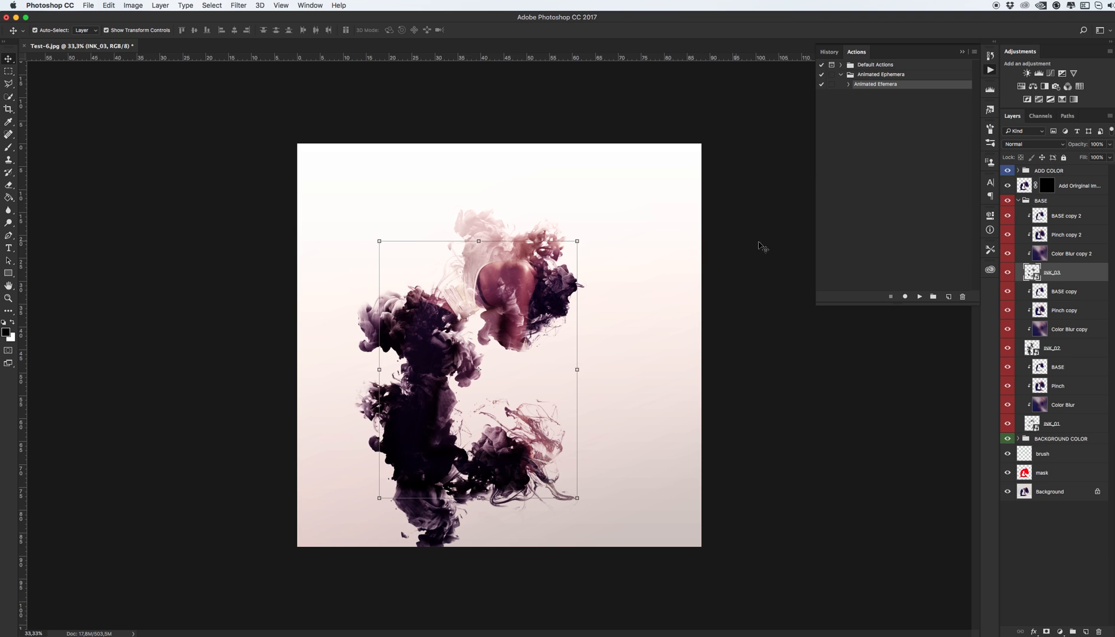
pyautogui.moveTo(1019, 287)
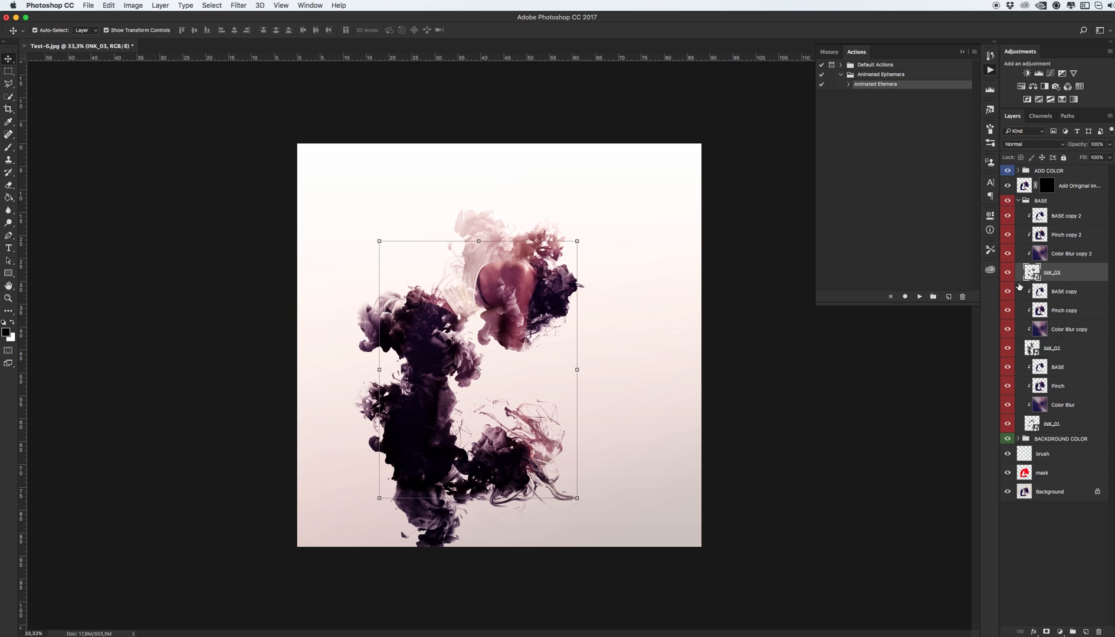
pyautogui.moveTo(1061, 281)
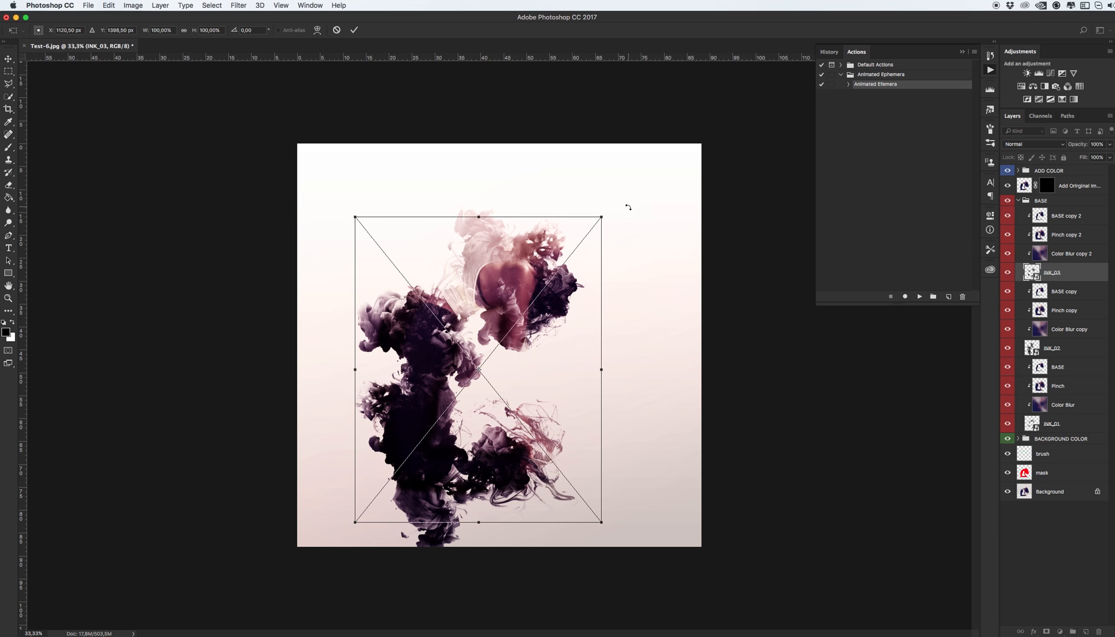
# Drag an ink_03 transform handle upward to rescale the smoke higher over the figure.
pyautogui.moveTo(601, 218); pyautogui.dragTo(597, 194)
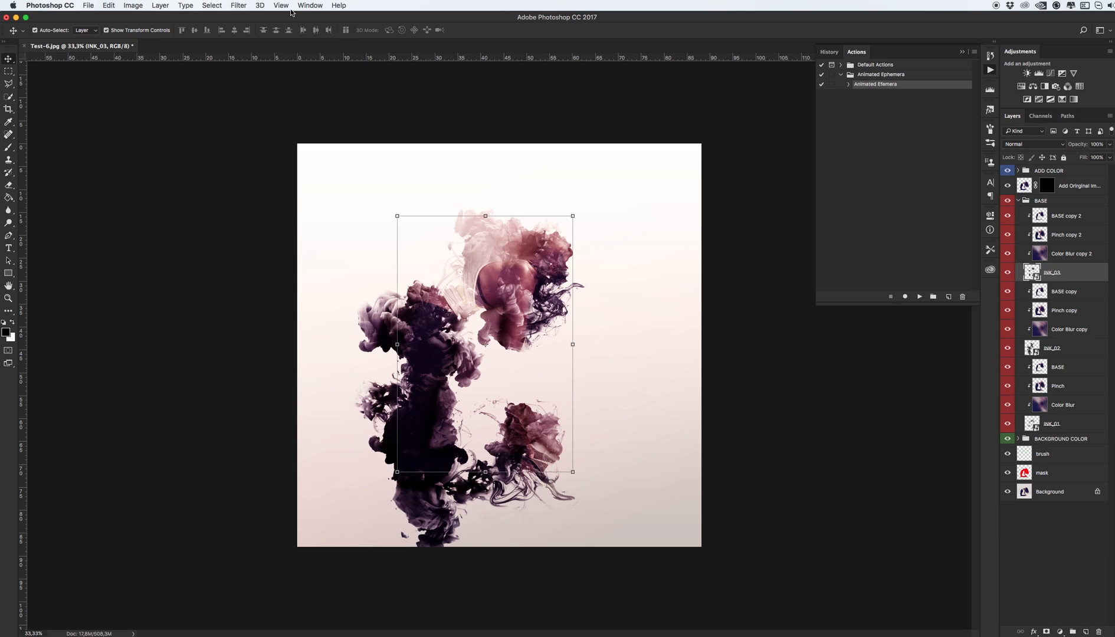
# Show the Timeline panel and scale up ink_02 to spread smoke across the canvas.
pyautogui.click(309, 5)
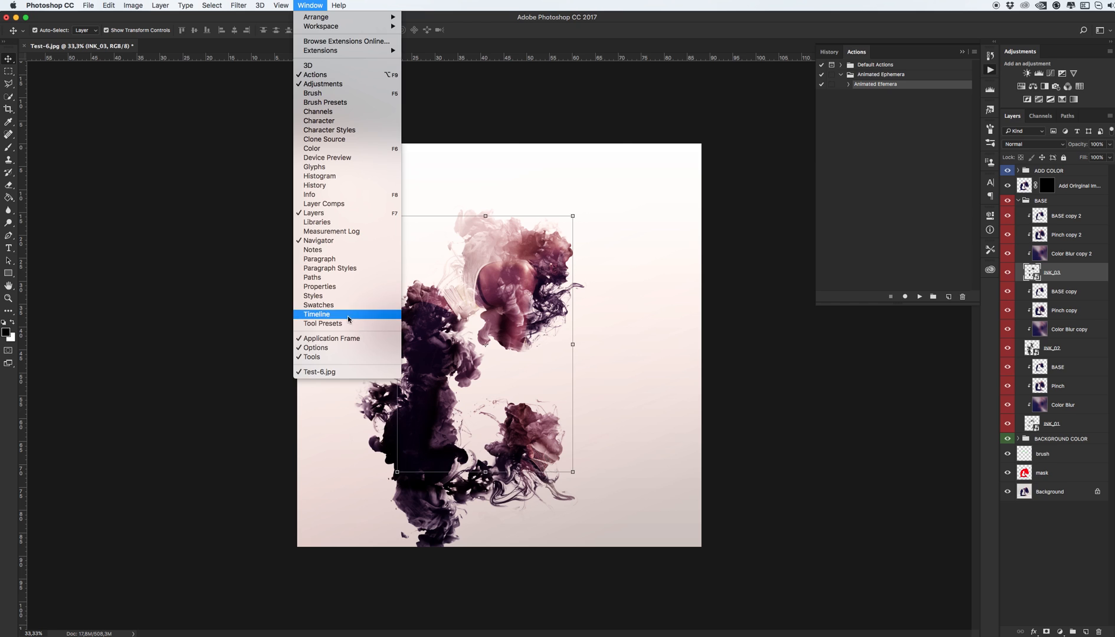
pyautogui.click(317, 314)
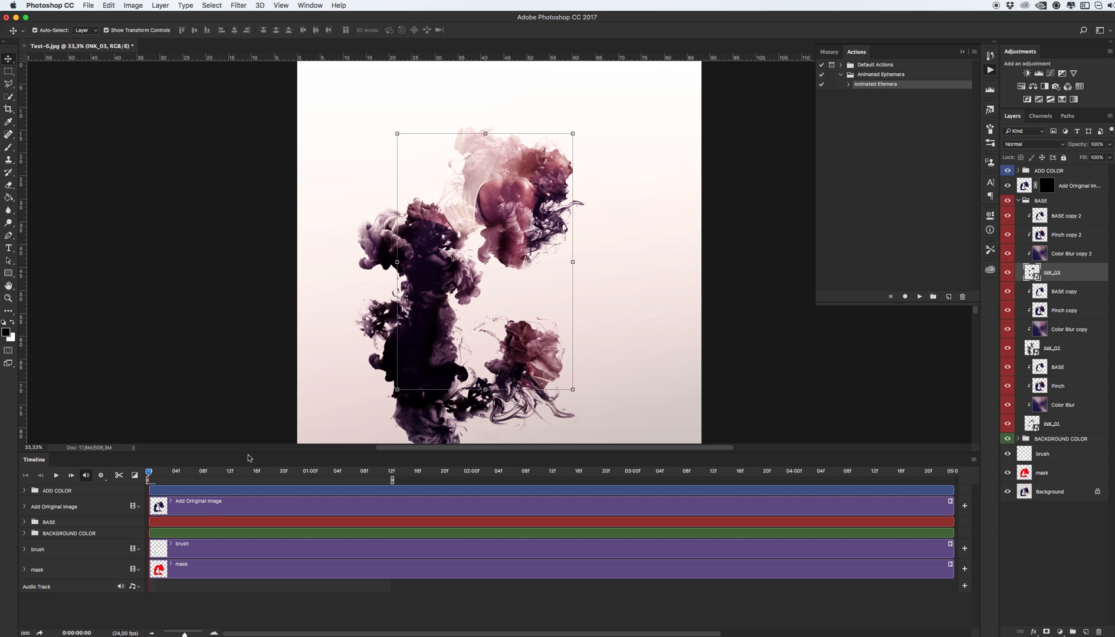
pyautogui.click(1052, 348)
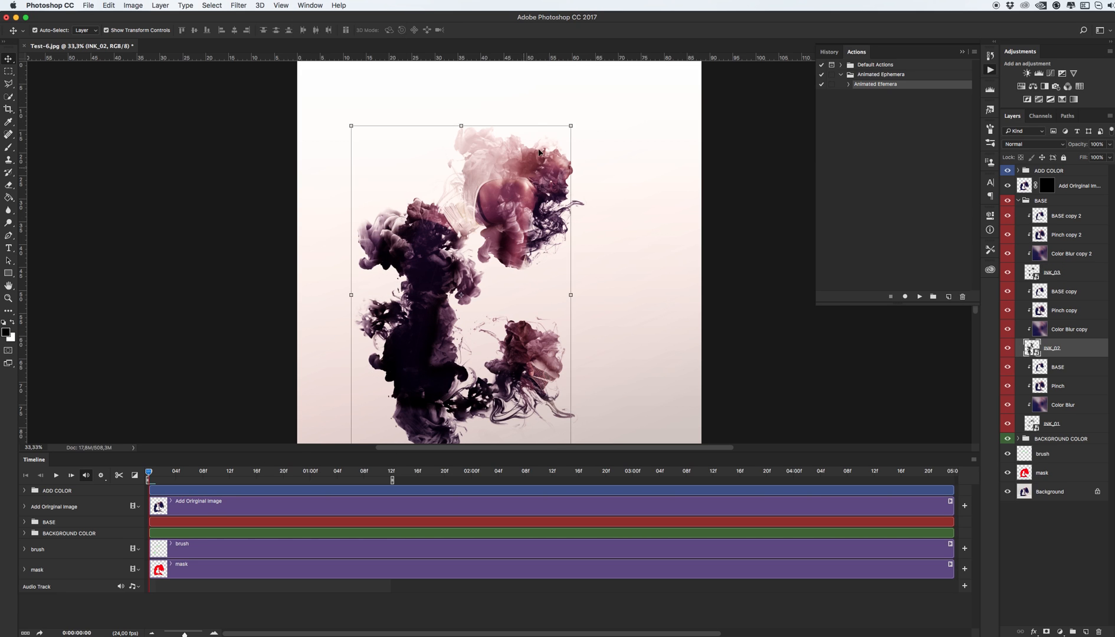
pyautogui.moveTo(569, 126); pyautogui.dragTo(562, 148)
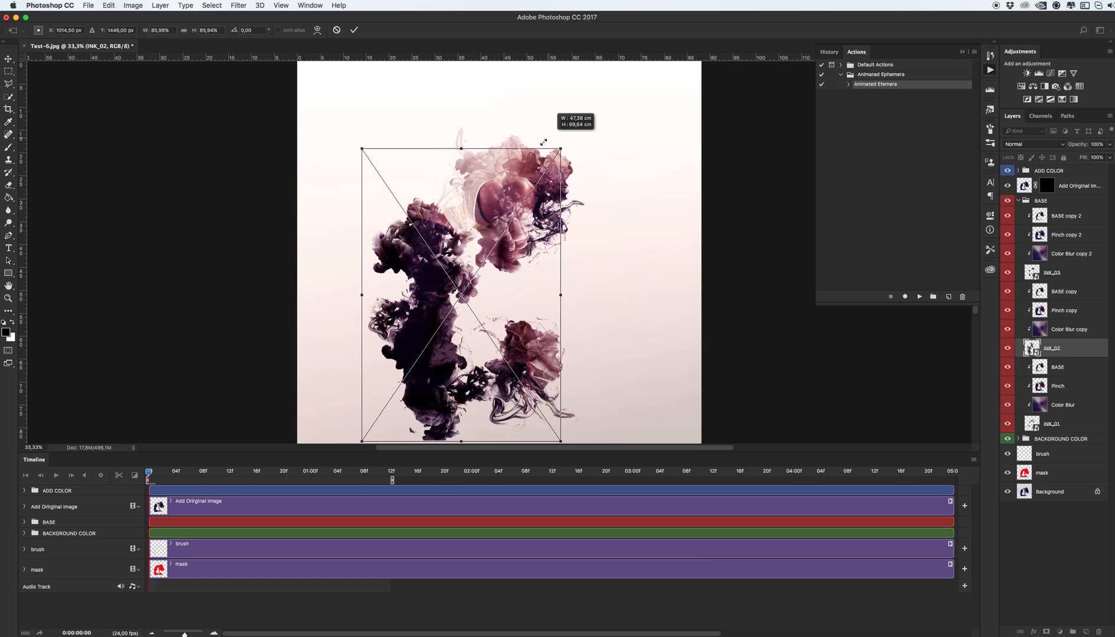
pyautogui.moveTo(561, 150); pyautogui.dragTo(668, 93)
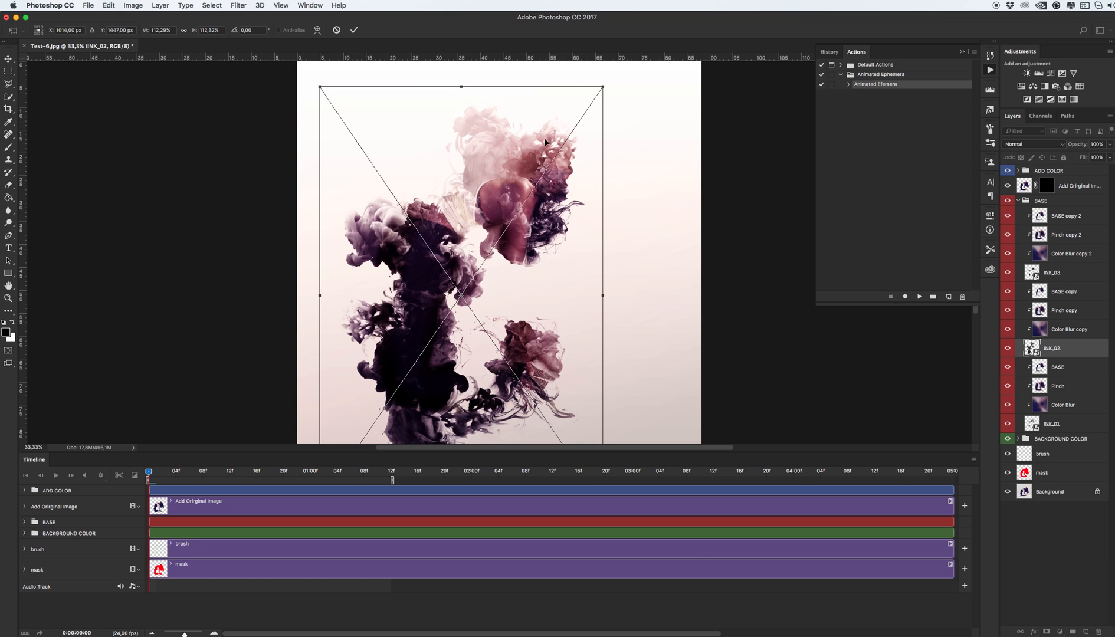
pyautogui.moveTo(603, 88); pyautogui.dragTo(623, 72)
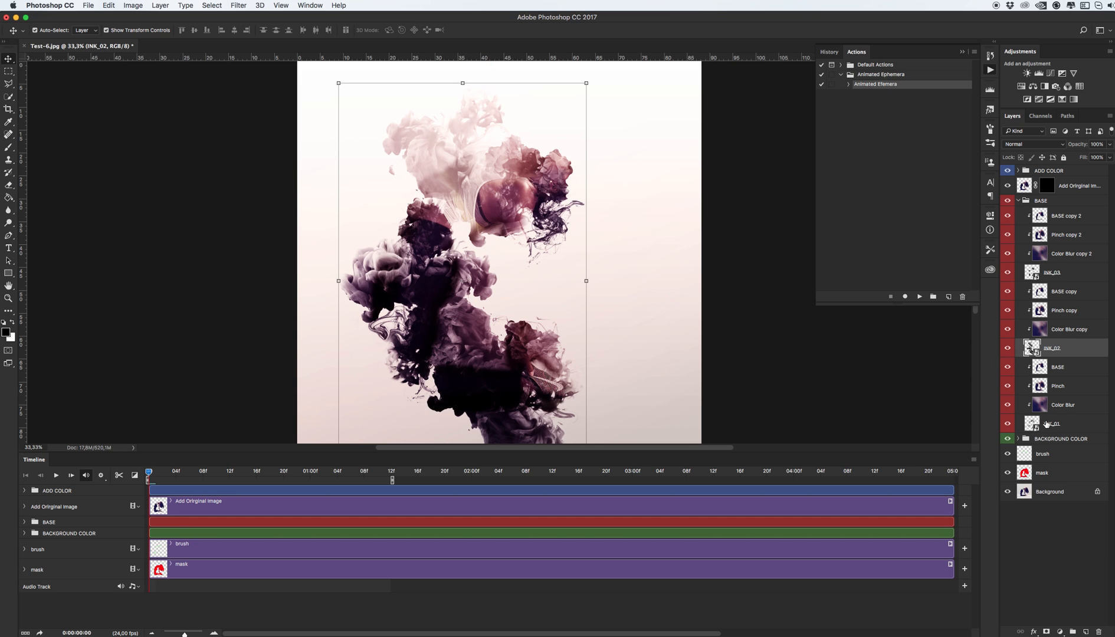
pyautogui.moveTo(586, 83); pyautogui.dragTo(628, 116)
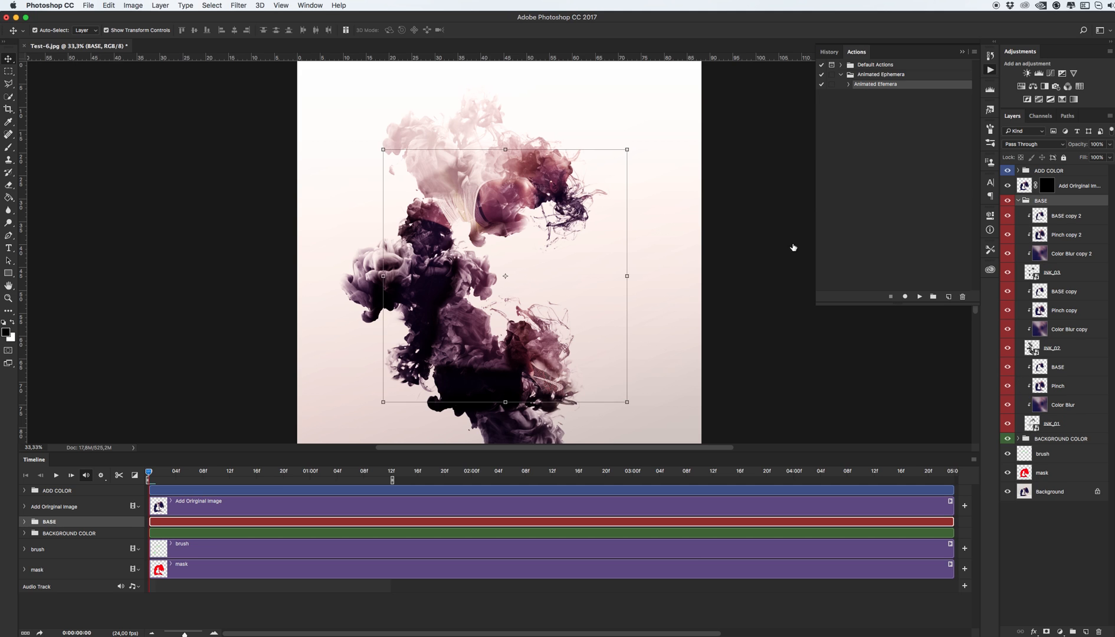
# Expand the BASE group and select the Add Original Image layer.
pyautogui.click(1079, 185)
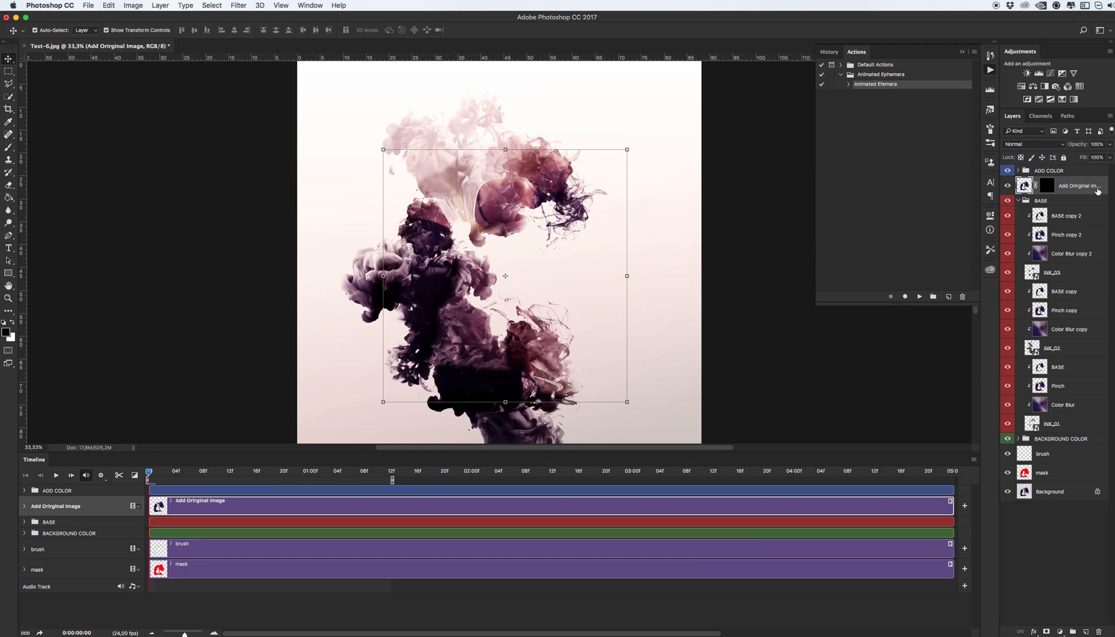
pyautogui.click(1047, 186)
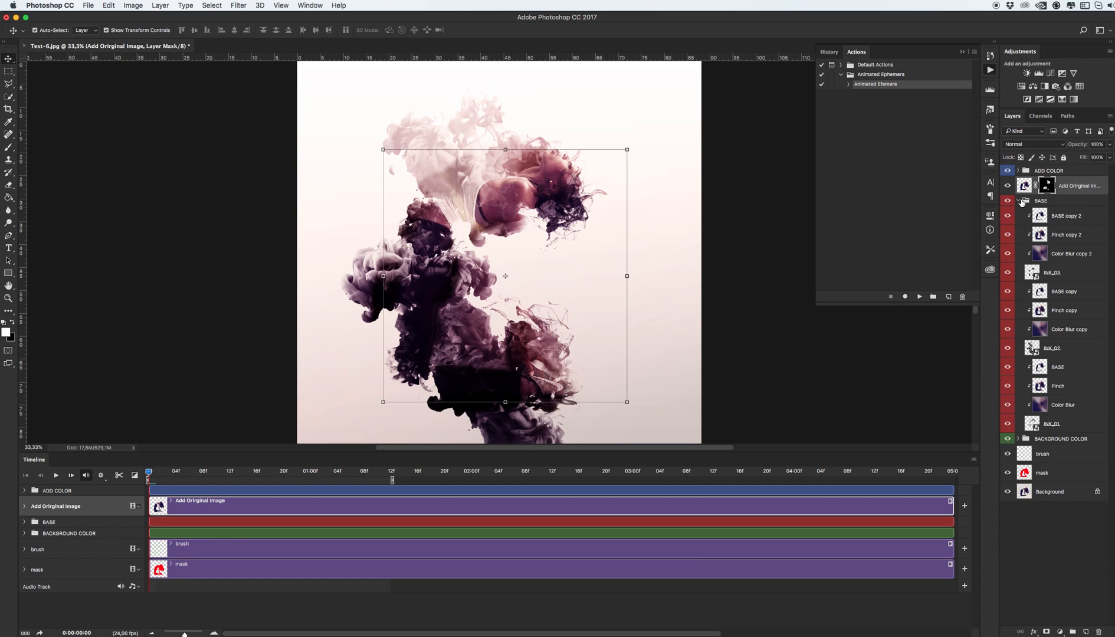
# Set the Background Color fill to pale pink #e1d1d1 and confirm the gradient settings.
pyautogui.click(1016, 200)
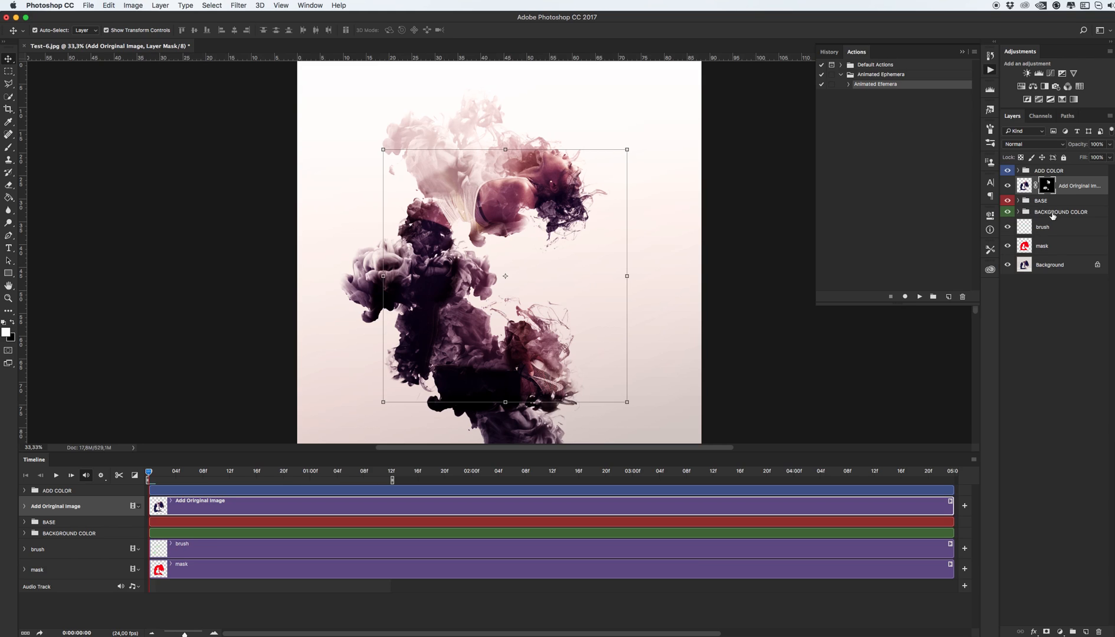
pyautogui.moveTo(1053, 217)
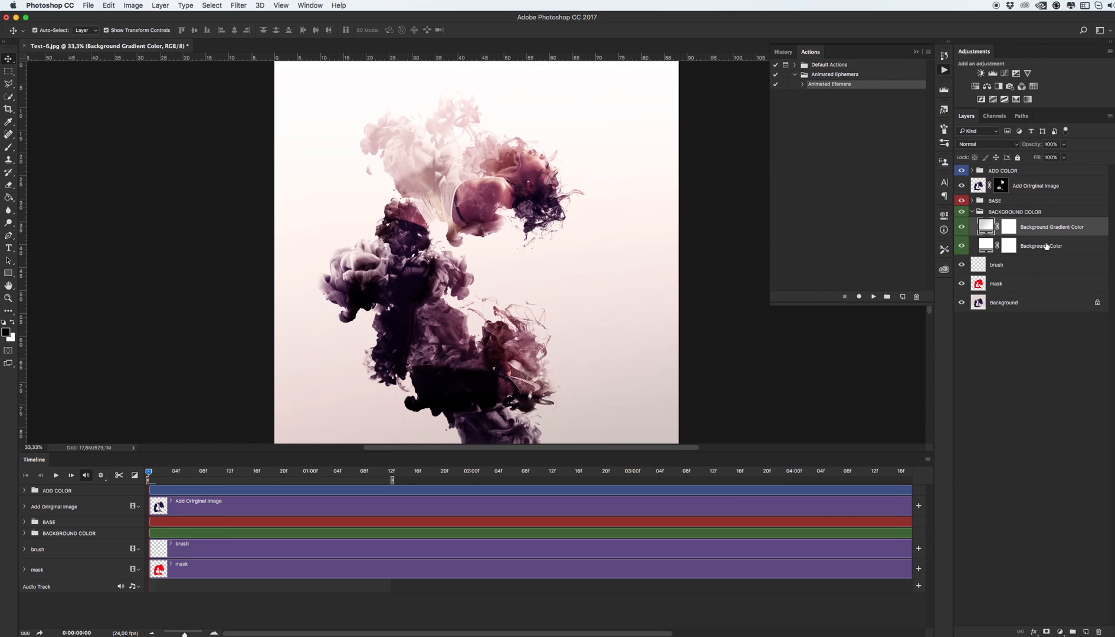
pyautogui.click(1040, 246)
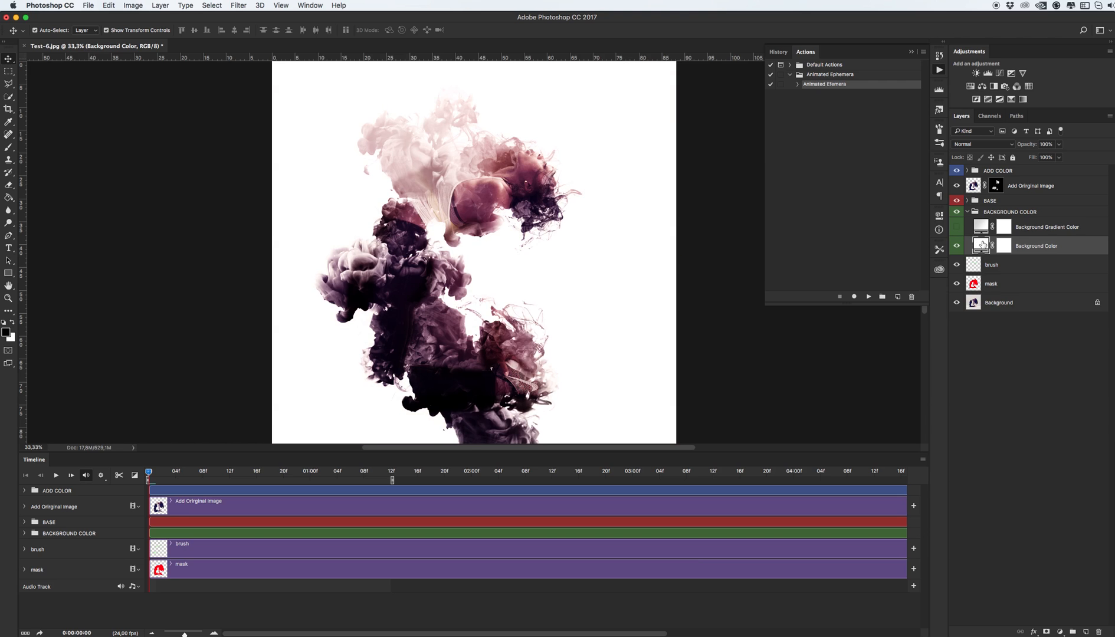
pyautogui.doubleClick(981, 246)
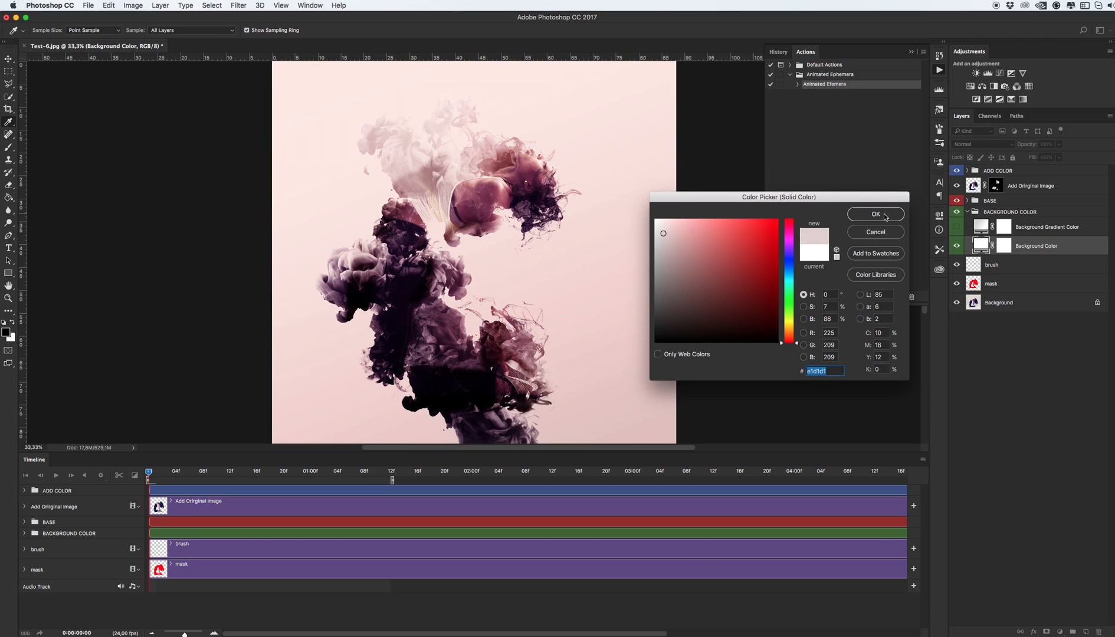
pyautogui.click(876, 215)
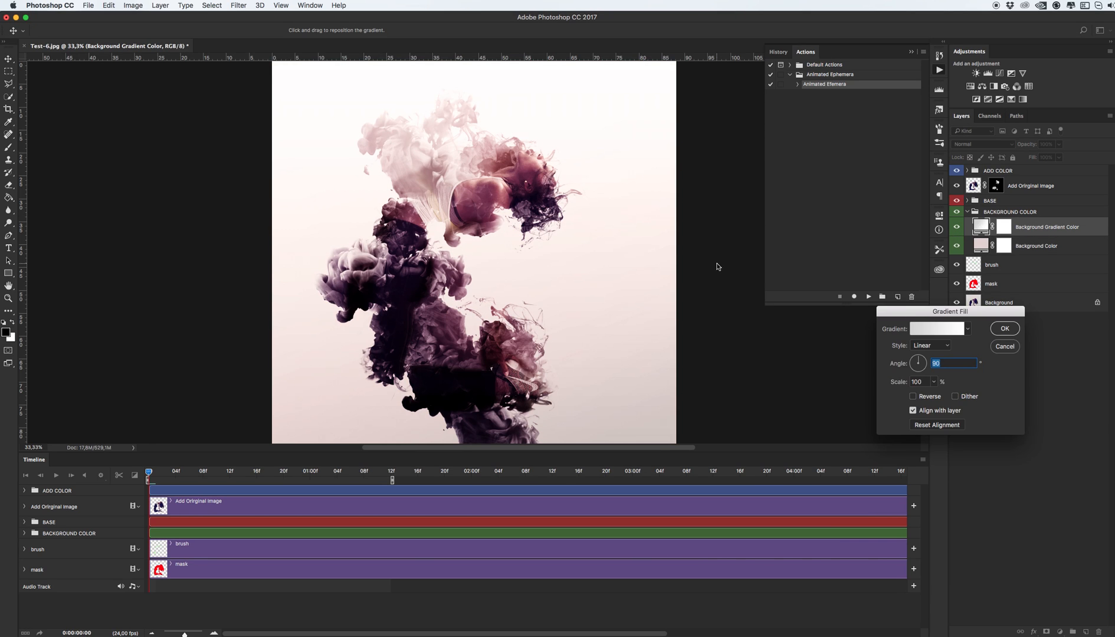
pyautogui.click(938, 328)
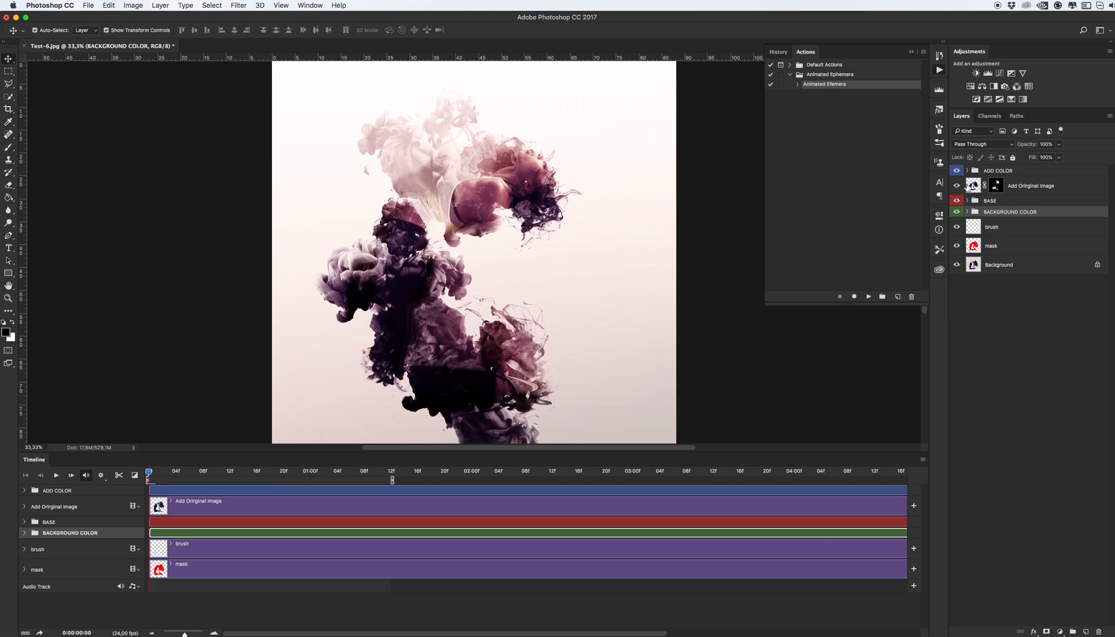
# Expand ADD COLOR, solo the Color Gradient, restore Add Color, and pick a pink foreground.
pyautogui.click(967, 171)
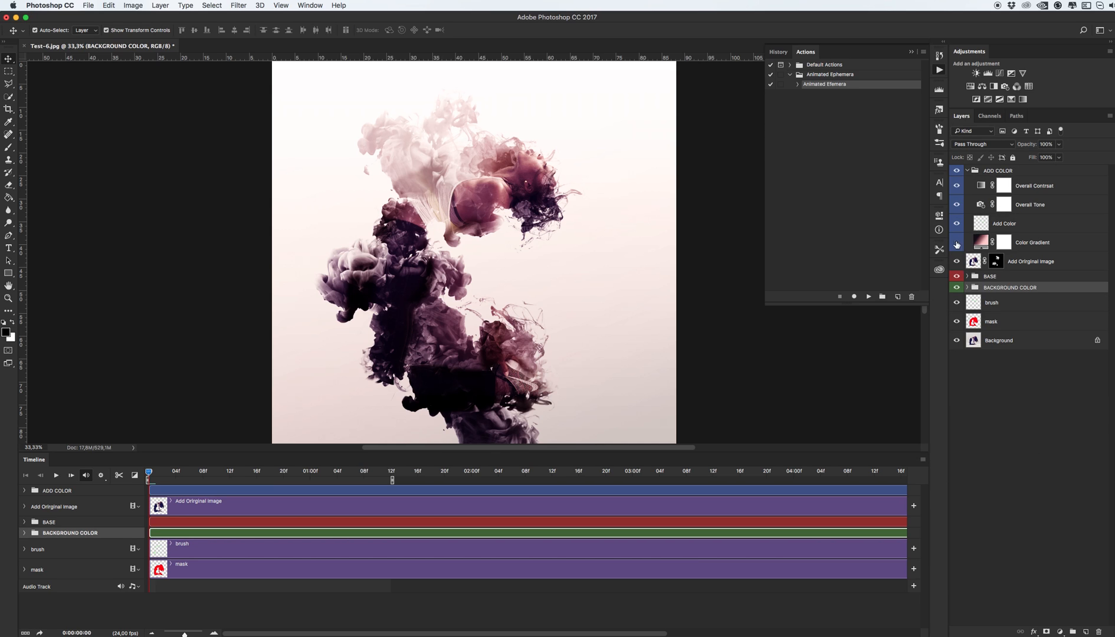
pyautogui.click(957, 242)
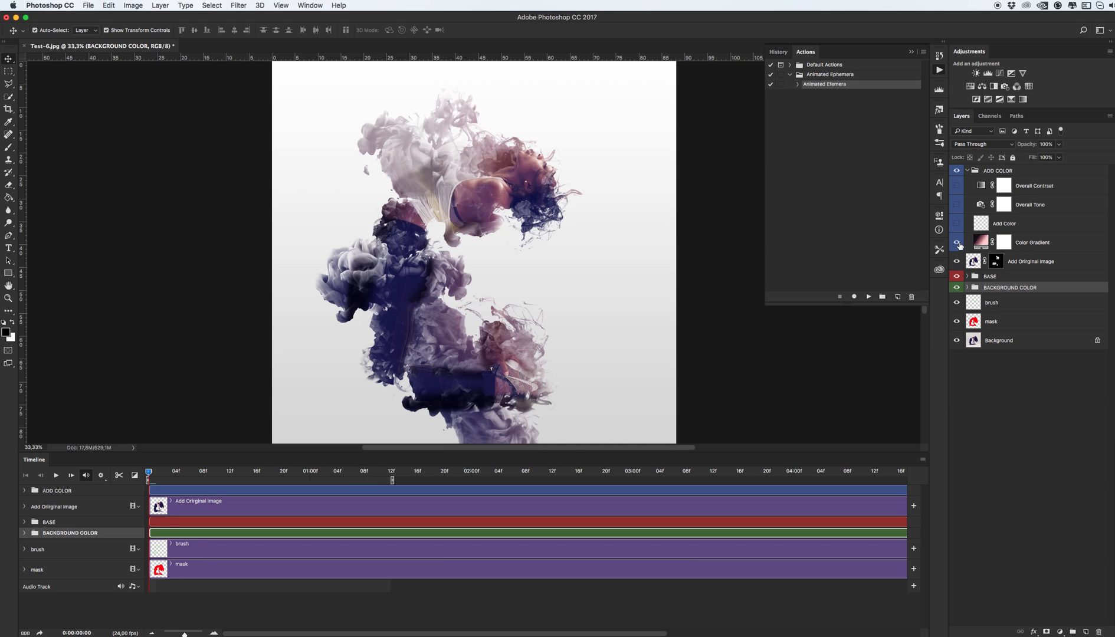
pyautogui.click(1004, 223)
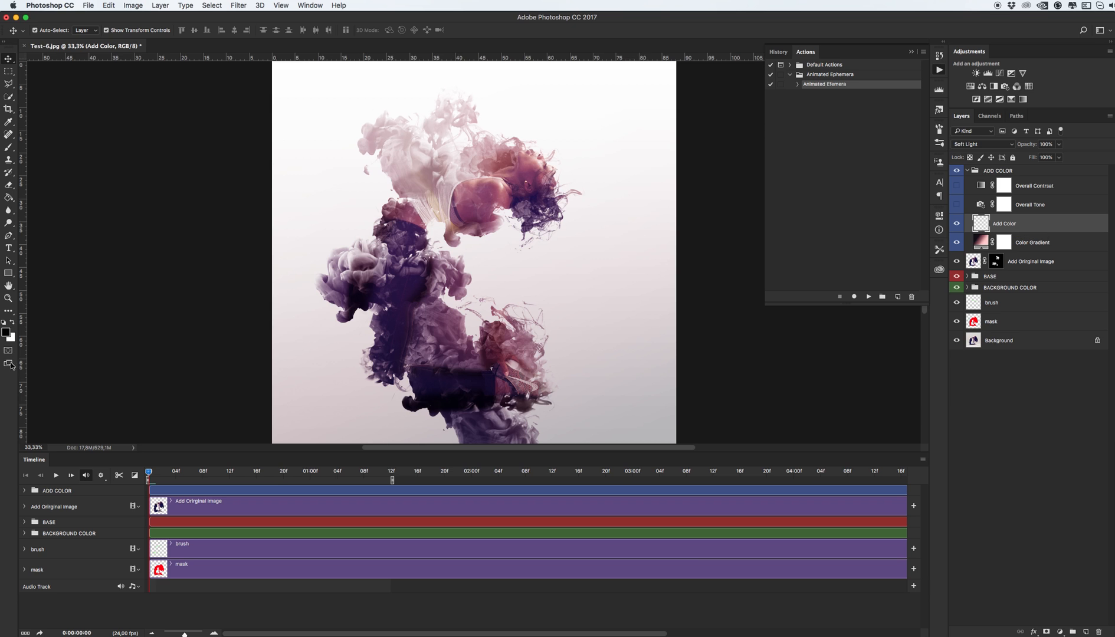
pyautogui.click(8, 331)
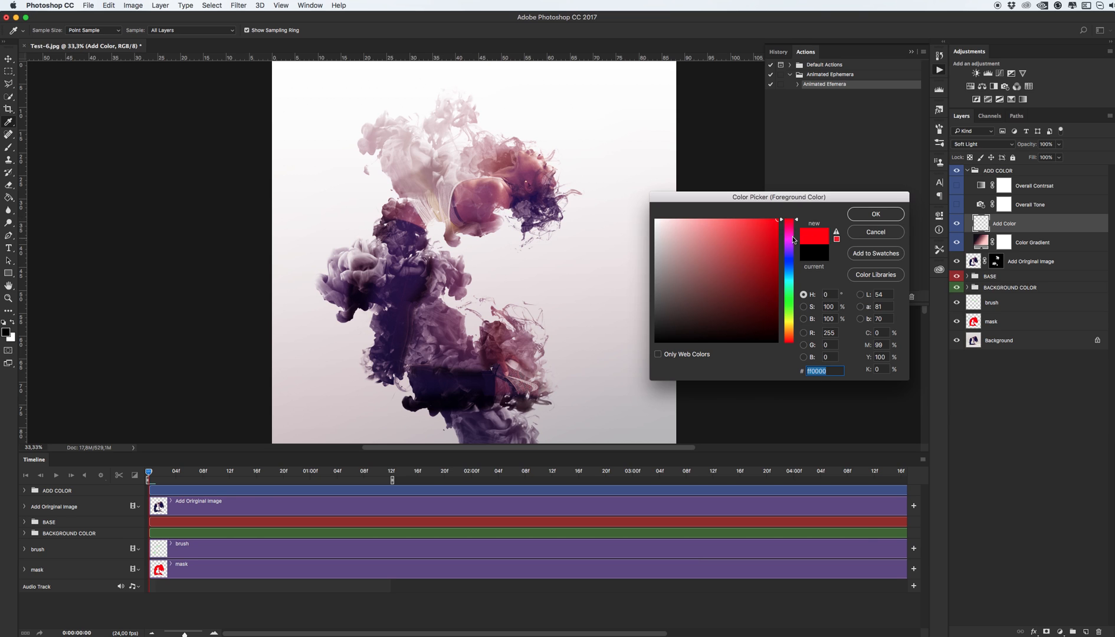
pyautogui.click(876, 214)
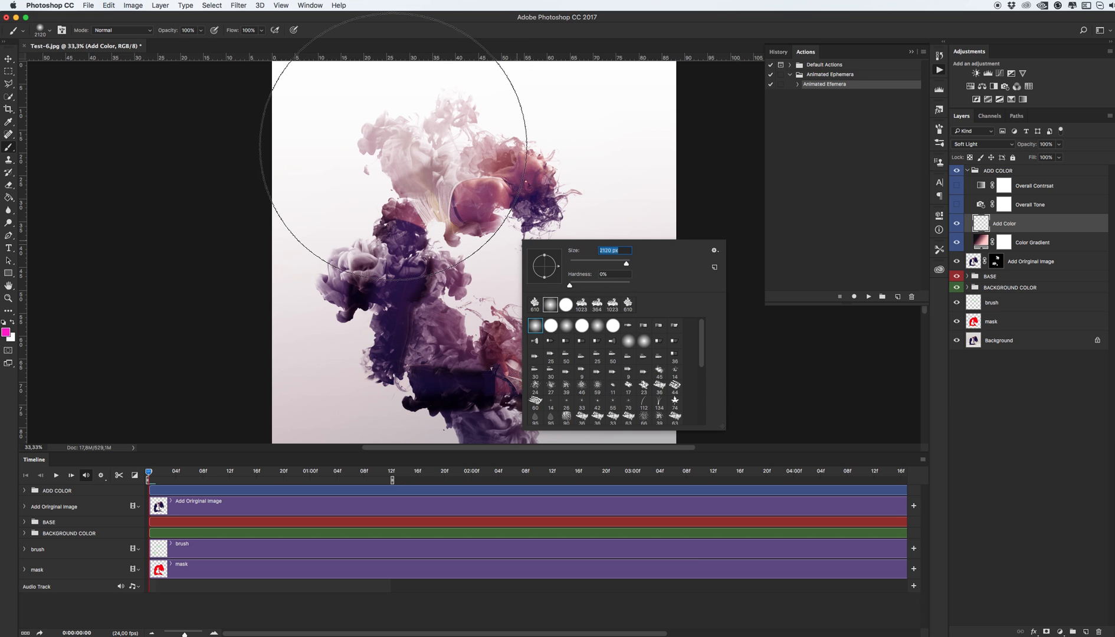
pyautogui.moveTo(1021, 225)
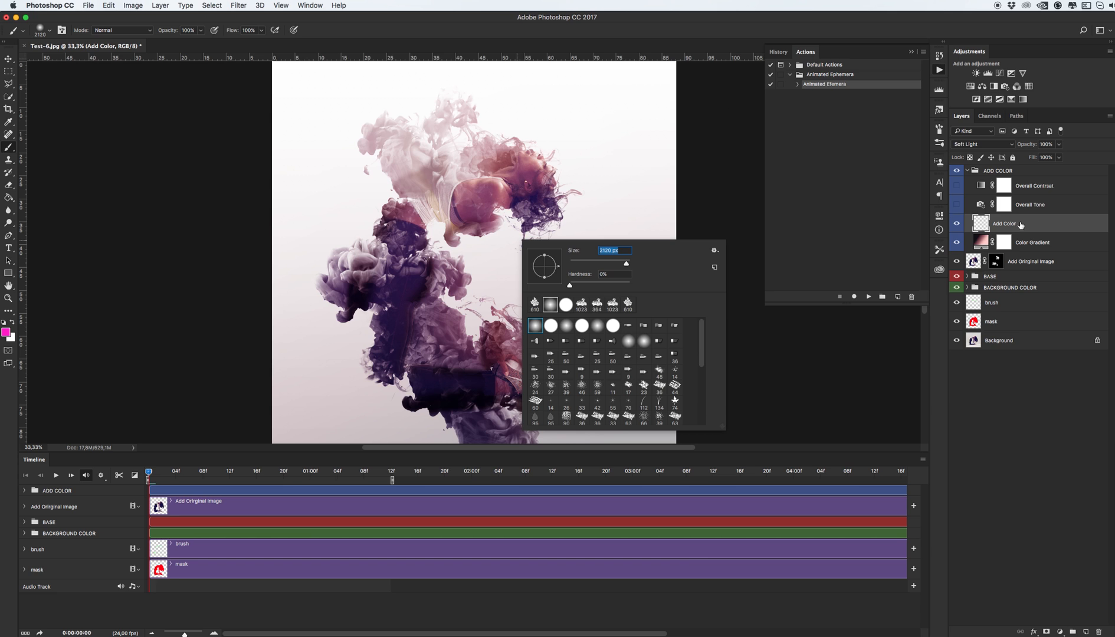
pyautogui.moveTo(1015, 226)
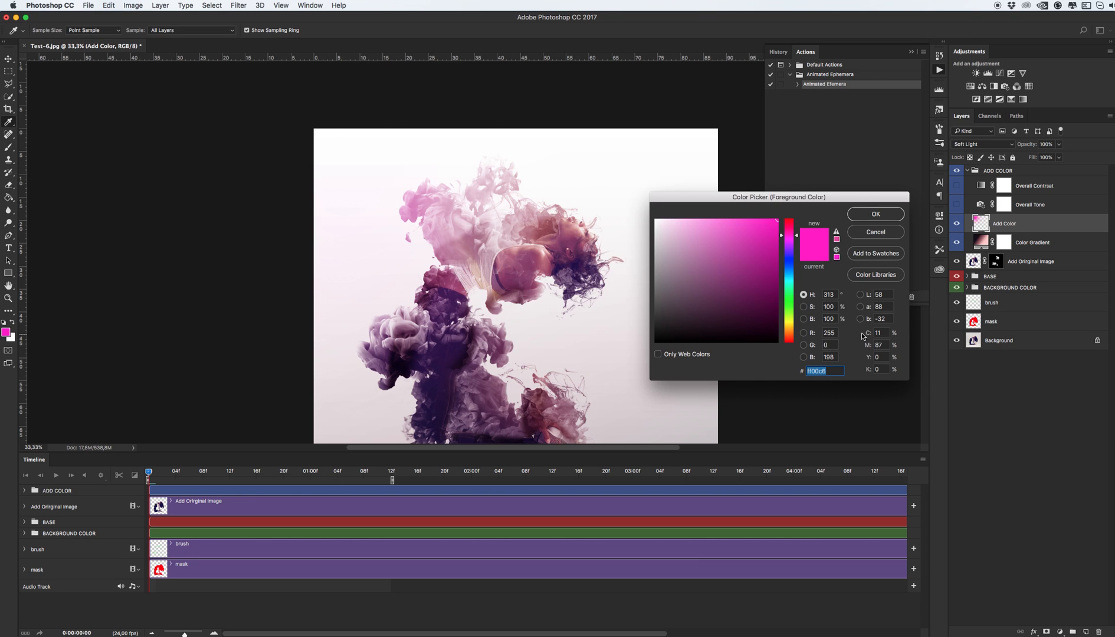
# Switch the foreground to teal #00ffe4 and paint a soft dab on Add Color.
pyautogui.click(781, 284)
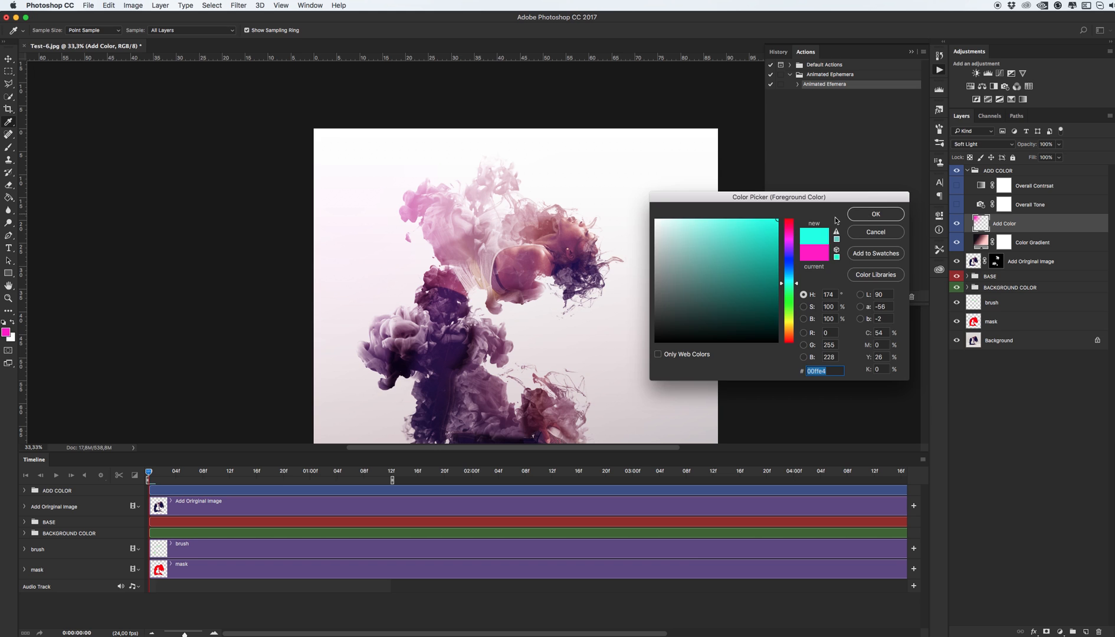
pyautogui.click(875, 215)
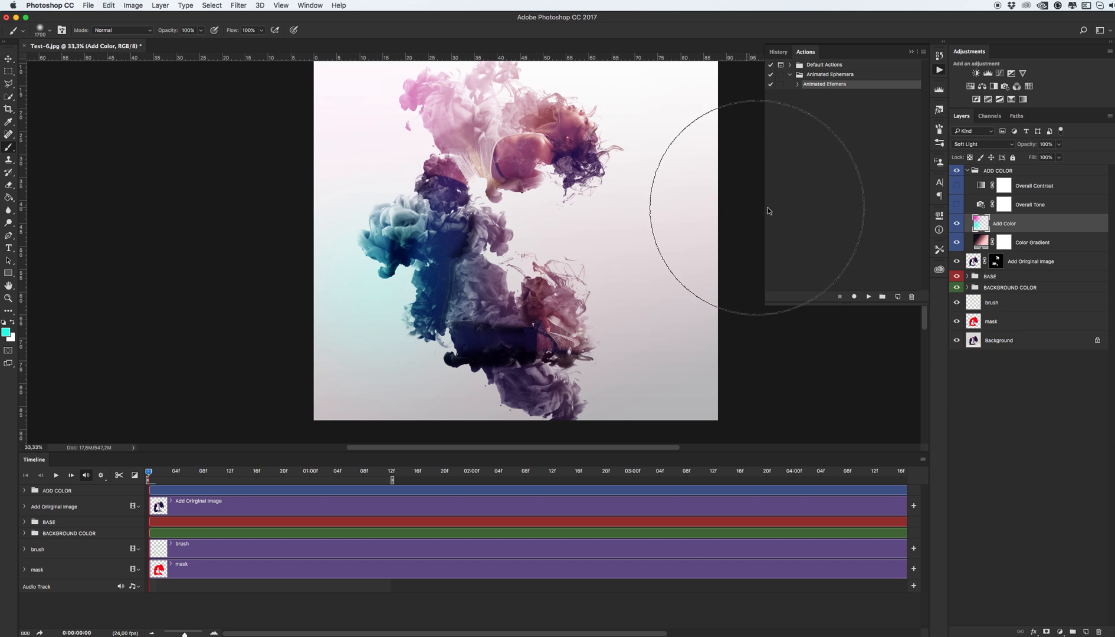
pyautogui.click(1031, 205)
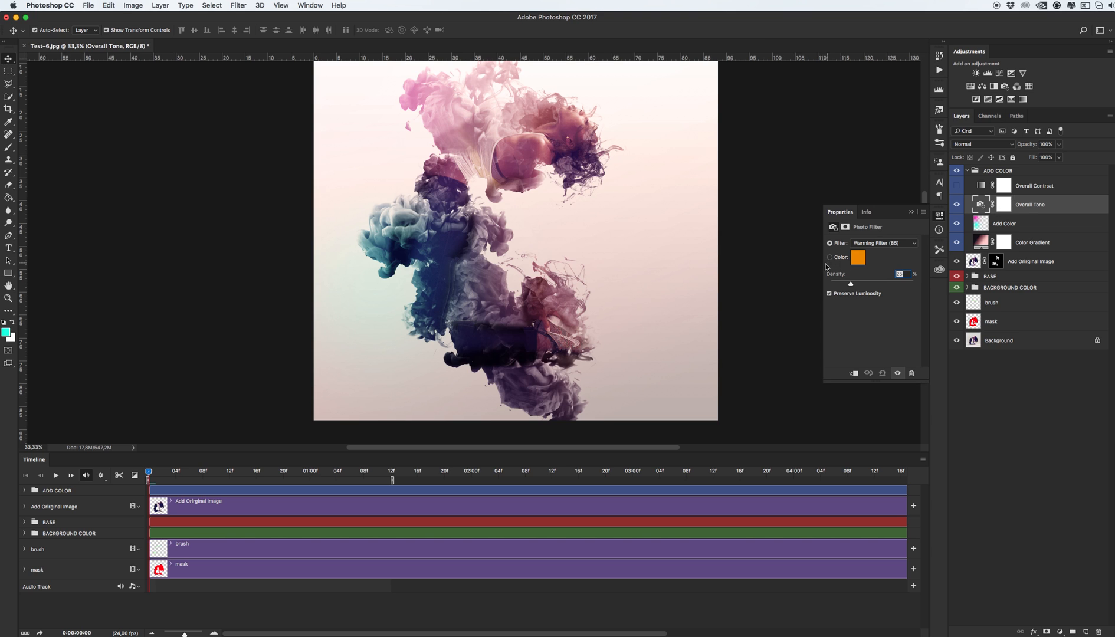
# Select the Overall Contrast gradient map and set its opacity to about 54%.
pyautogui.click(1035, 186)
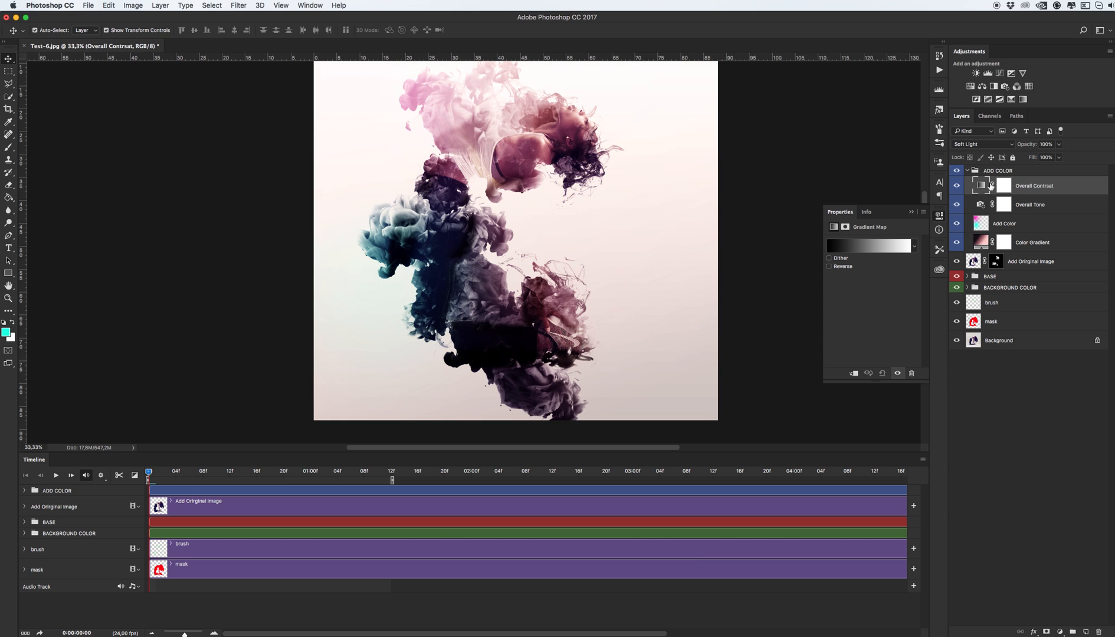
pyautogui.moveTo(1052, 150); pyautogui.dragTo(1028, 157)
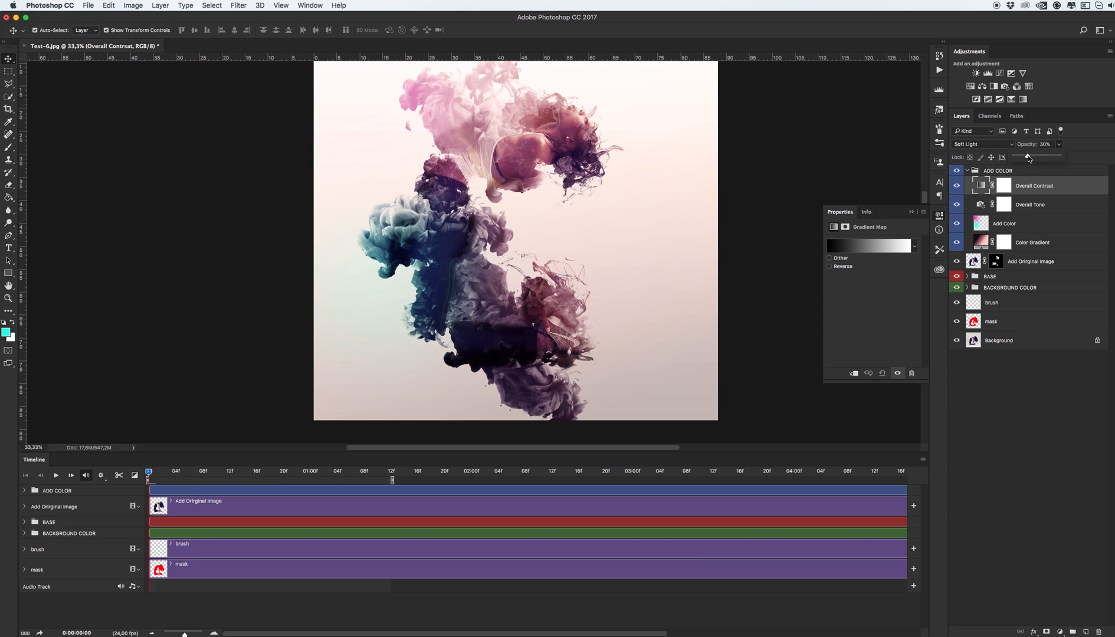
pyautogui.moveTo(1028, 157); pyautogui.dragTo(1033, 156)
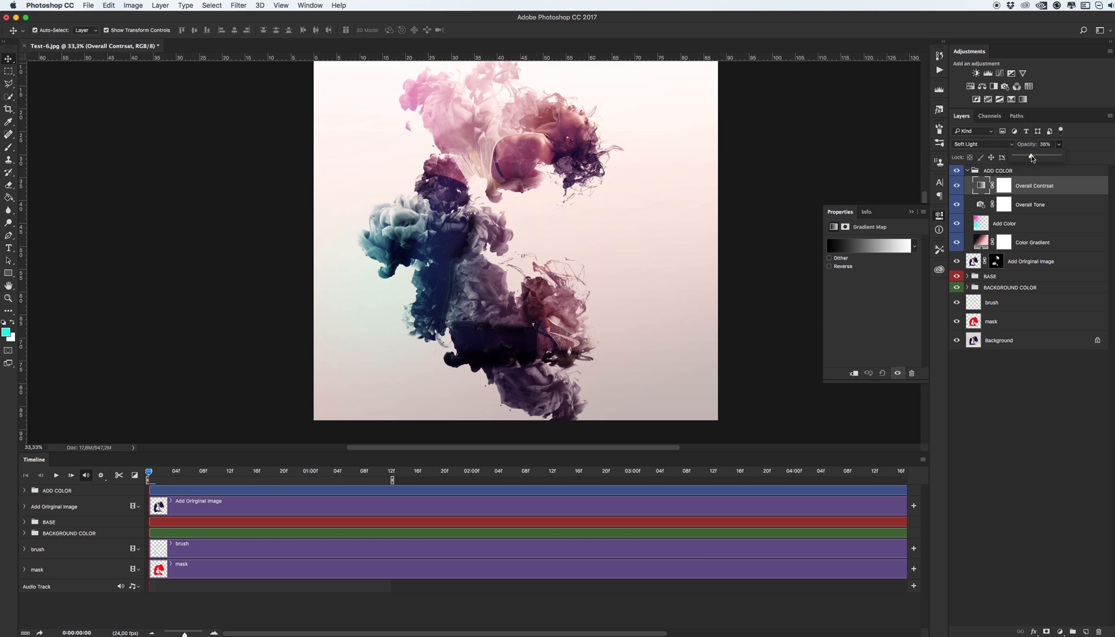
pyautogui.moveTo(1032, 156); pyautogui.dragTo(1042, 156)
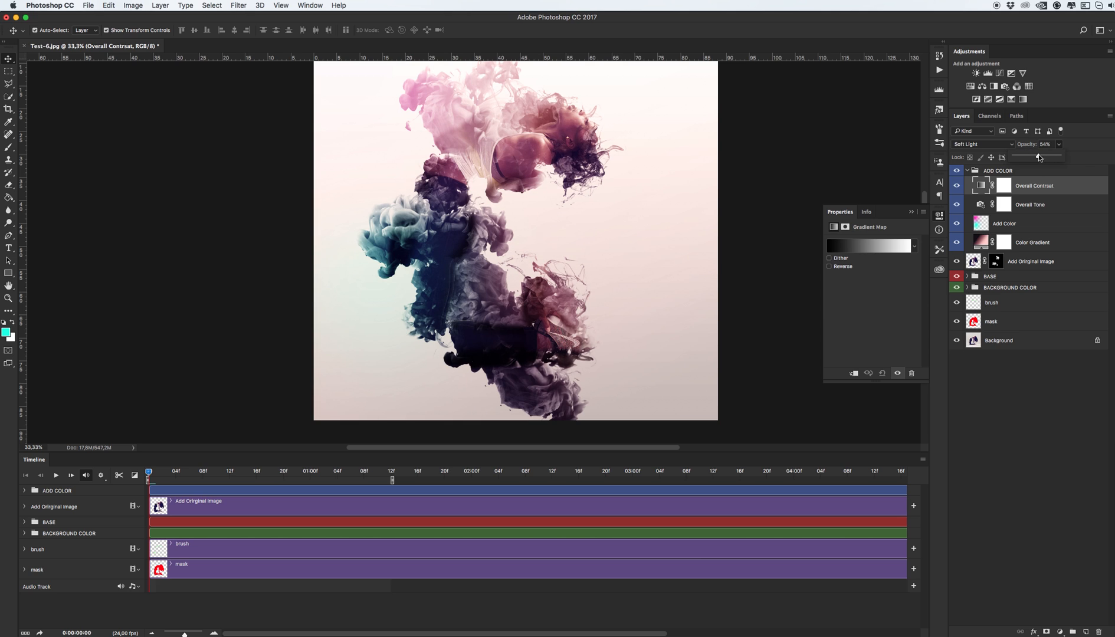
pyautogui.moveTo(1037, 155); pyautogui.dragTo(1043, 156)
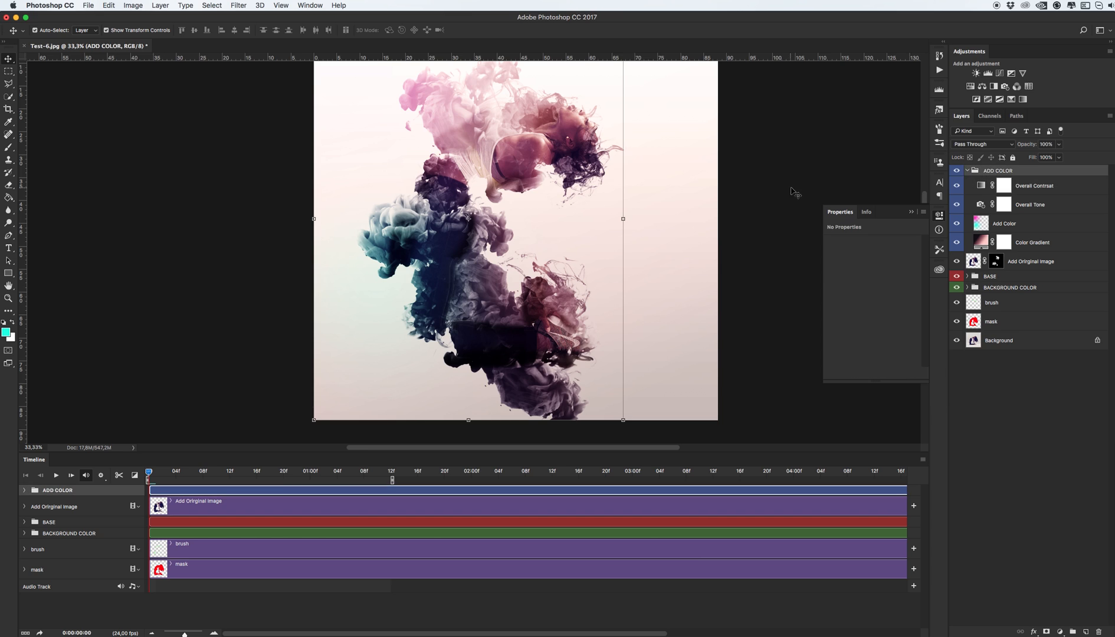
# Collapse the ADD COLOR group in the Layers panel.
pyautogui.click(966, 170)
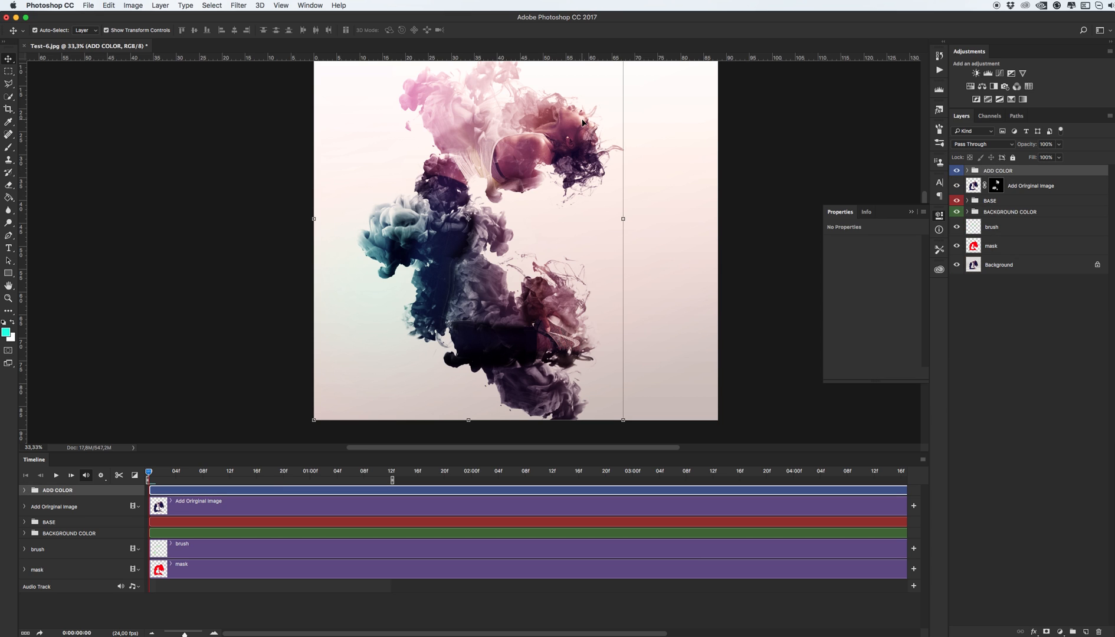
pyautogui.moveTo(544, 144)
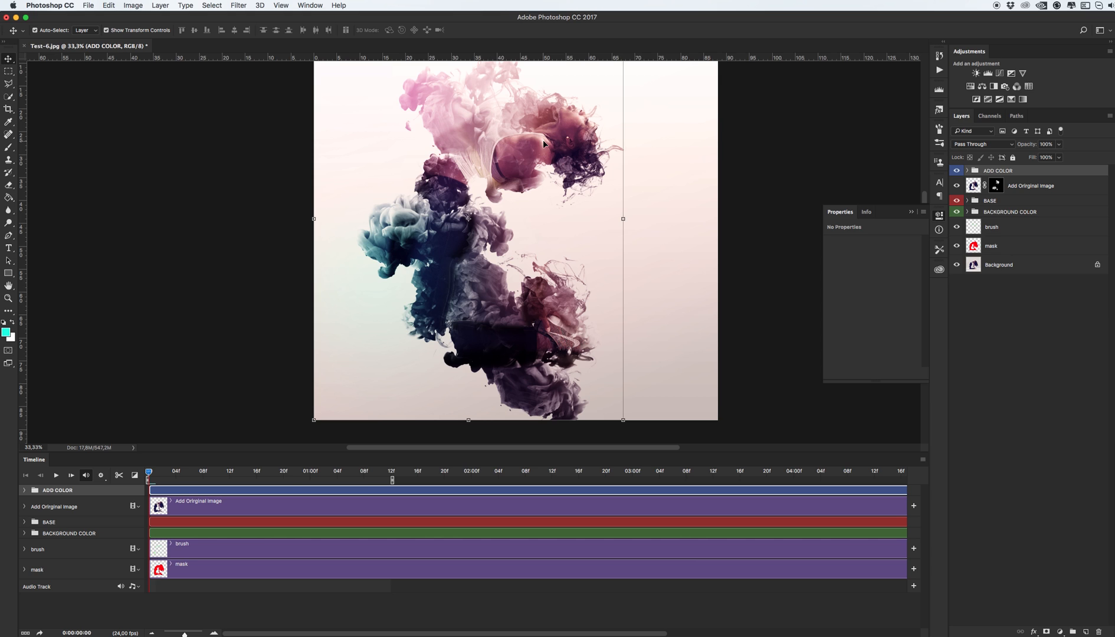
pyautogui.click(88, 5)
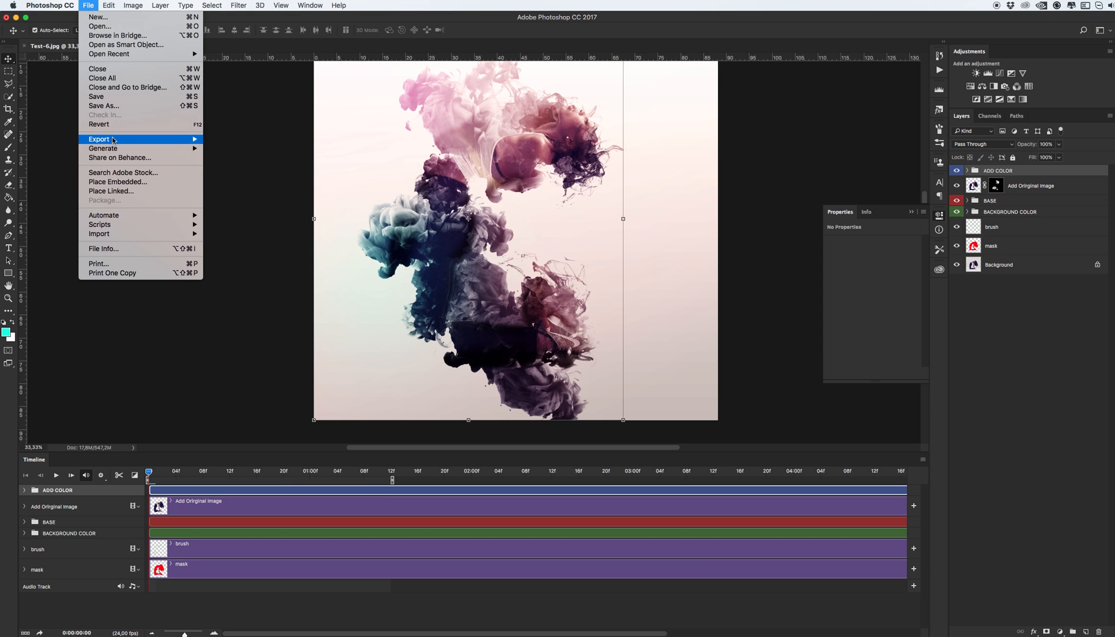
pyautogui.moveTo(100, 139)
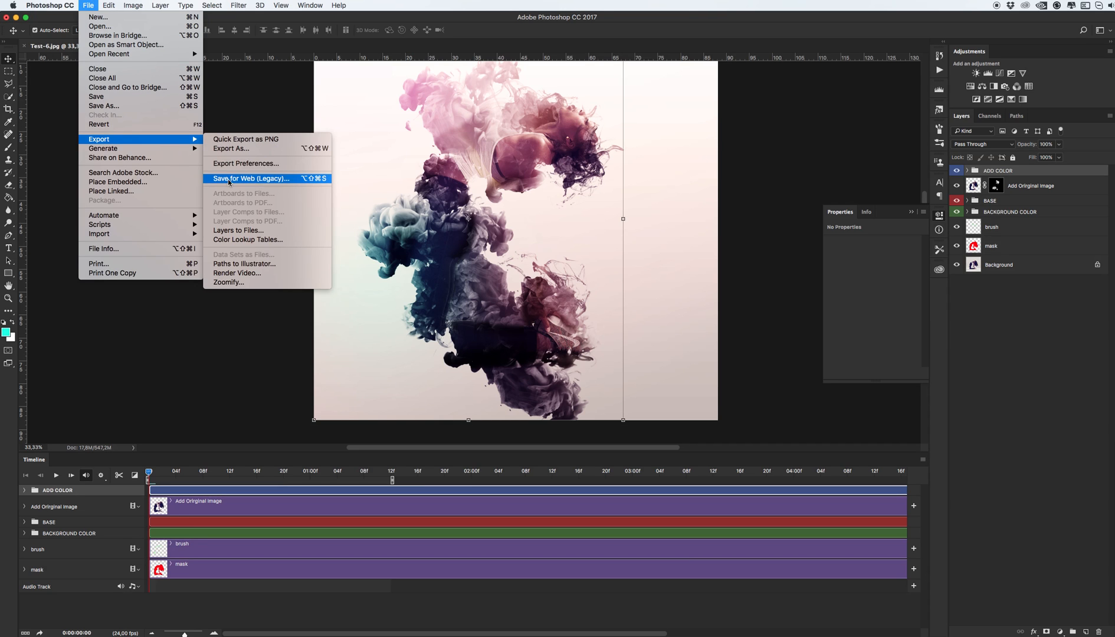
pyautogui.moveTo(292, 184)
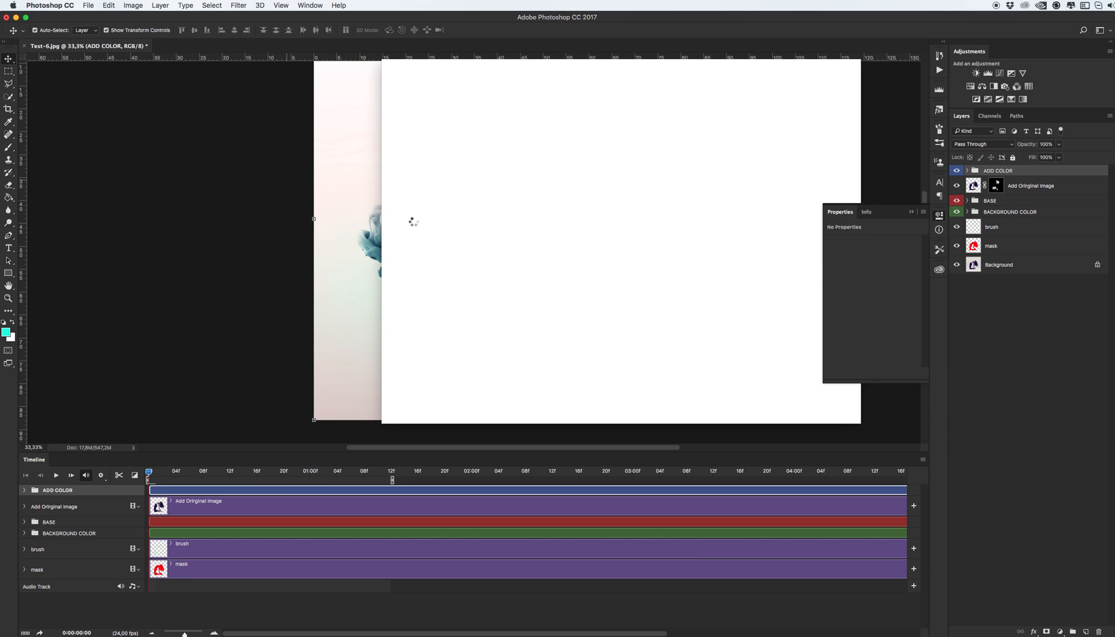
pyautogui.moveTo(580, 265)
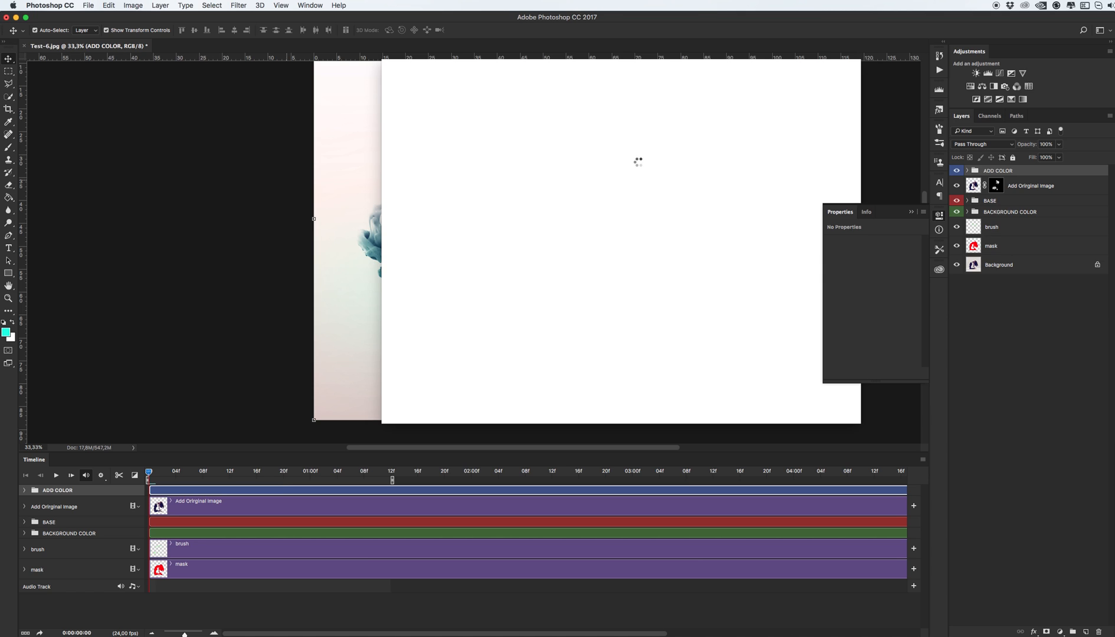
pyautogui.moveTo(712, 269)
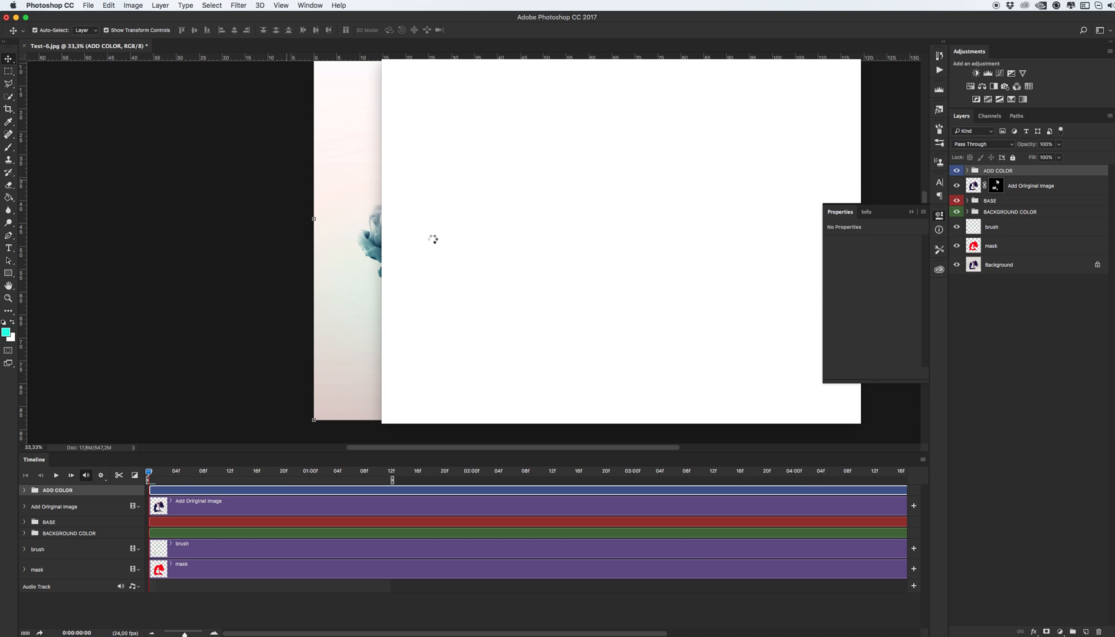
pyautogui.moveTo(521, 247)
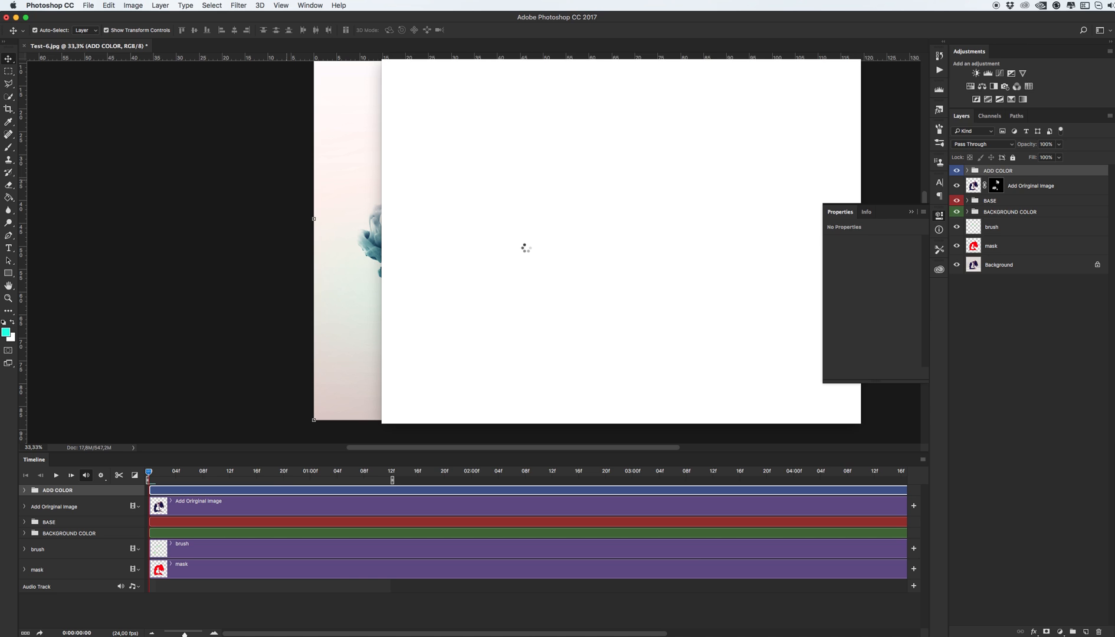
# Open File > Export > Save for Web (Legacy) for the GIF.
pyautogui.click(88, 5)
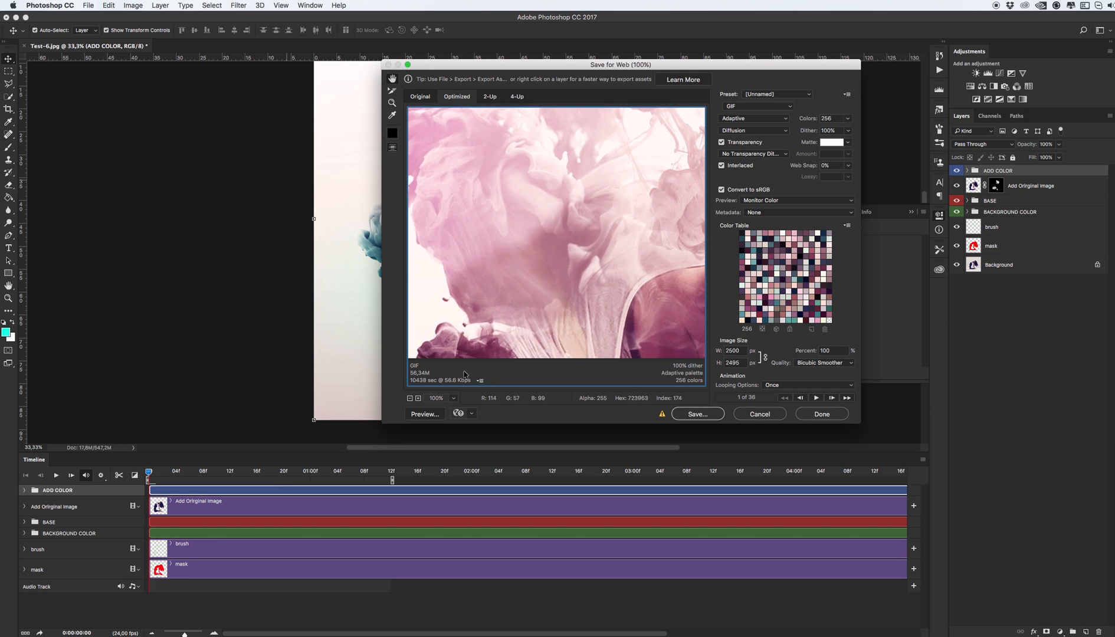
# Zoom the preview out and set the image width to 680 pixels.
pyautogui.click(418, 398)
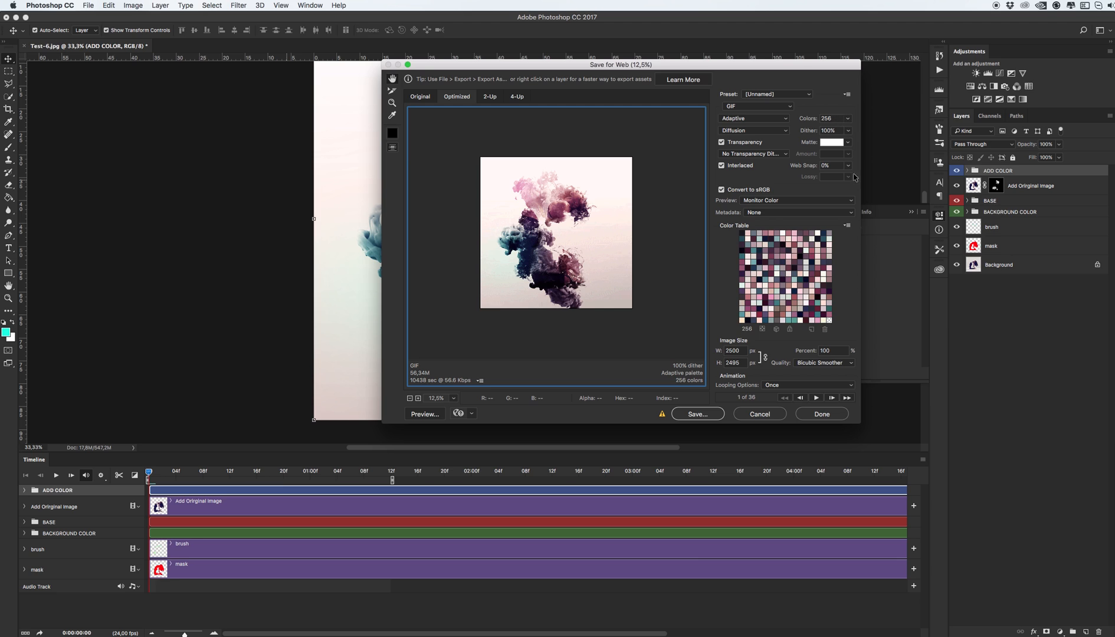
pyautogui.click(733, 350)
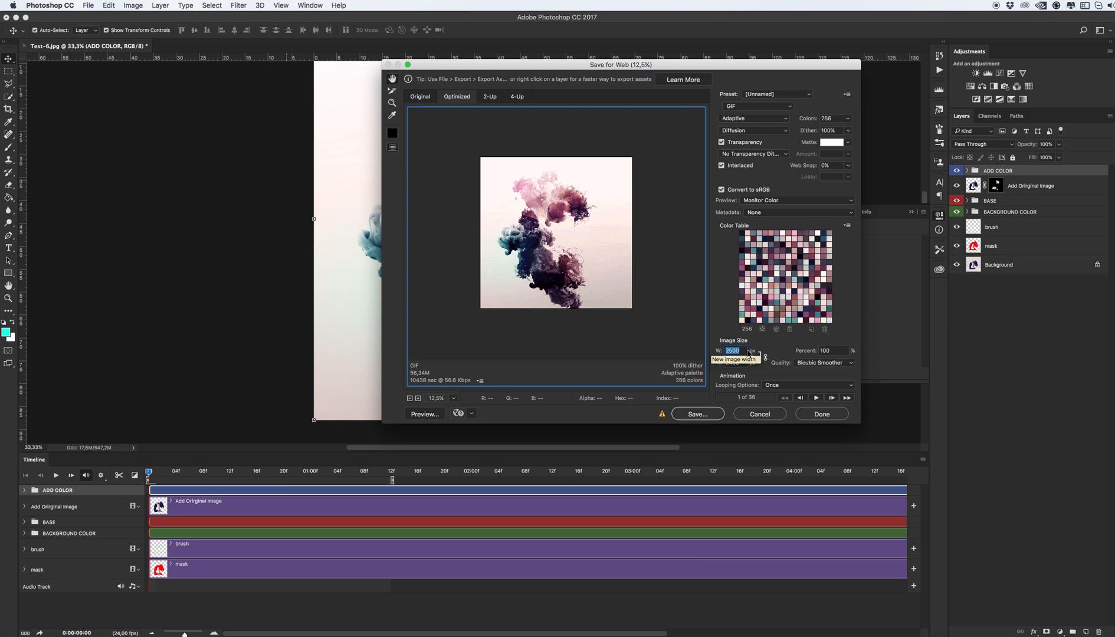
pyautogui.write('680')
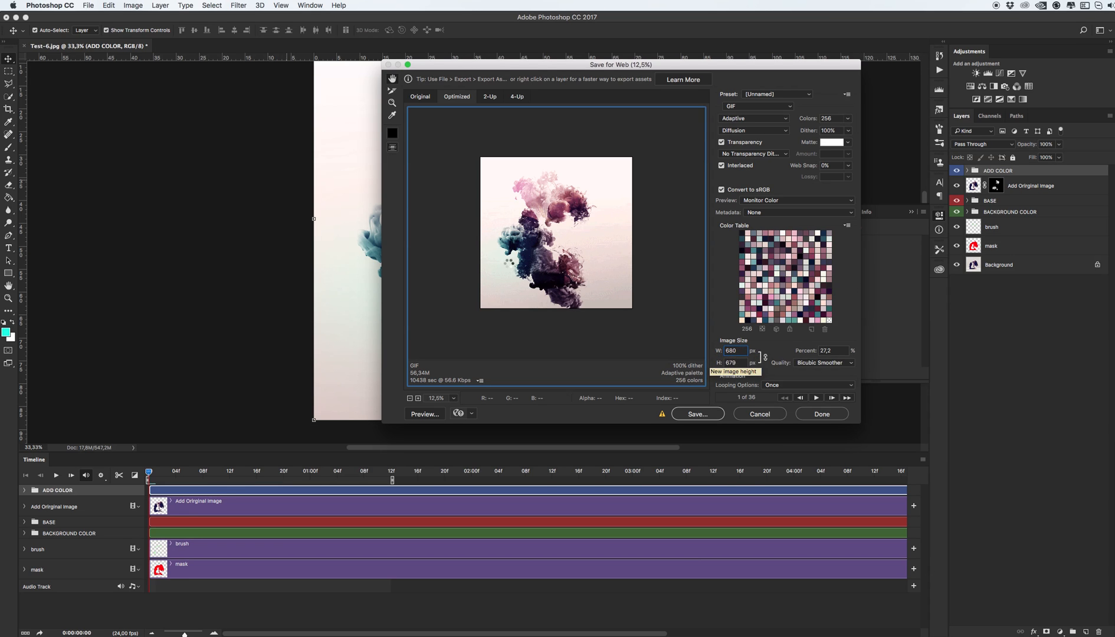
pyautogui.moveTo(568, 259)
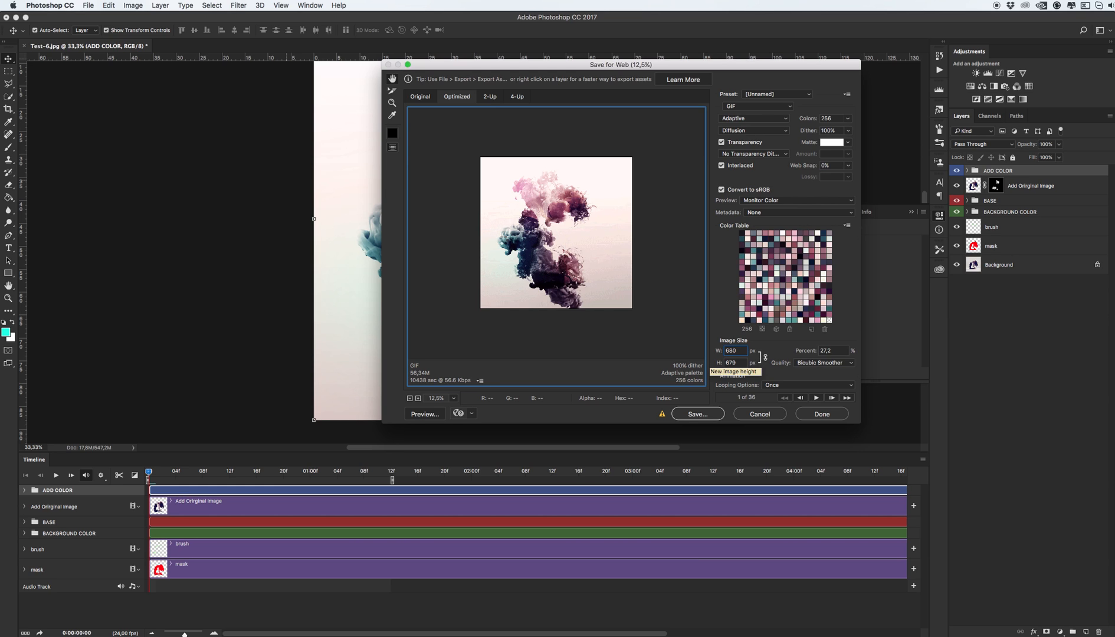
pyautogui.moveTo(645, 223)
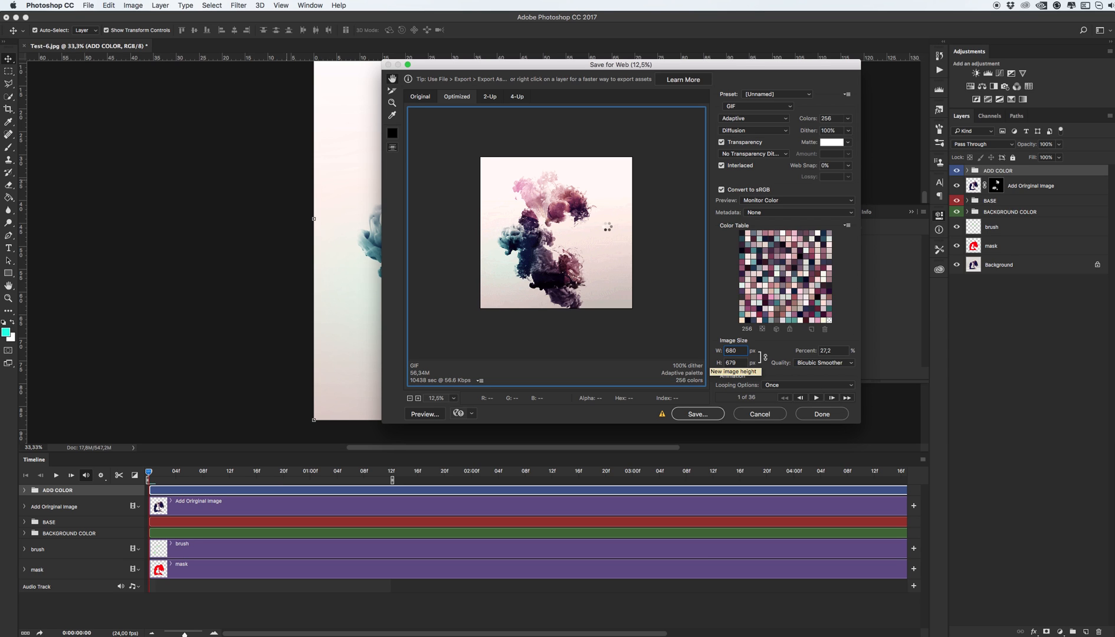
pyautogui.moveTo(607, 228)
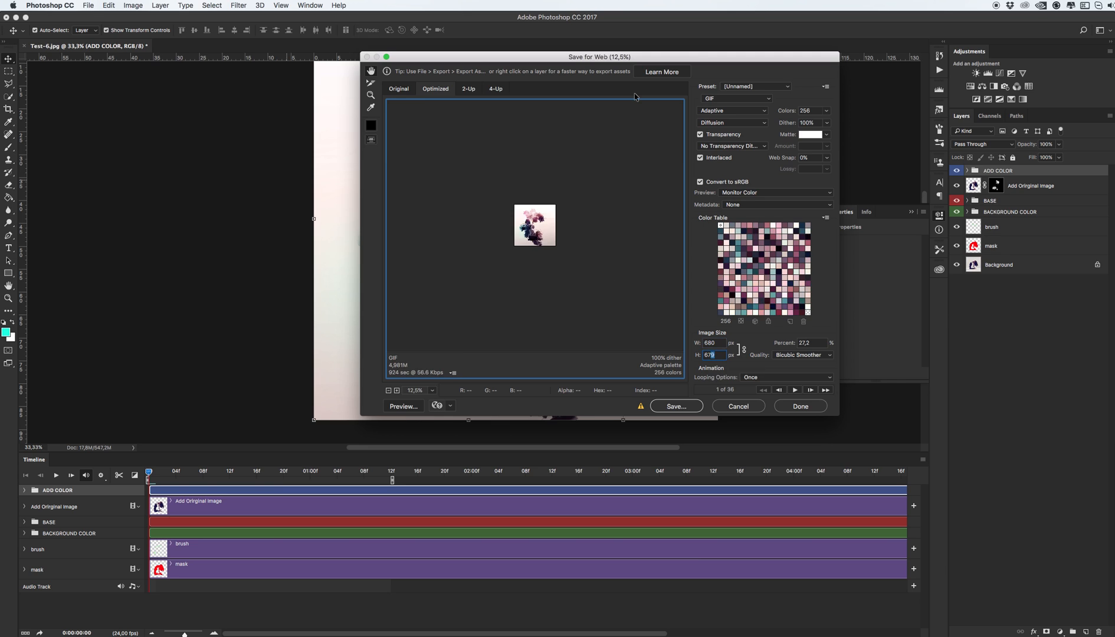
pyautogui.moveTo(763, 375)
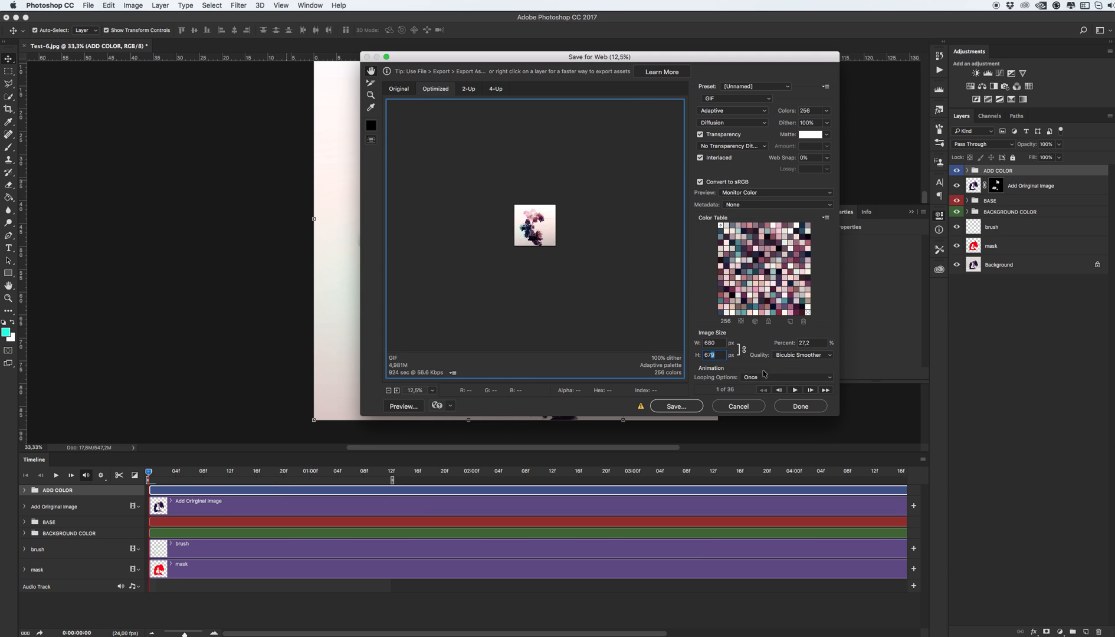
# Set Looping Options to Forever for the exported GIF.
pyautogui.click(786, 377)
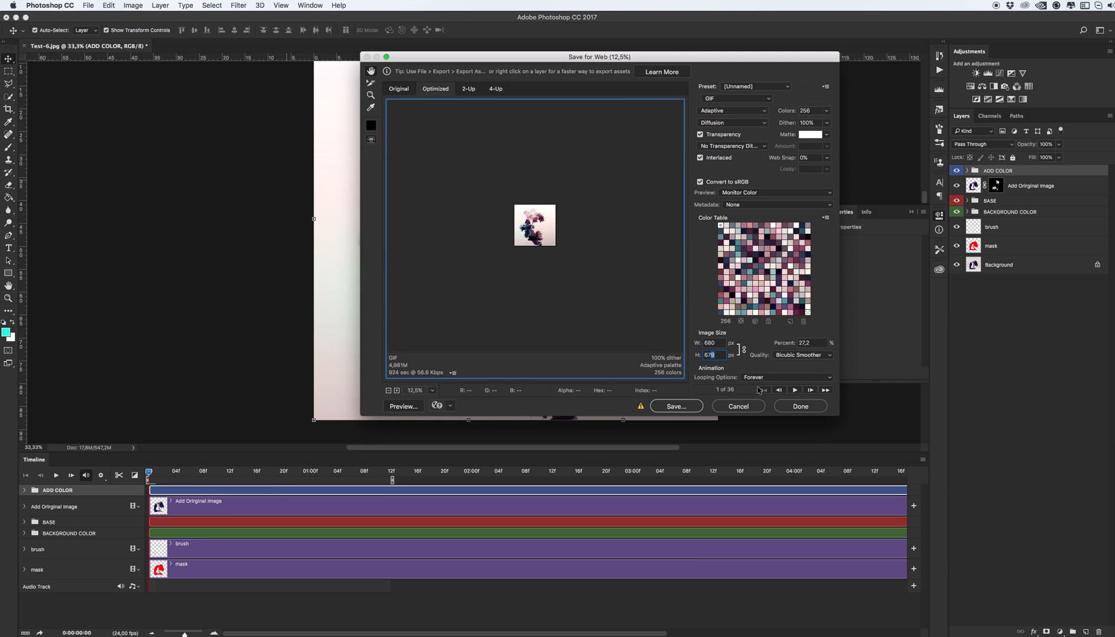
pyautogui.click(676, 406)
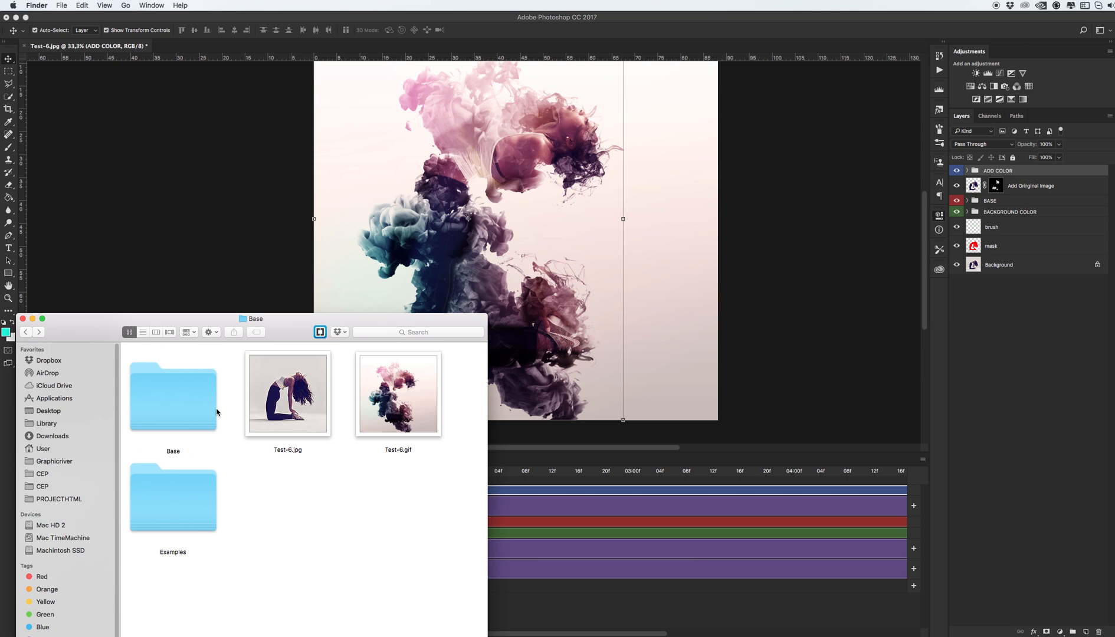
# Check Test-6.gif beside Test-6.jpg in the Base folder.
pyautogui.click(398, 395)
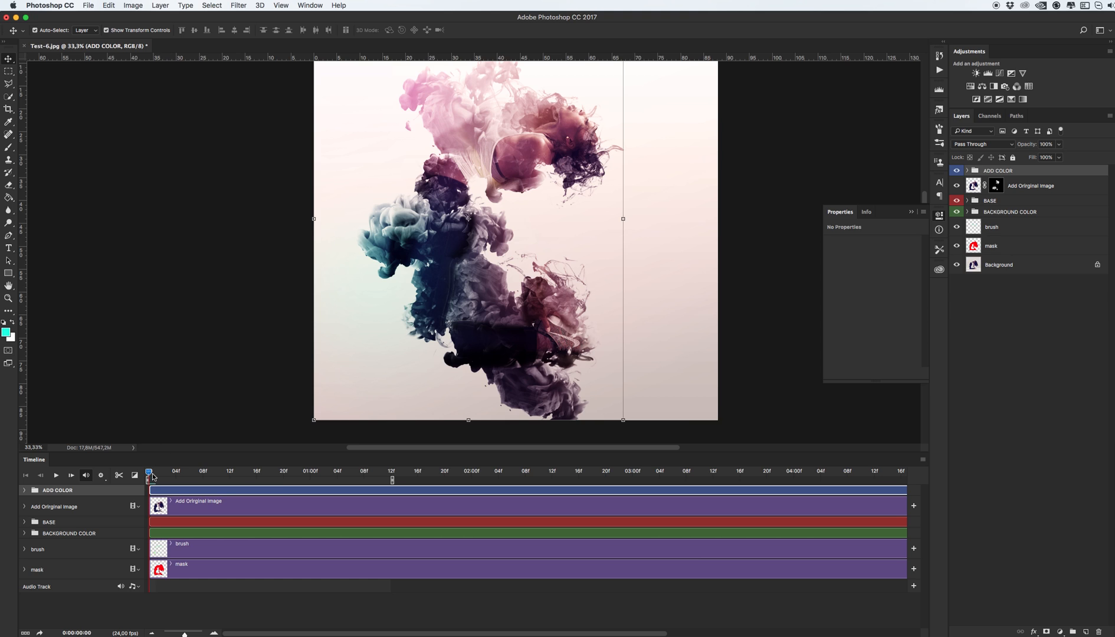
pyautogui.moveTo(153, 475)
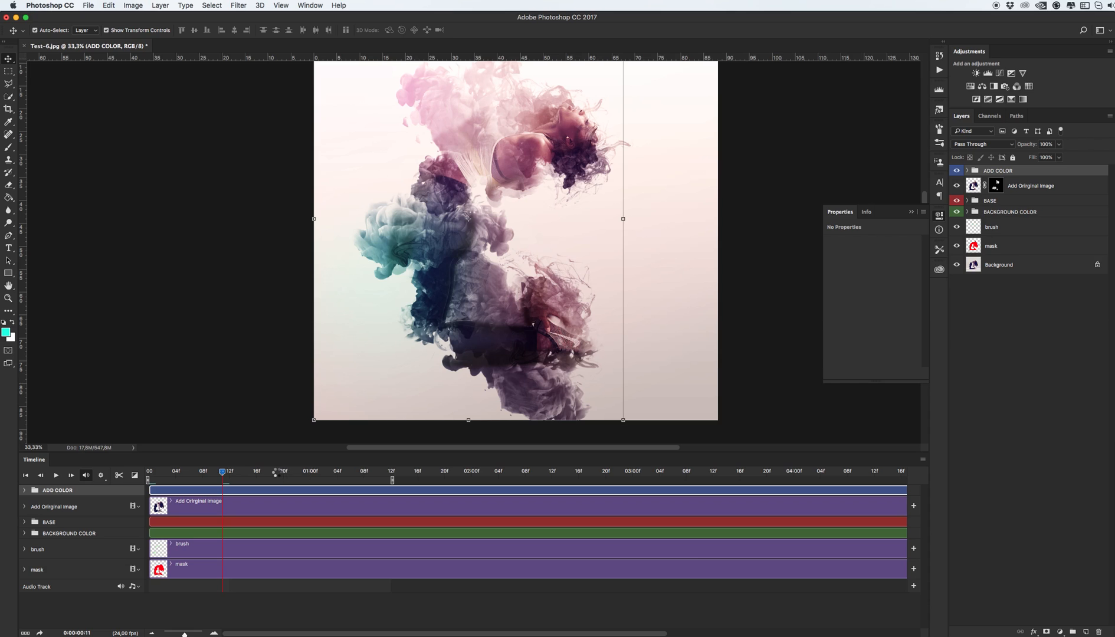
pyautogui.click(276, 471)
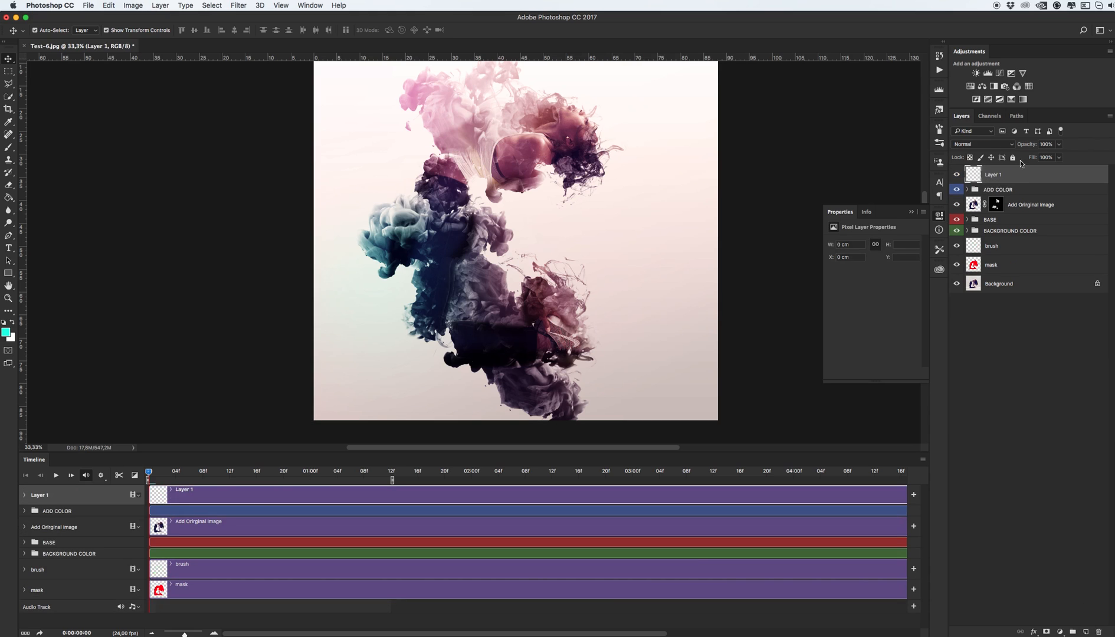
pyautogui.moveTo(668, 162)
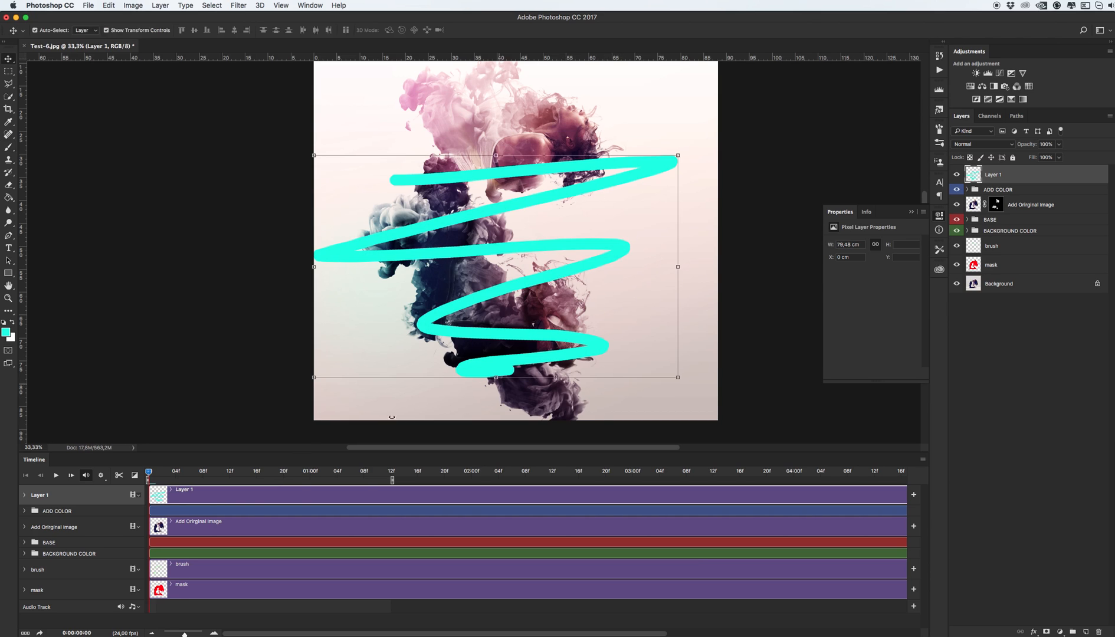
pyautogui.moveTo(458, 329)
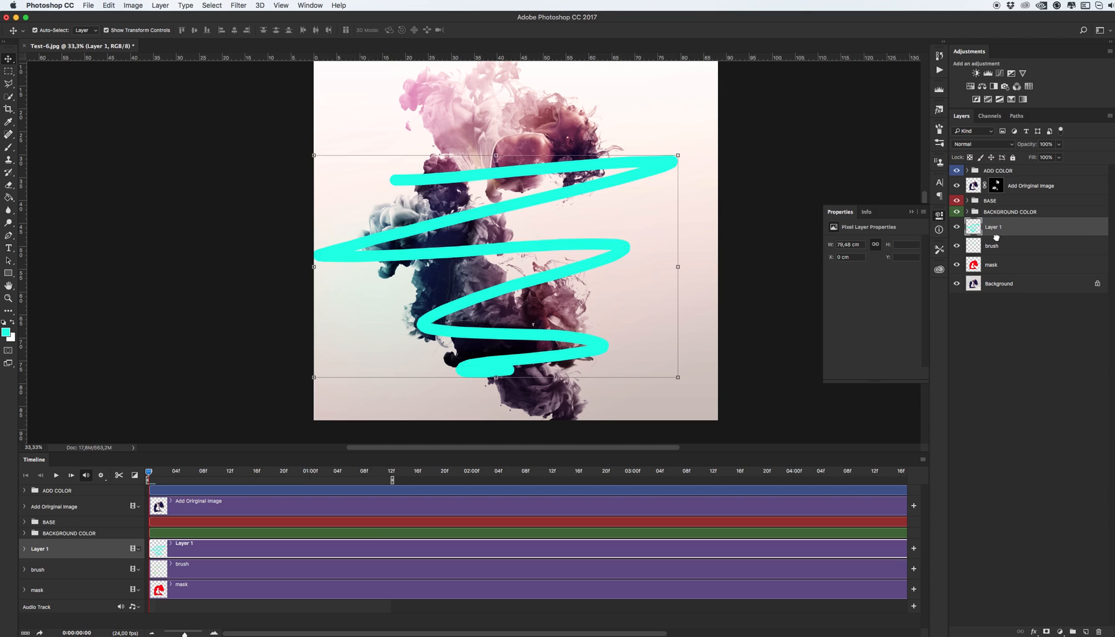
# Move the teal stroke layer below BASE and select it with TYPO.
pyautogui.click(957, 212)
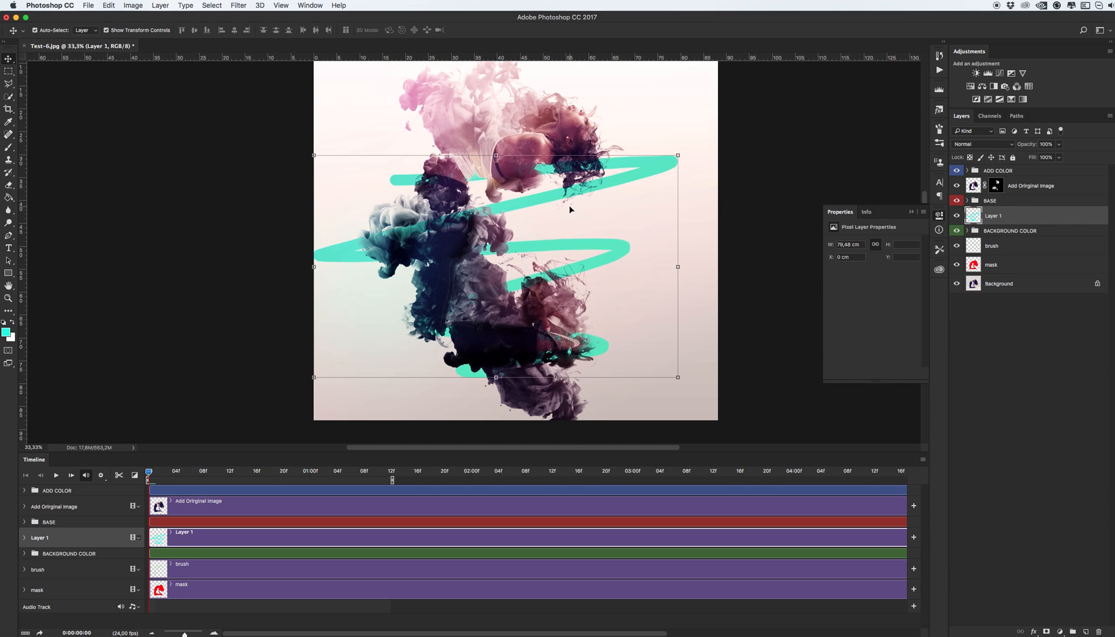
pyautogui.moveTo(613, 337)
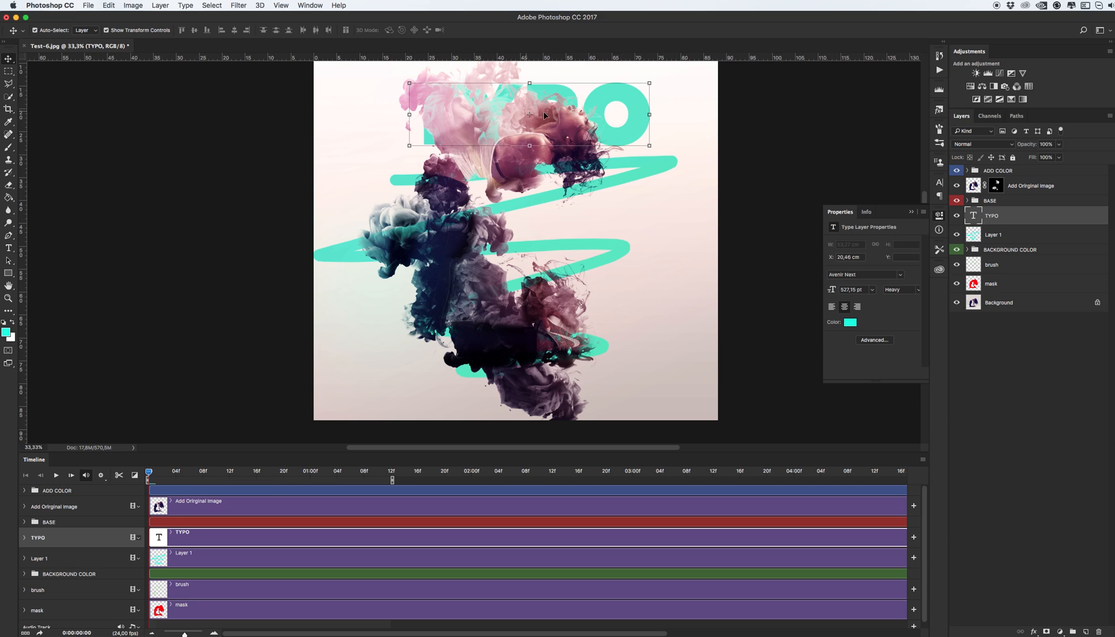
pyautogui.click(993, 235)
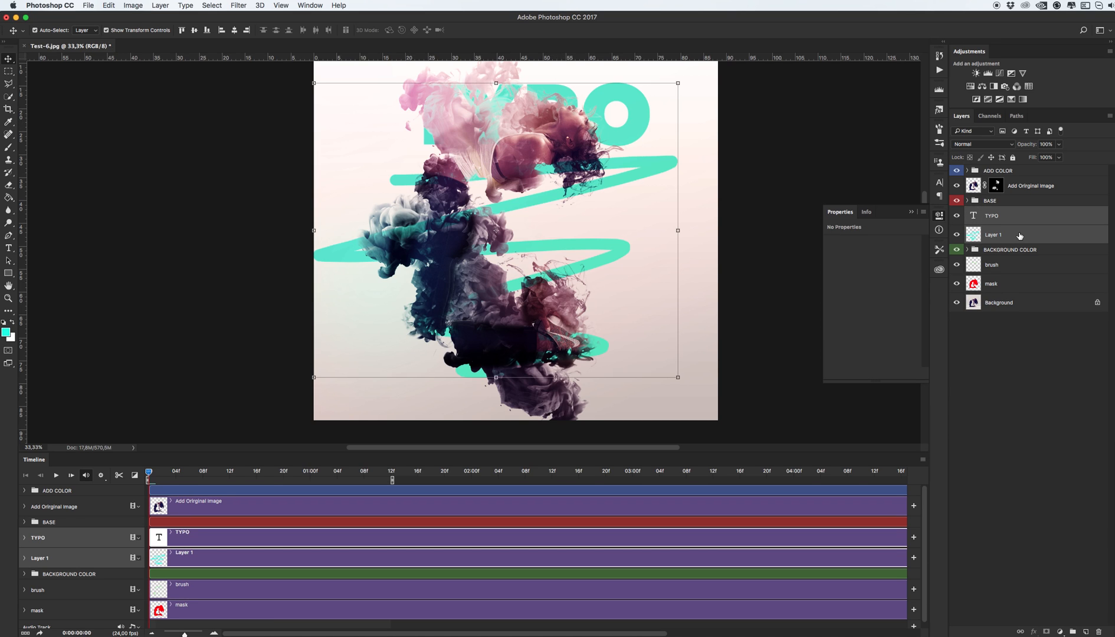
pyautogui.moveTo(251, 475)
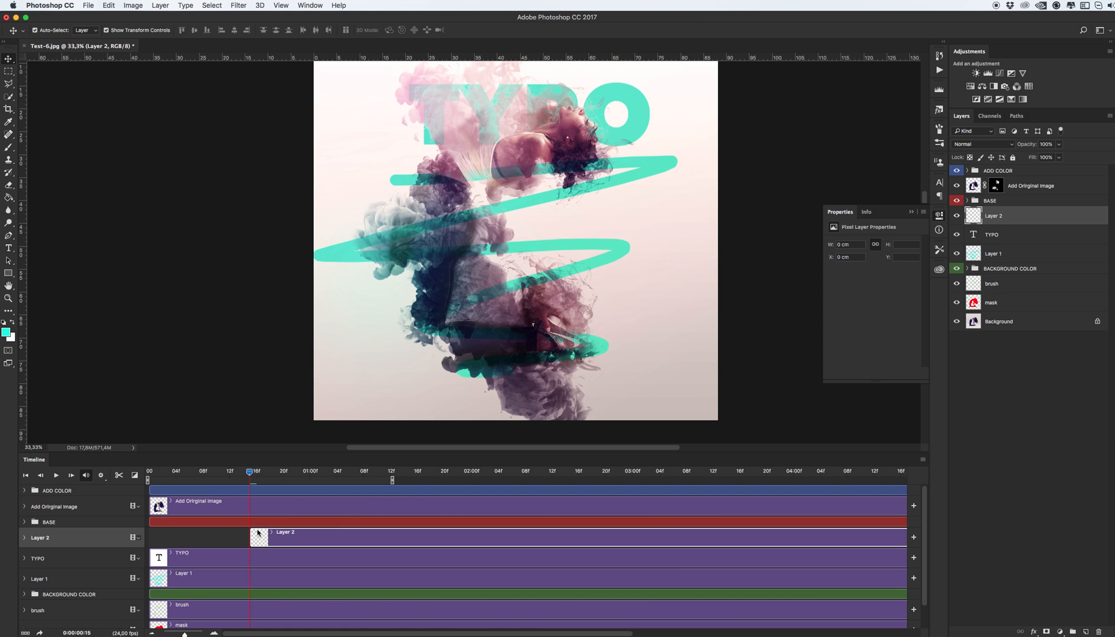
pyautogui.moveTo(210, 457)
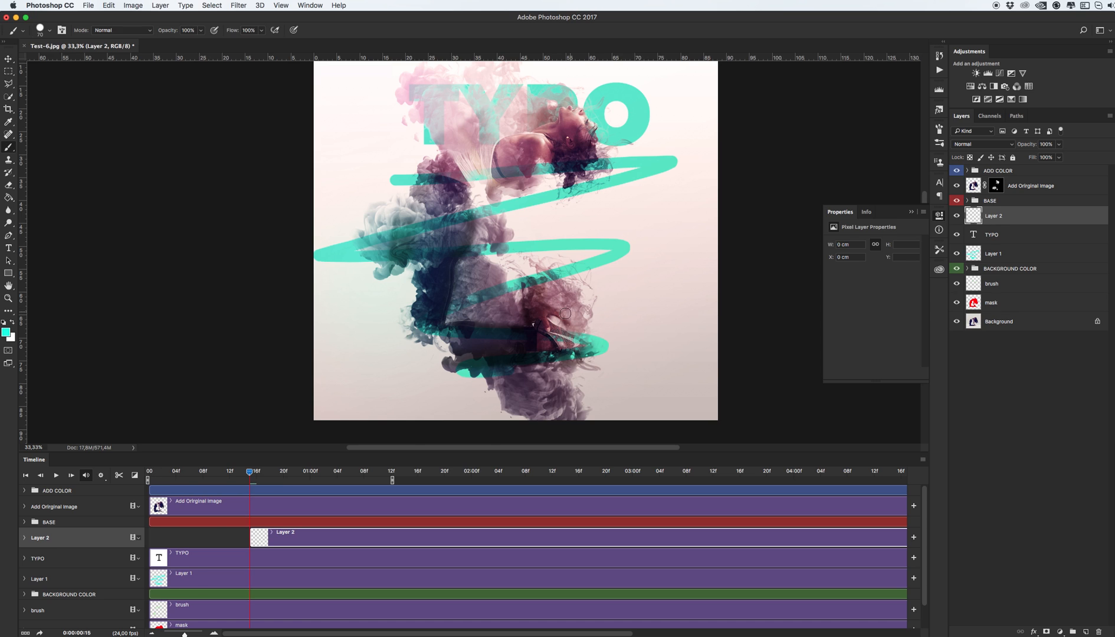
pyautogui.moveTo(558, 230)
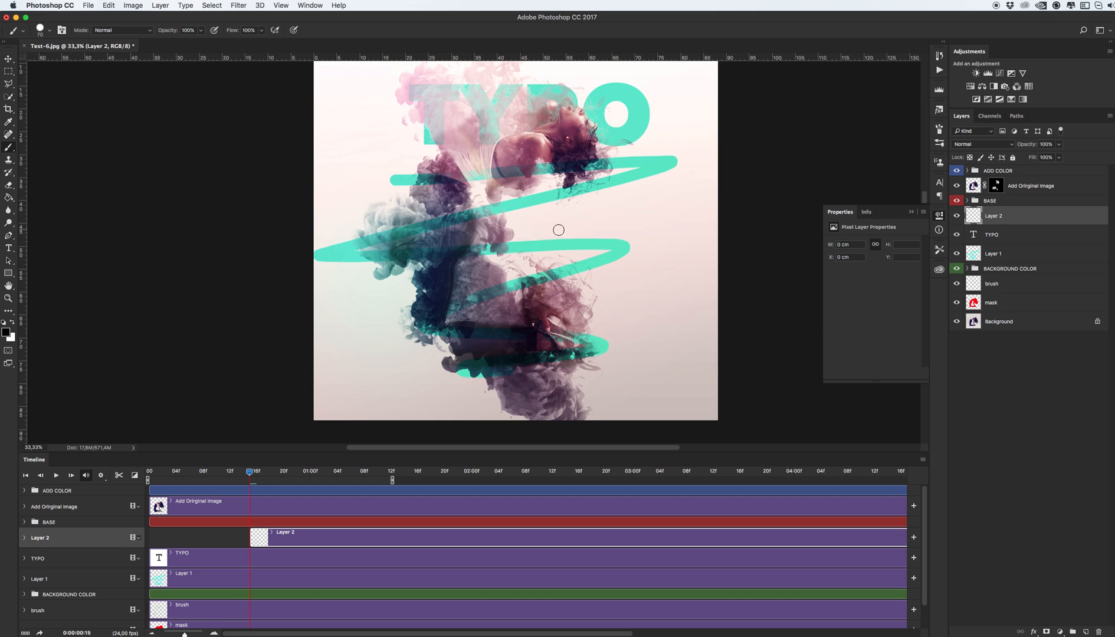